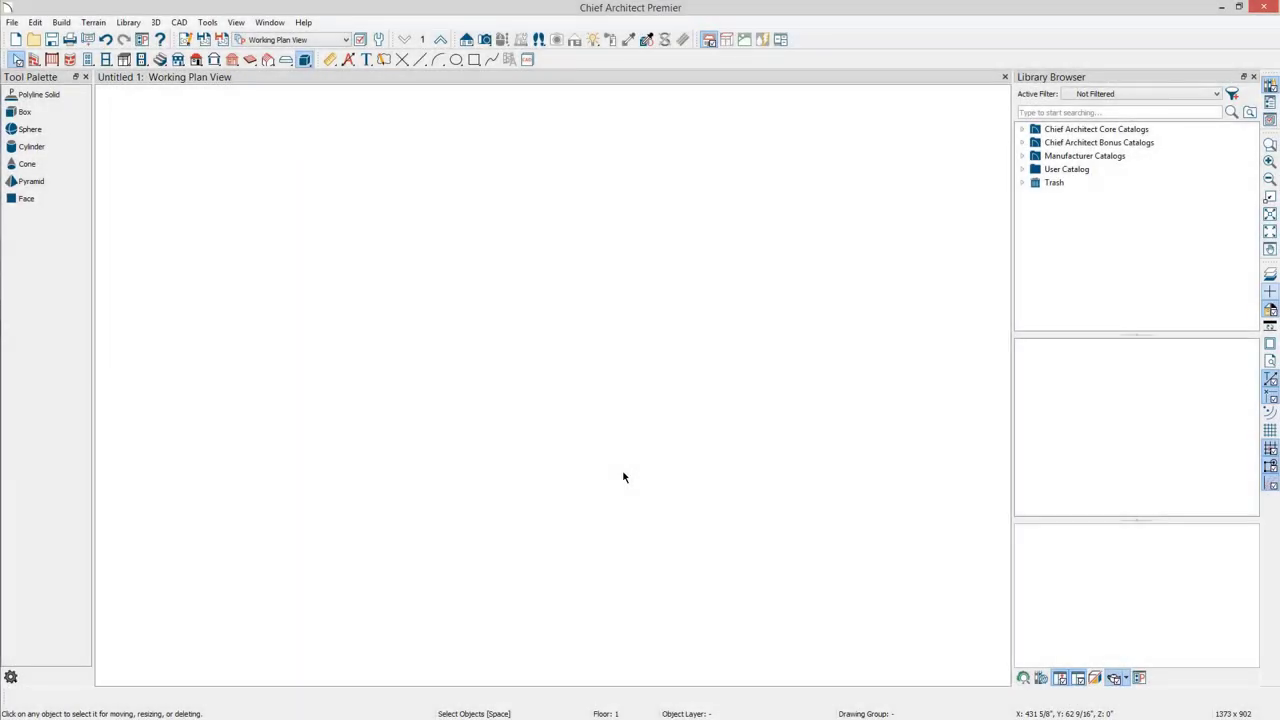
mouse_move(612, 480)
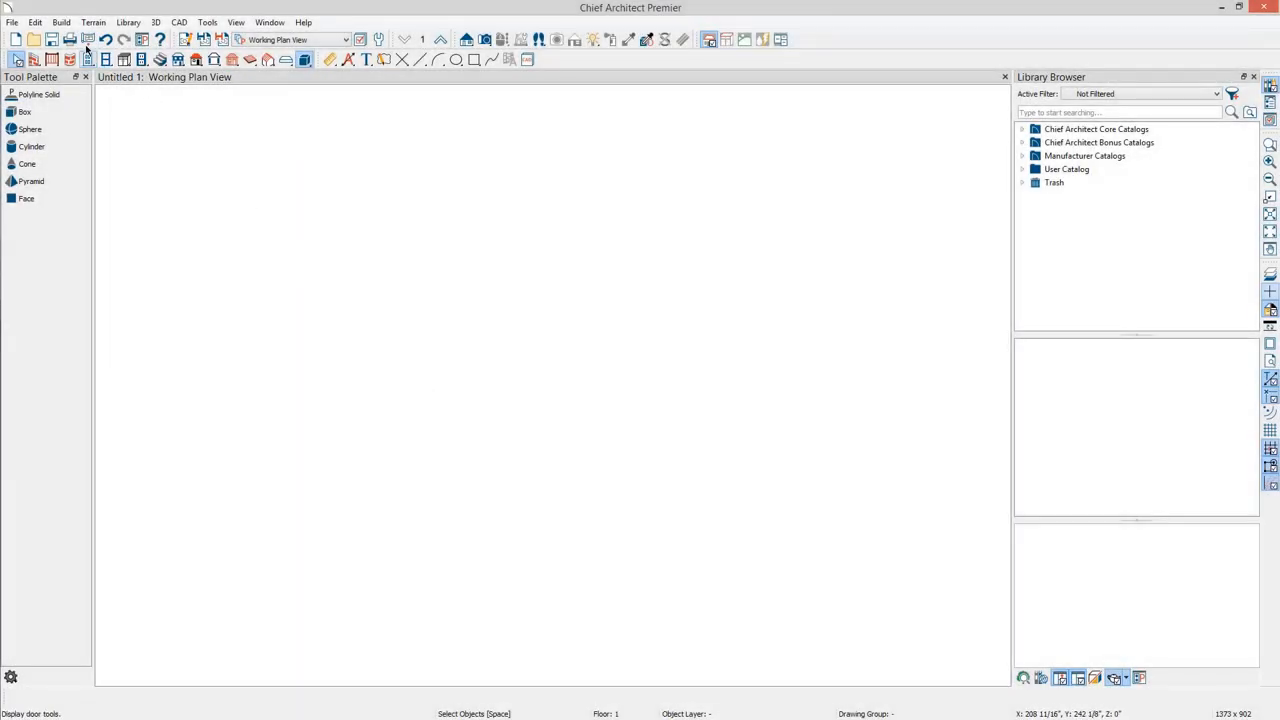
Step: Draw an arc-shaped polyline solid in the empty plan using Build > Primitive > Polyline Solid
click(60, 22)
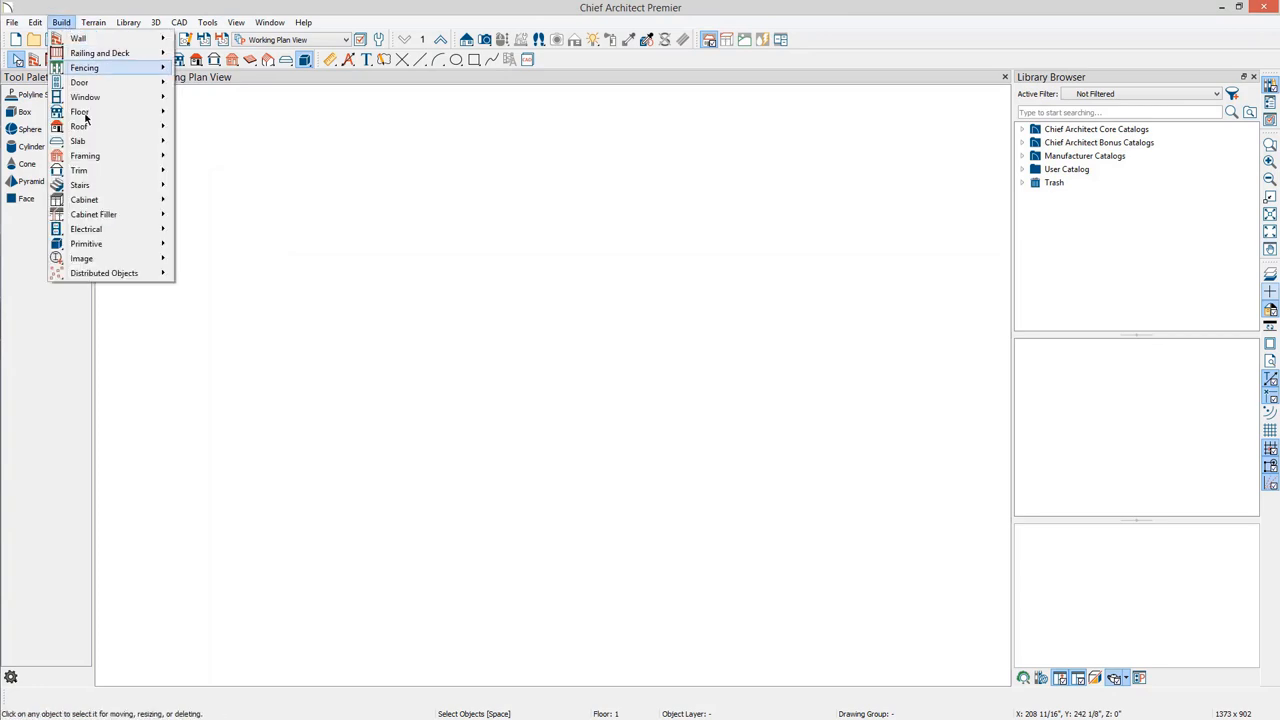
mouse_move(86, 244)
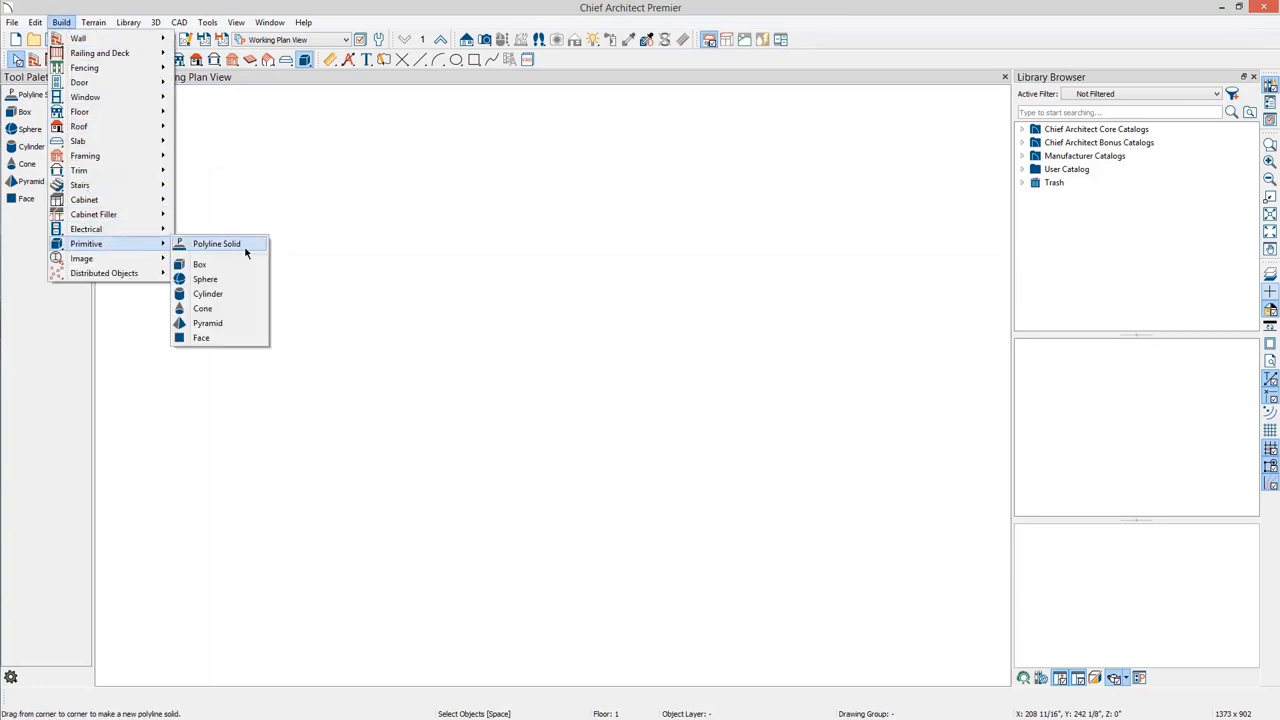
click(216, 244)
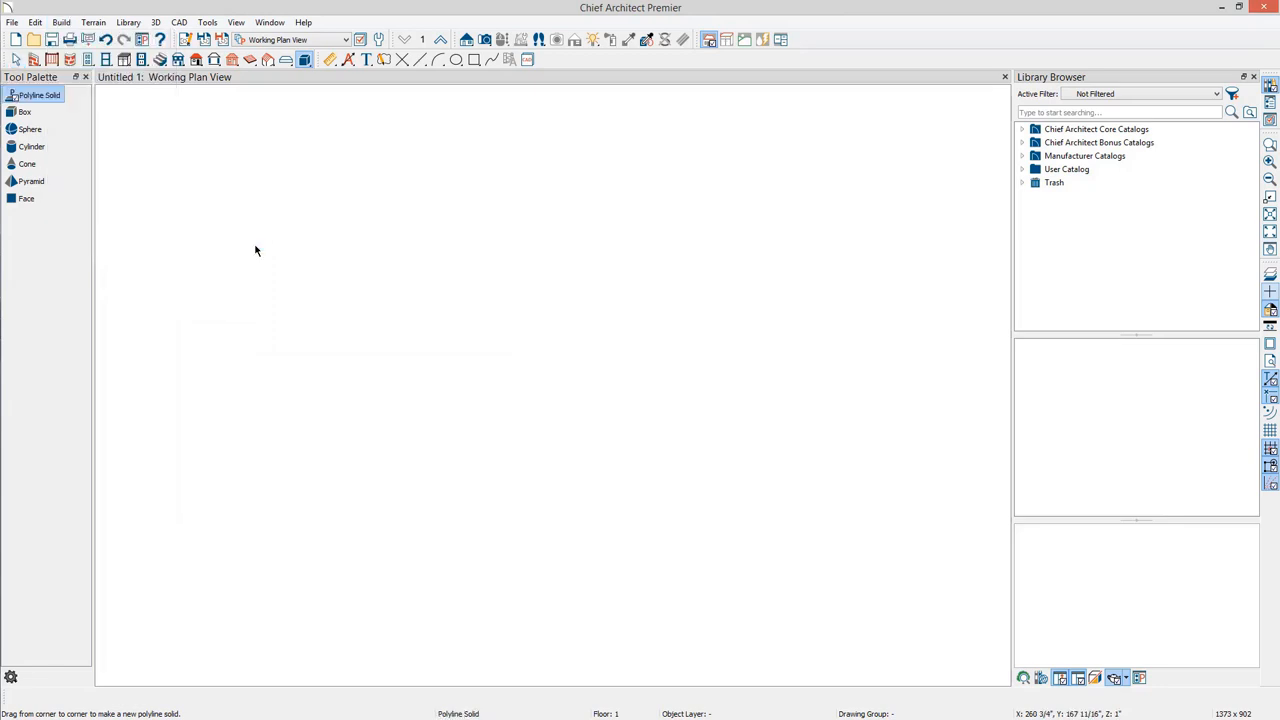
mouse_move(472, 360)
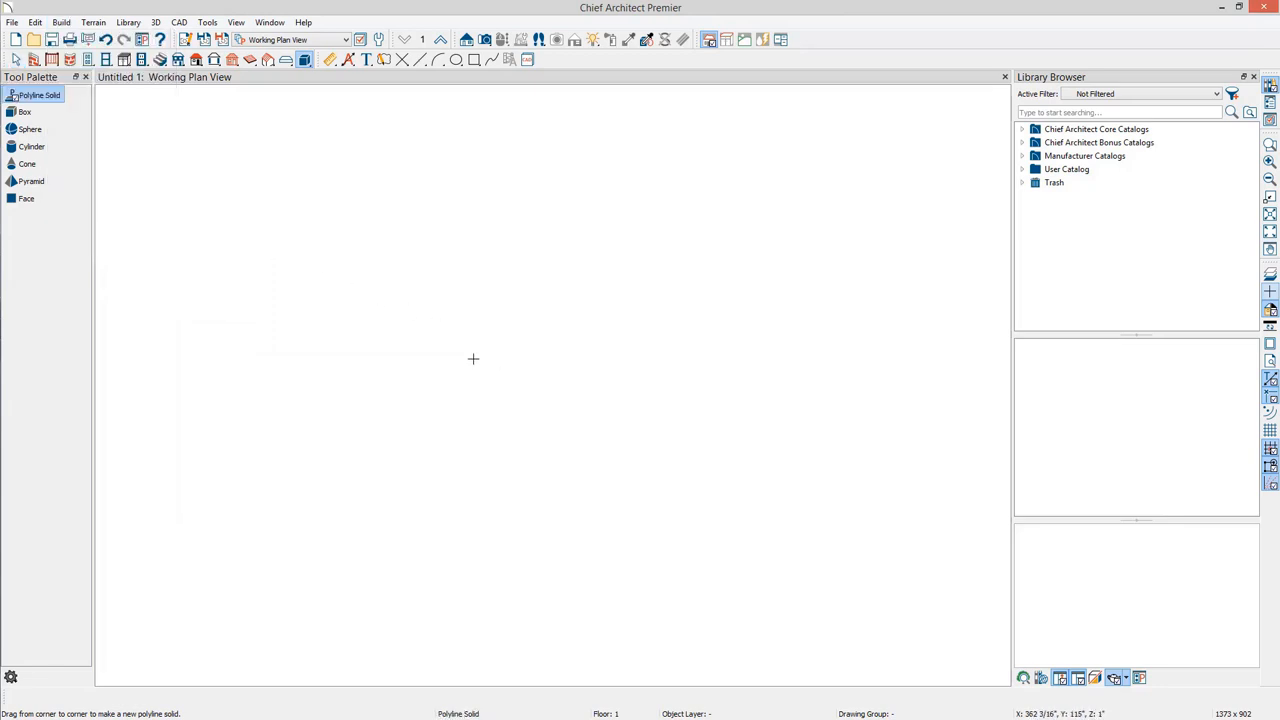
drag(472, 360, 636, 536)
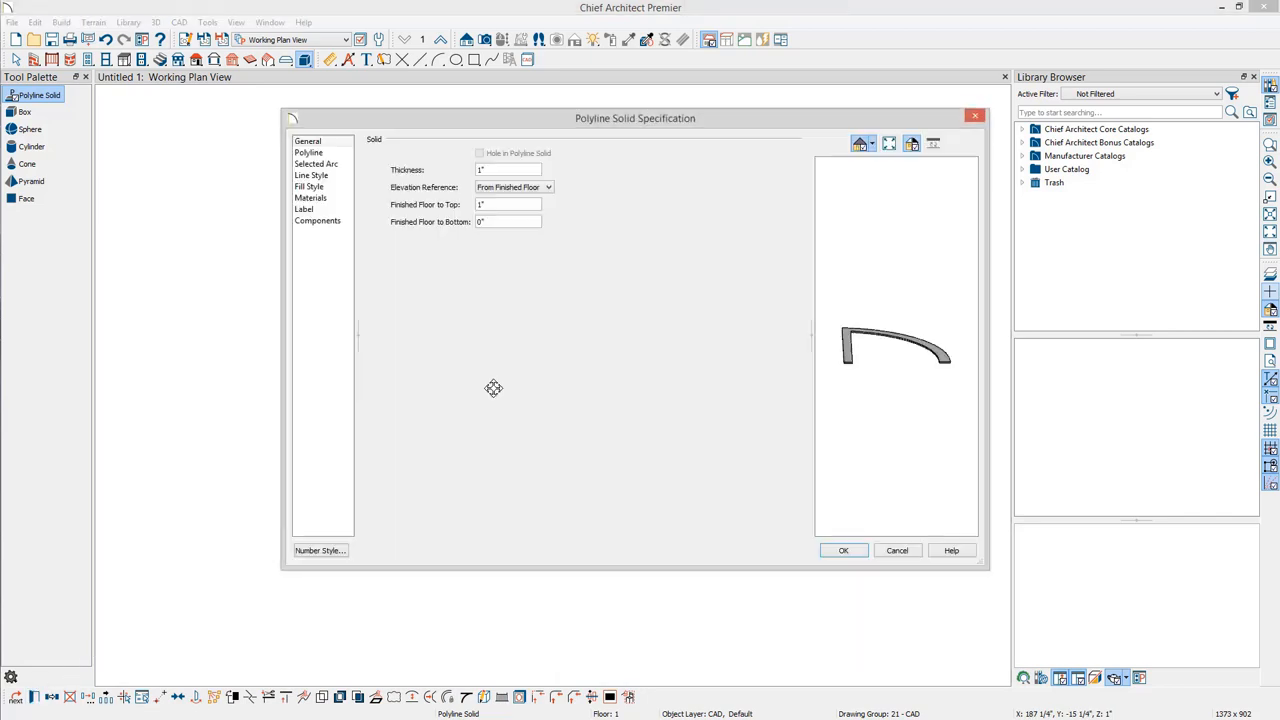
mouse_move(548, 260)
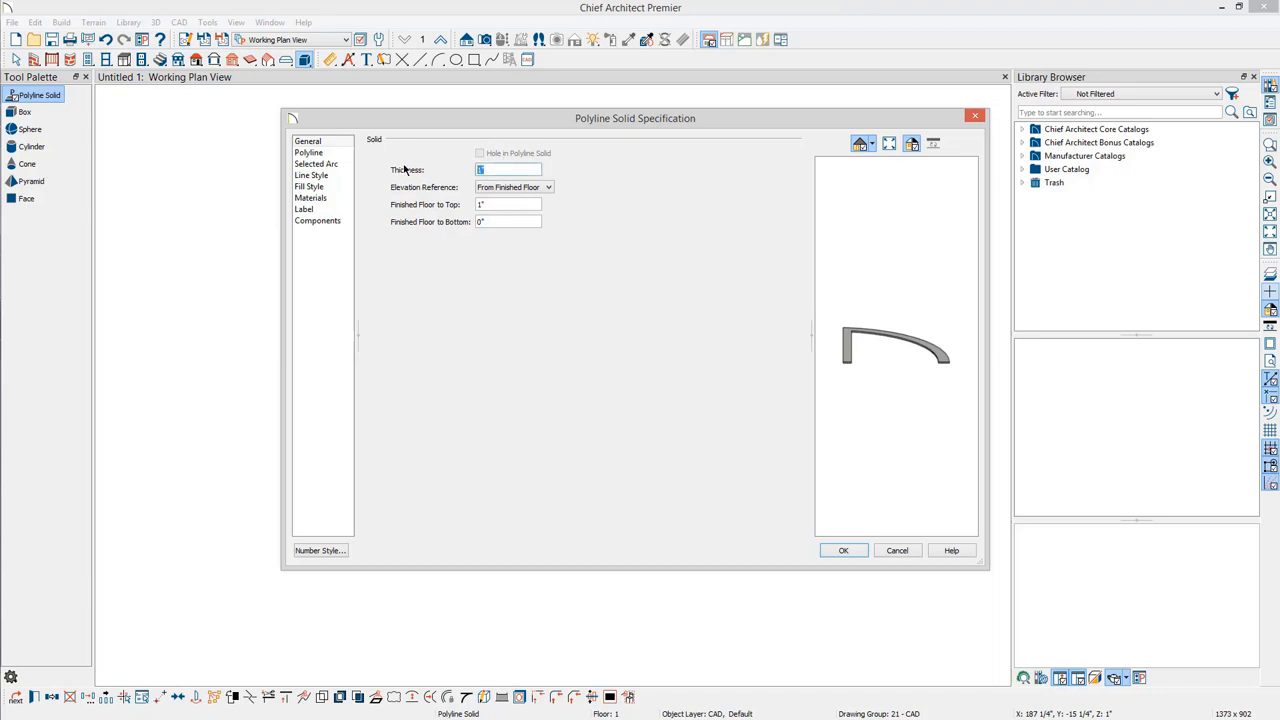
Step: Set the polyline solid's thickness to 50 and a new bottom elevation, making a tall curved wall
text(50)
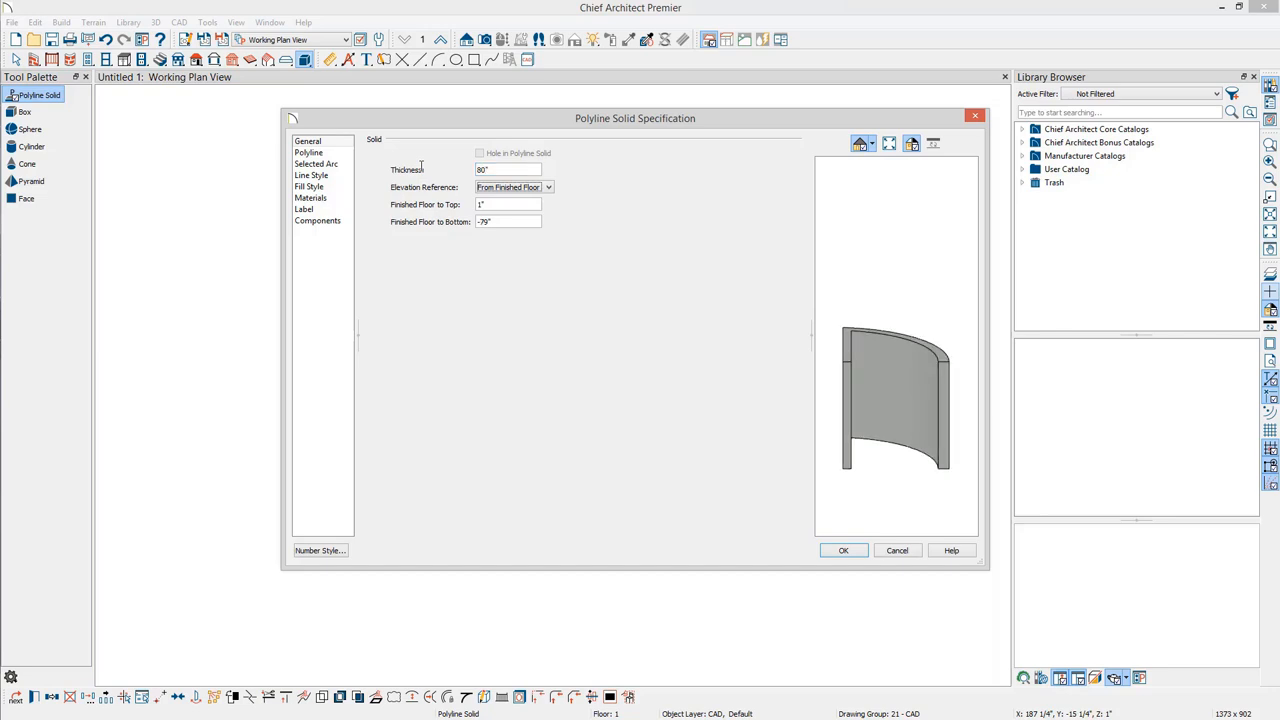
triple_click(508, 220)
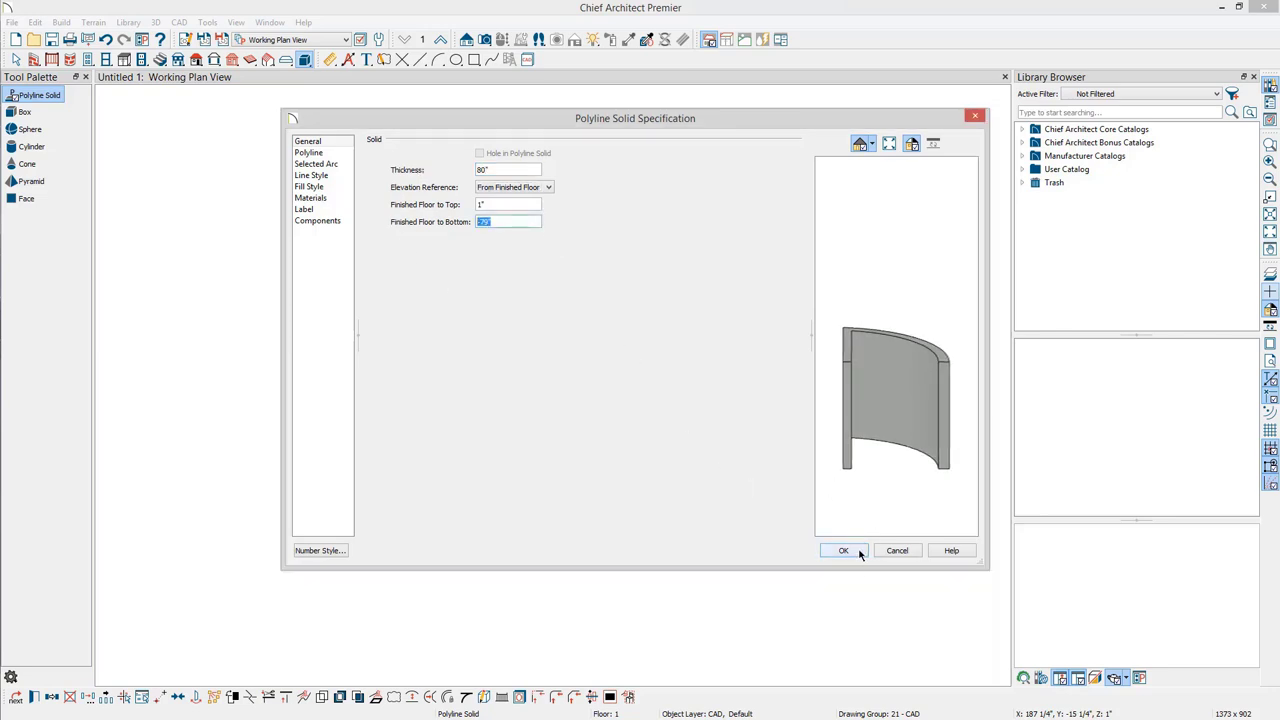
click(844, 550)
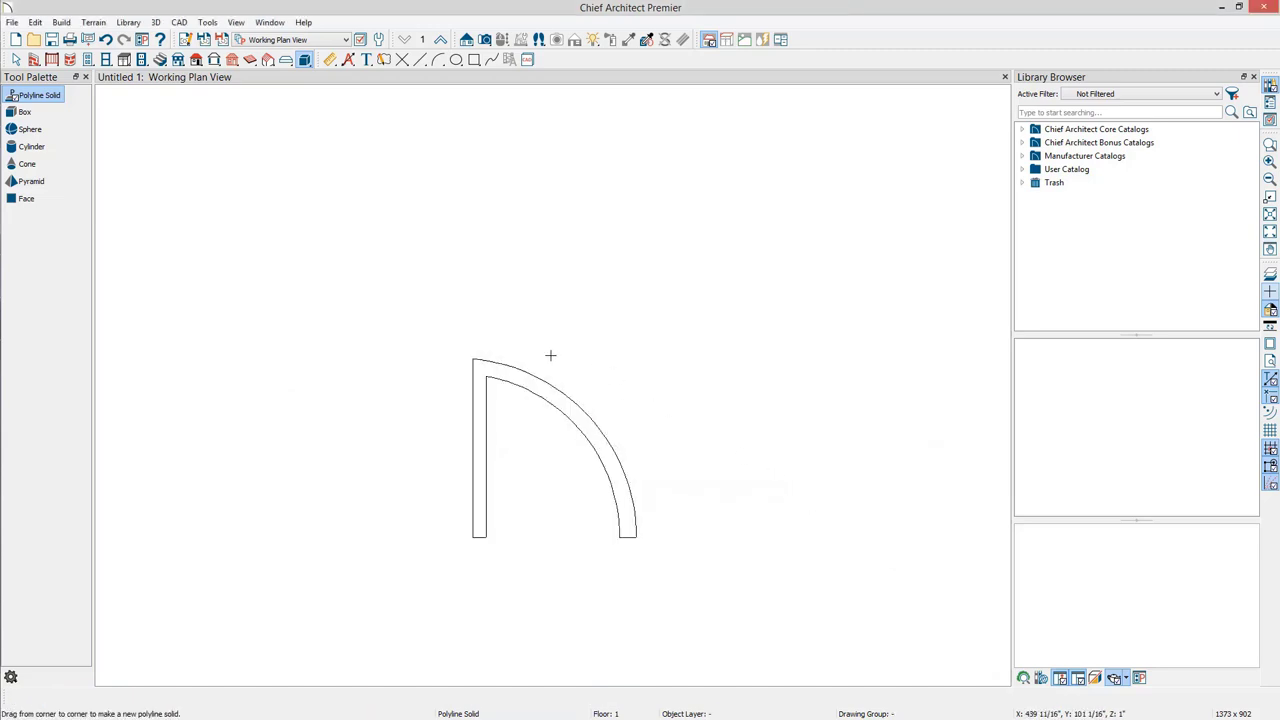
Step: Place a box, cylinder and pyramid primitive in the plan beside the curved wall
click(60, 22)
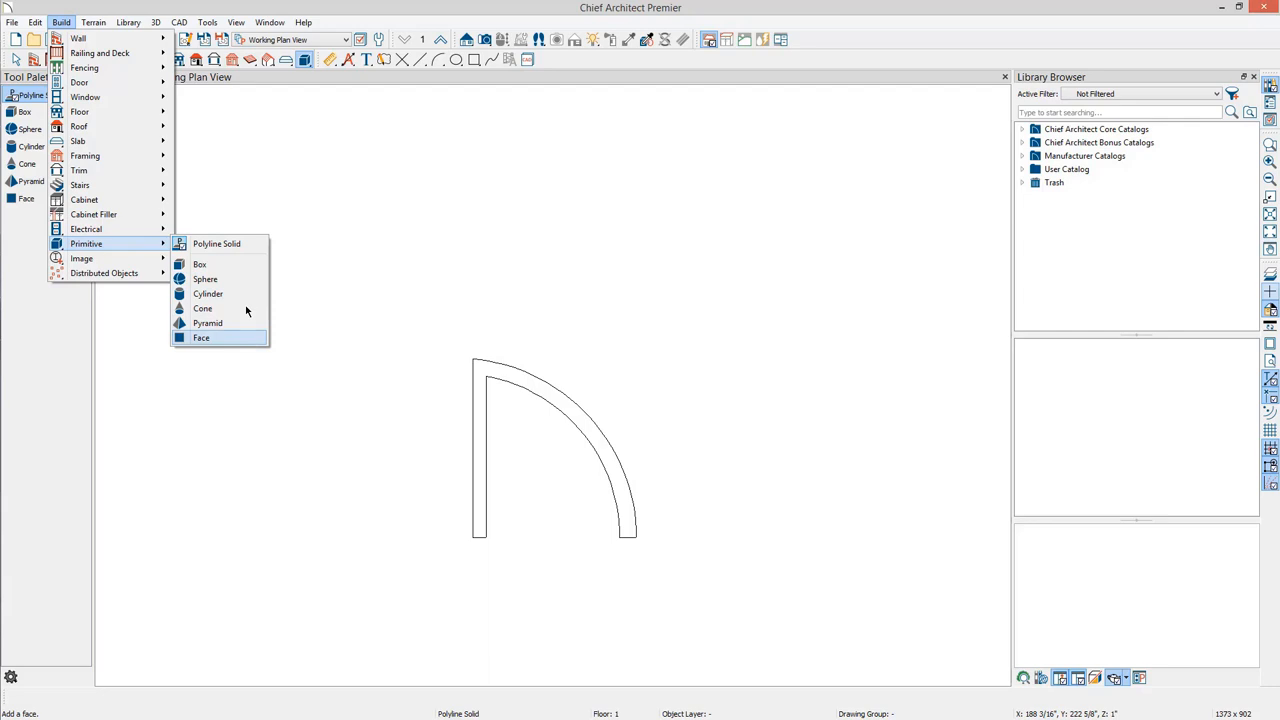
mouse_move(240, 270)
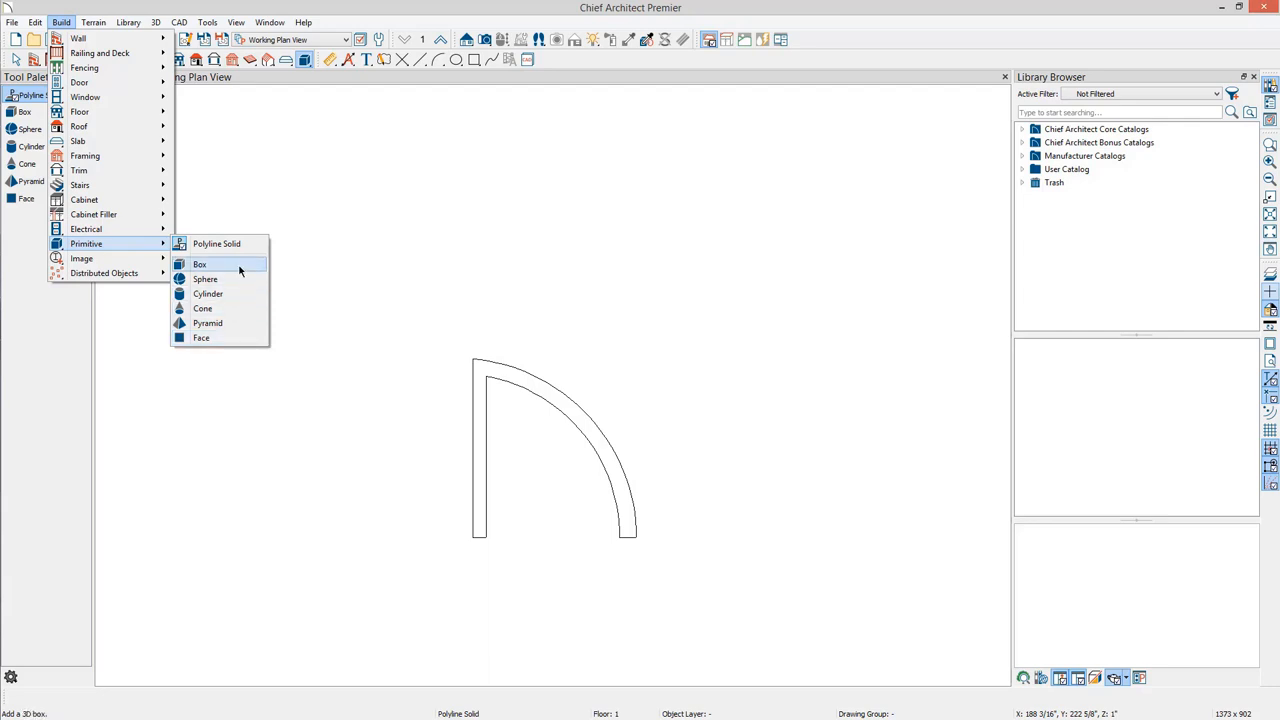
click(200, 264)
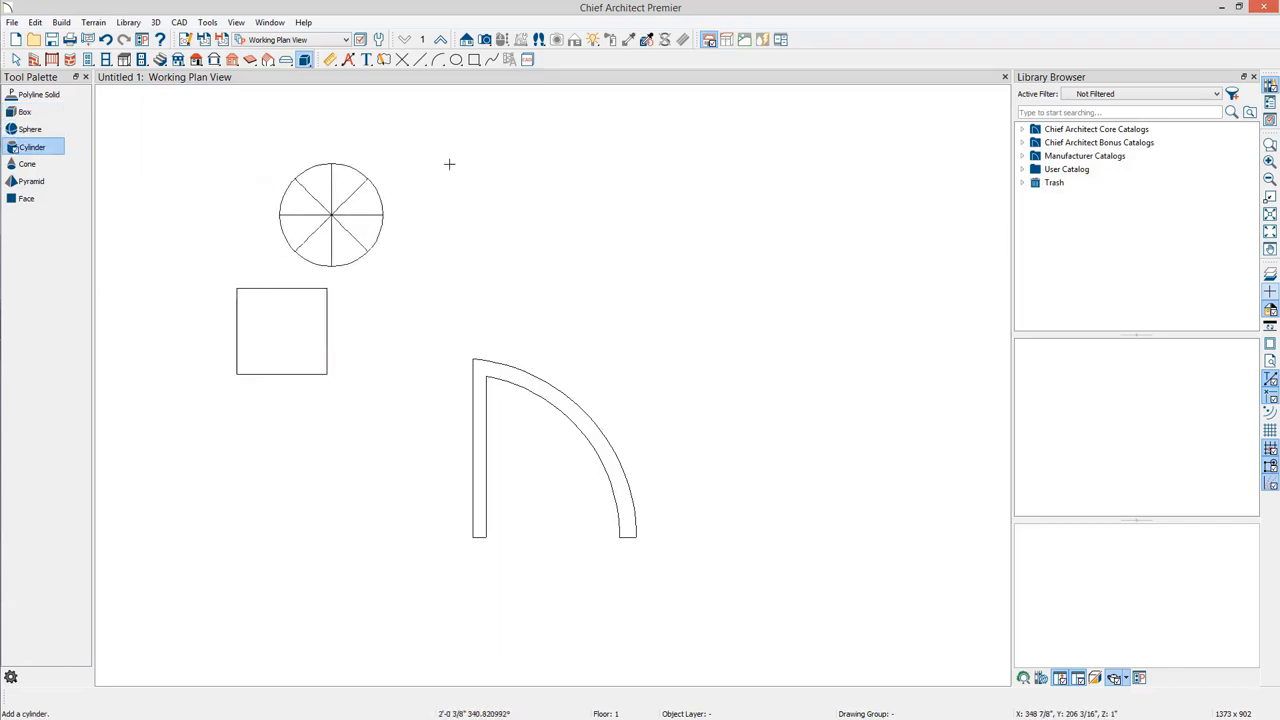
click(28, 164)
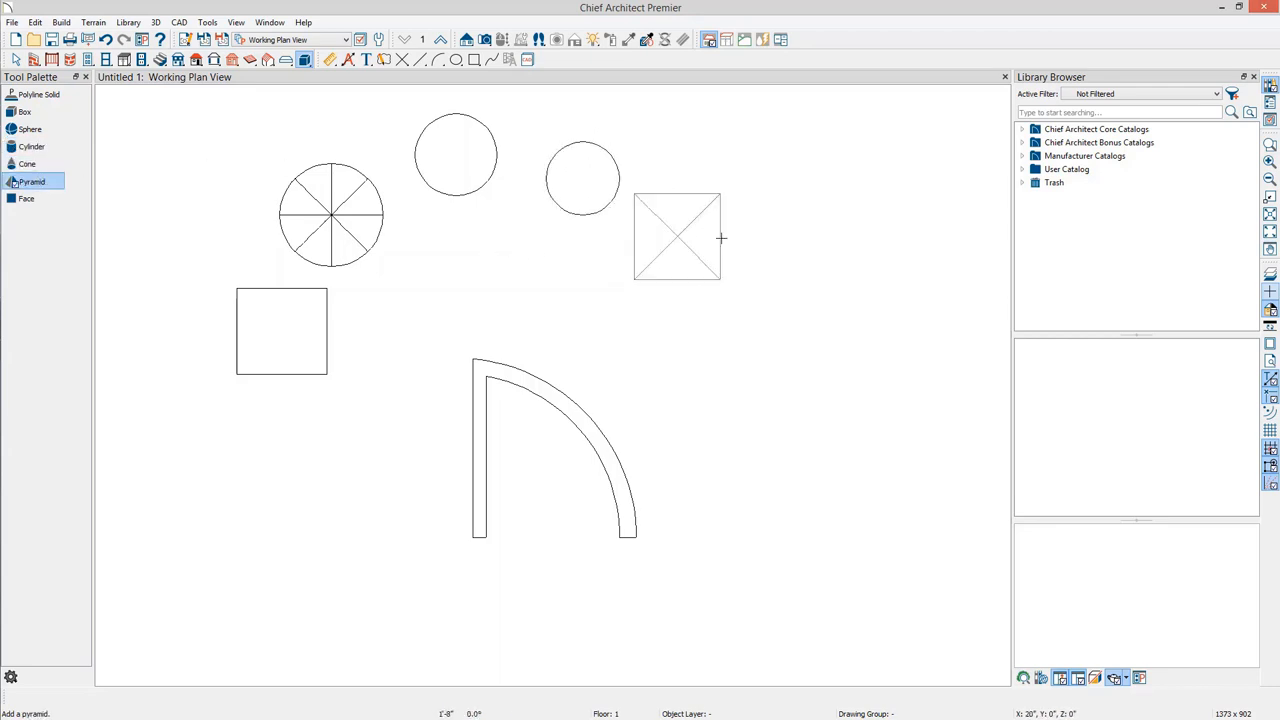
click(484, 40)
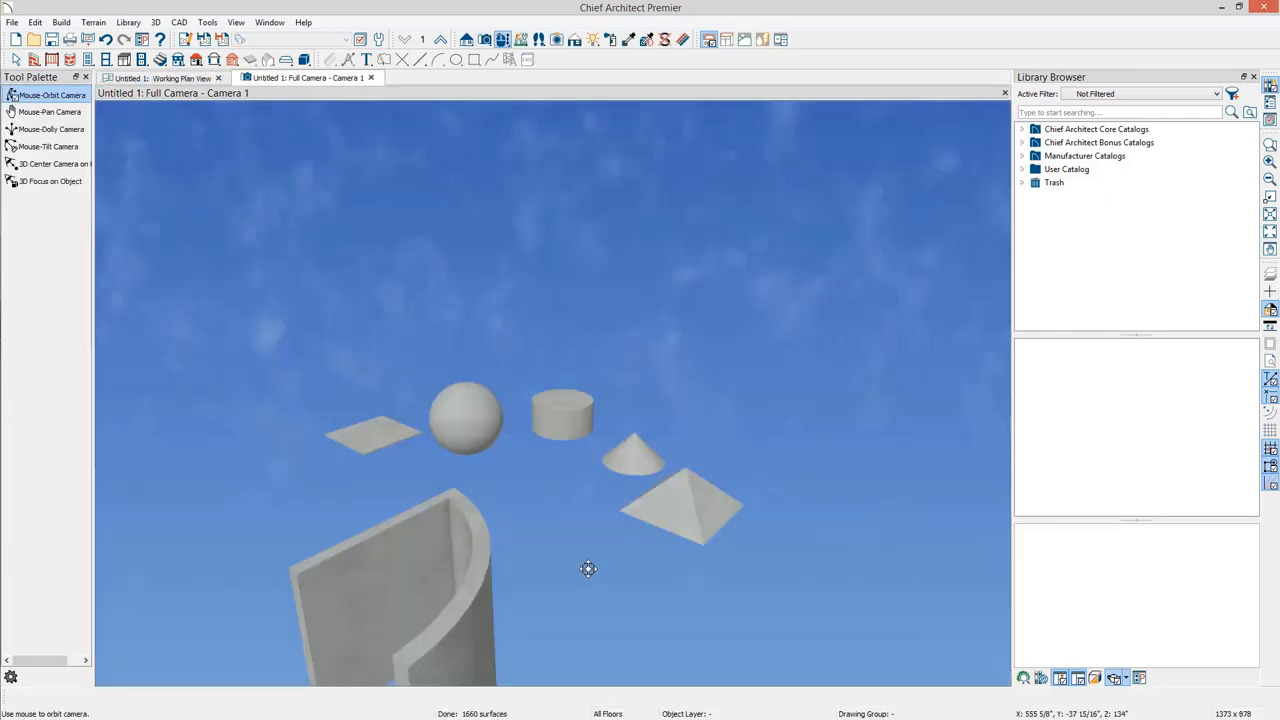
Step: Orbit the 3D camera around the shapes, then switch to the Dutch-Cottage chimney floor plan
drag(588, 568, 644, 376)
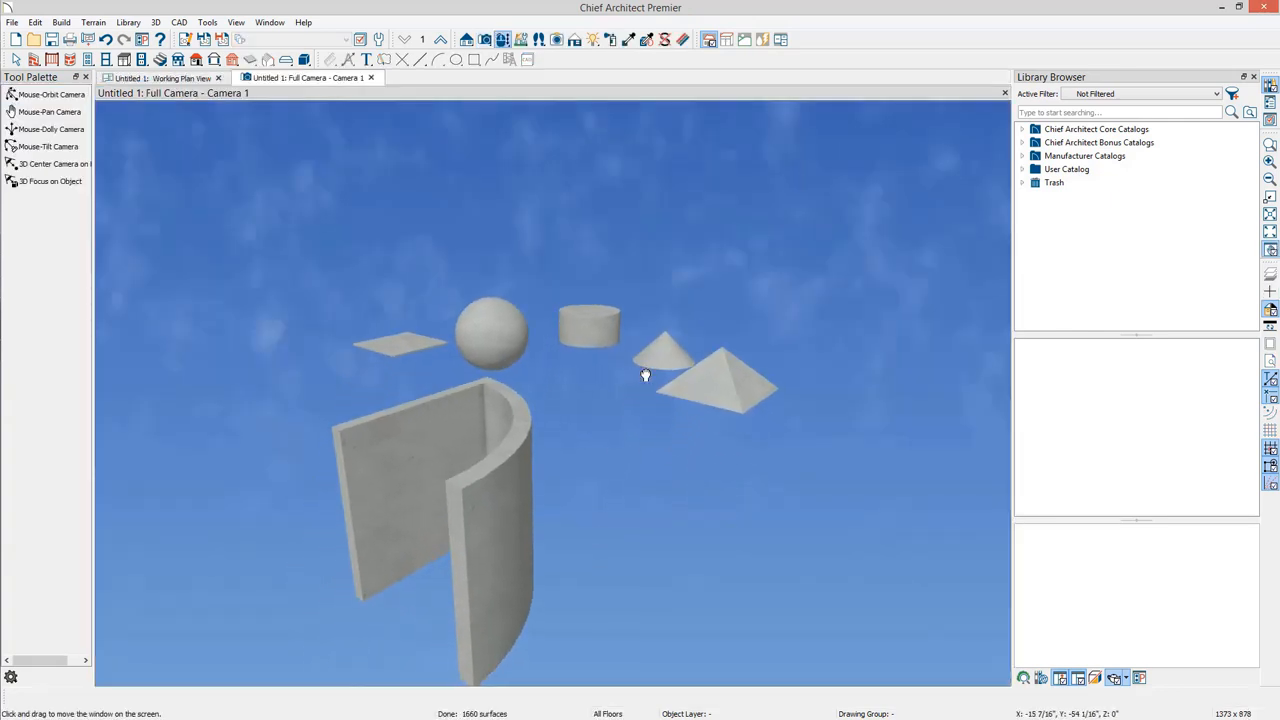
click(50, 94)
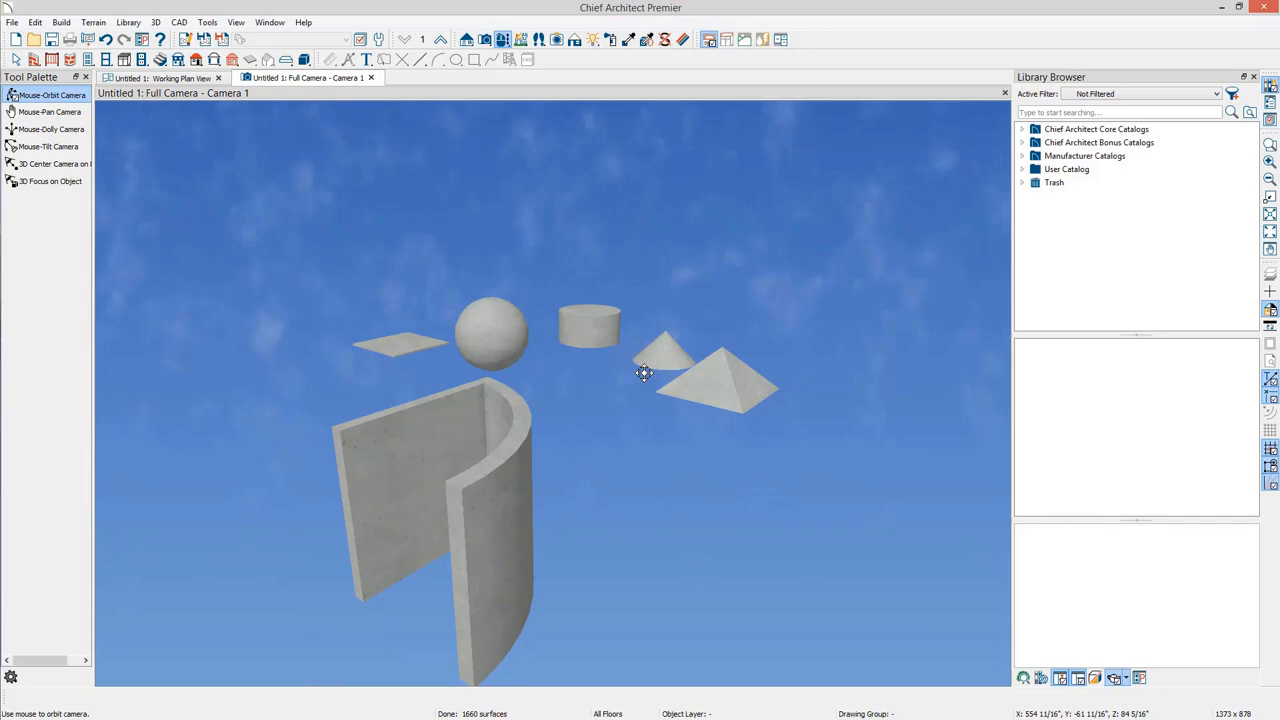
click(168, 78)
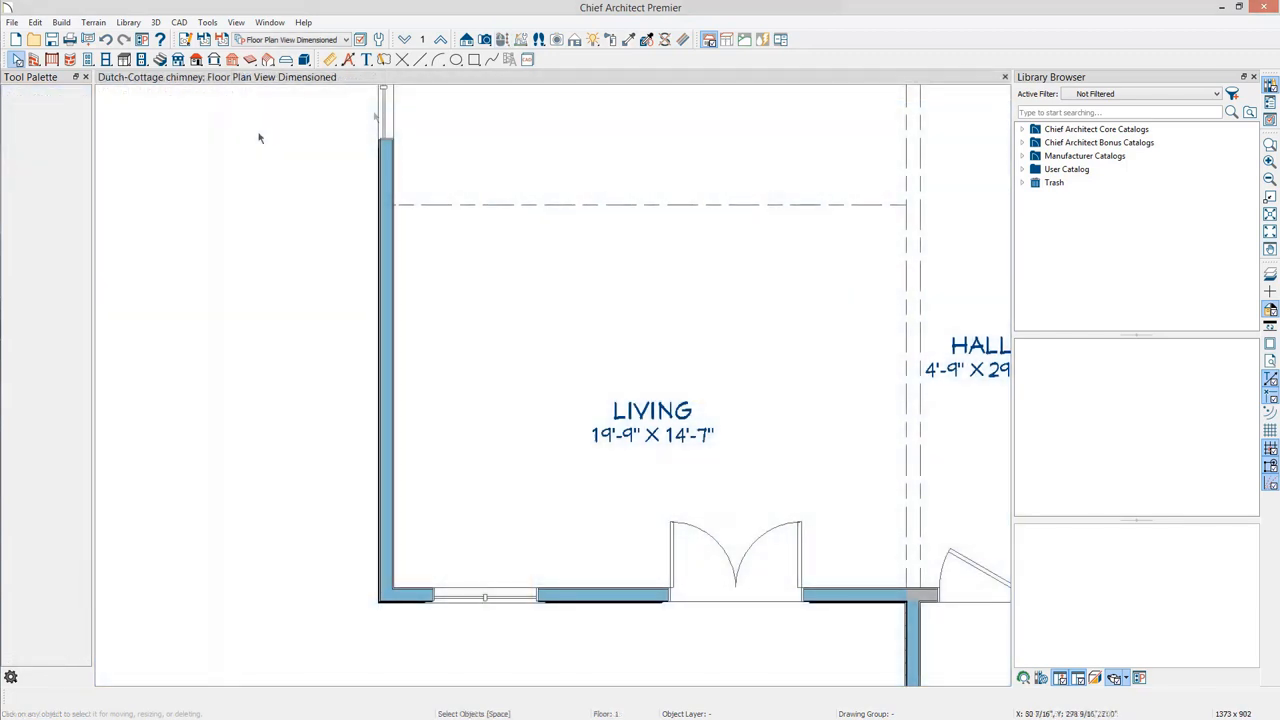
Step: Draw a 2-foot rectangular polyline solid against the living room's exterior left wall
click(60, 22)
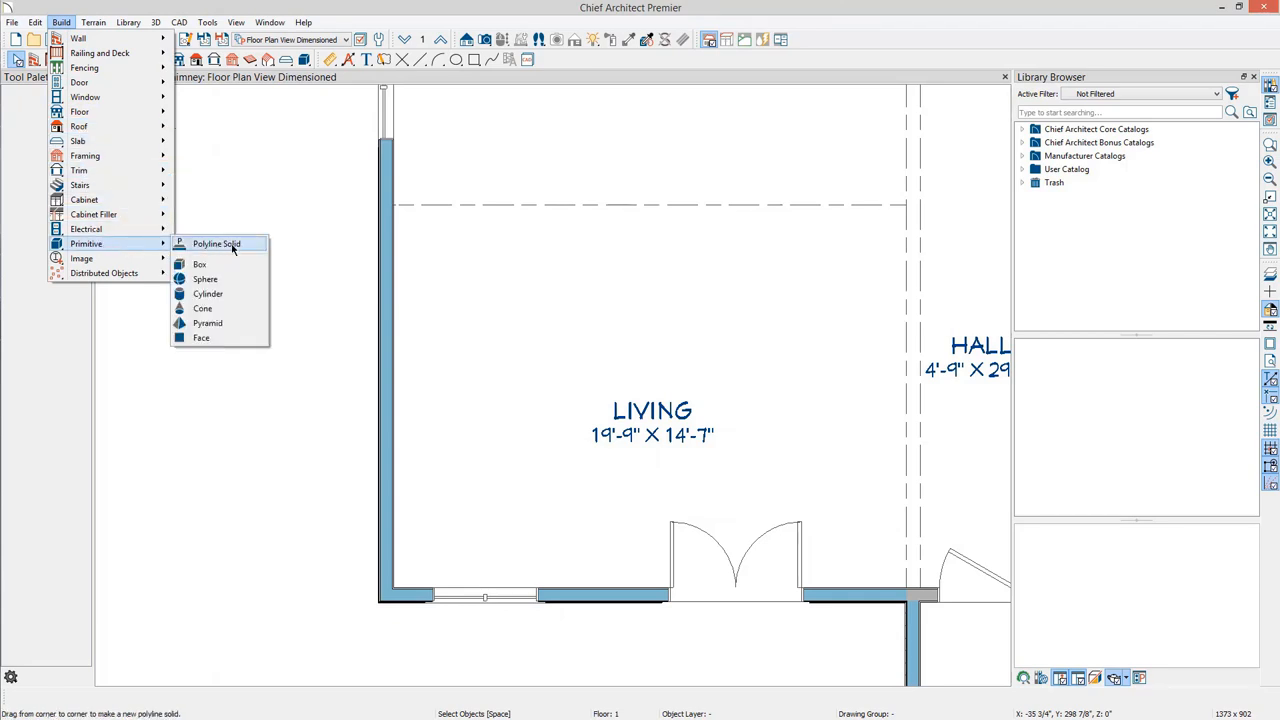
click(216, 244)
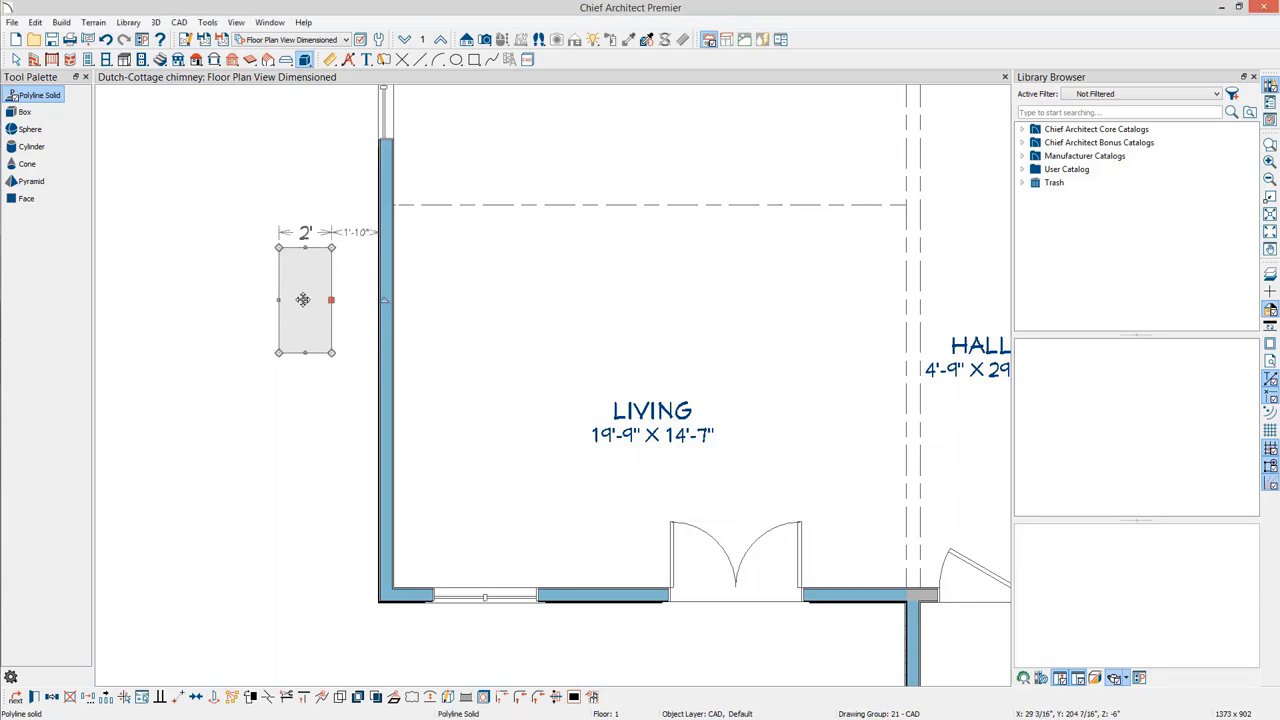
drag(304, 300, 344, 300)
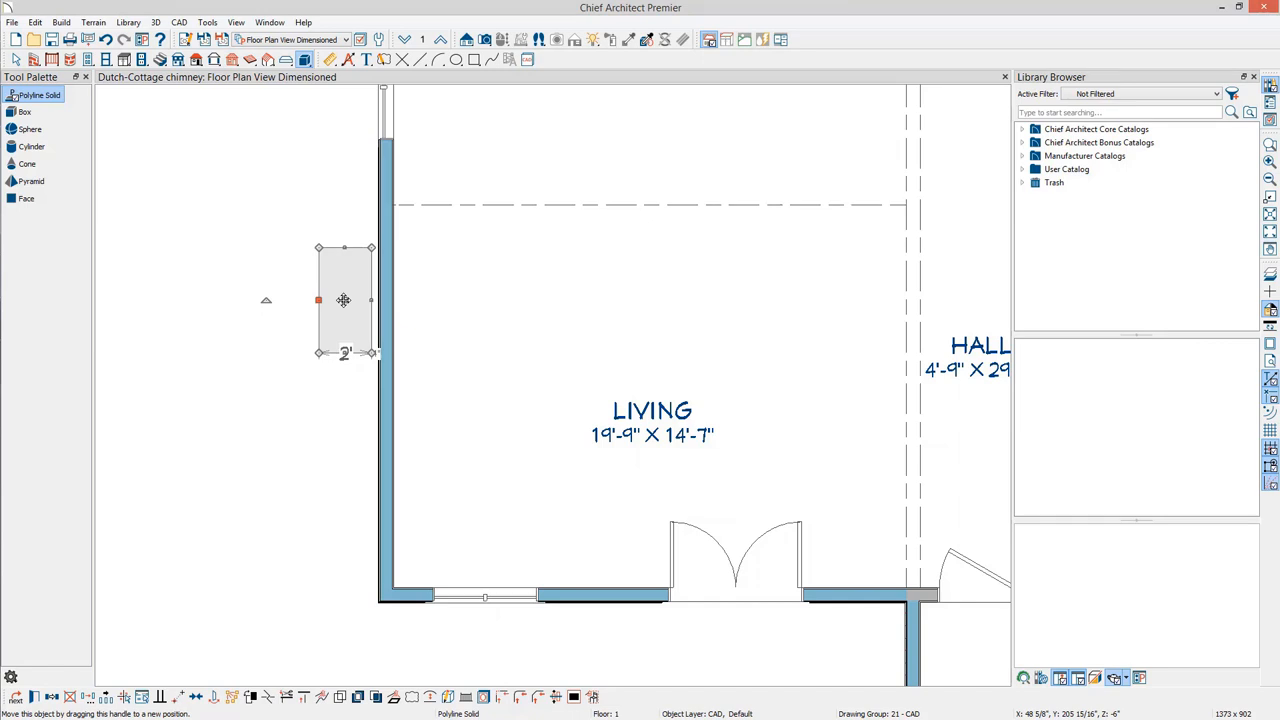
mouse_move(120, 608)
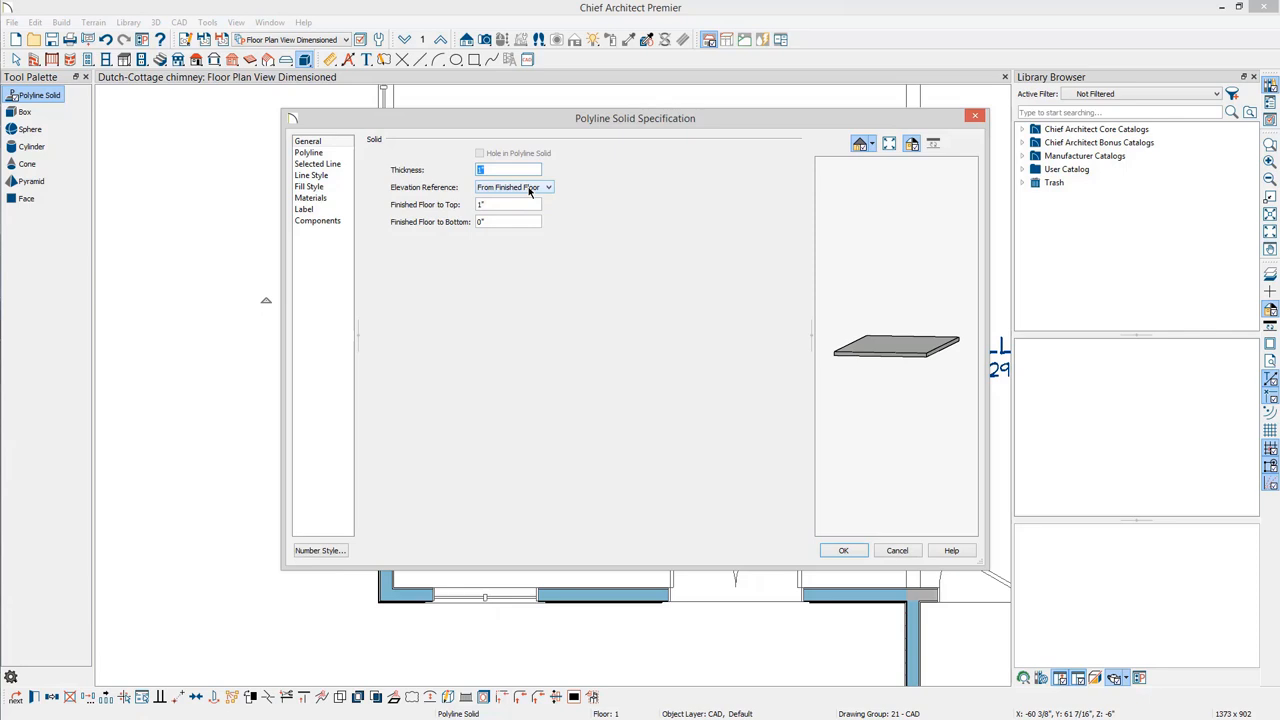
Step: Give the chimney solid absolute elevations with 22' thickness, 264" top and 0" bottom
click(548, 188)
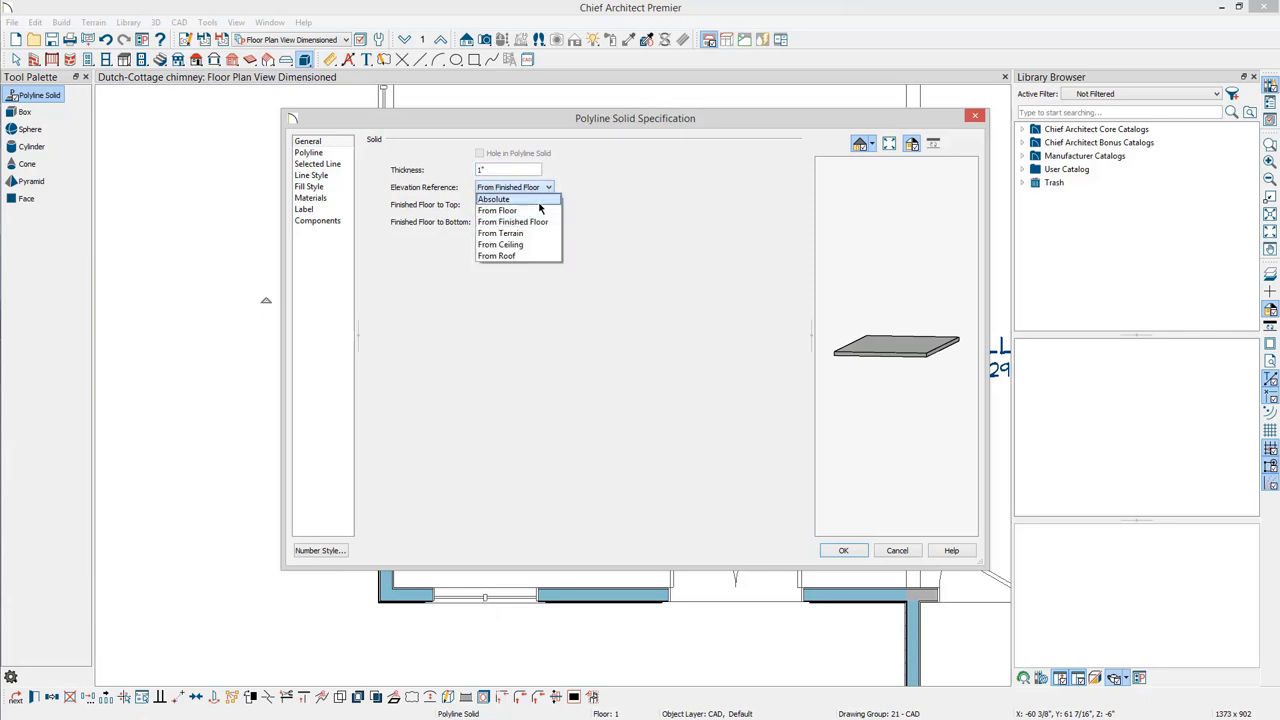
click(492, 198)
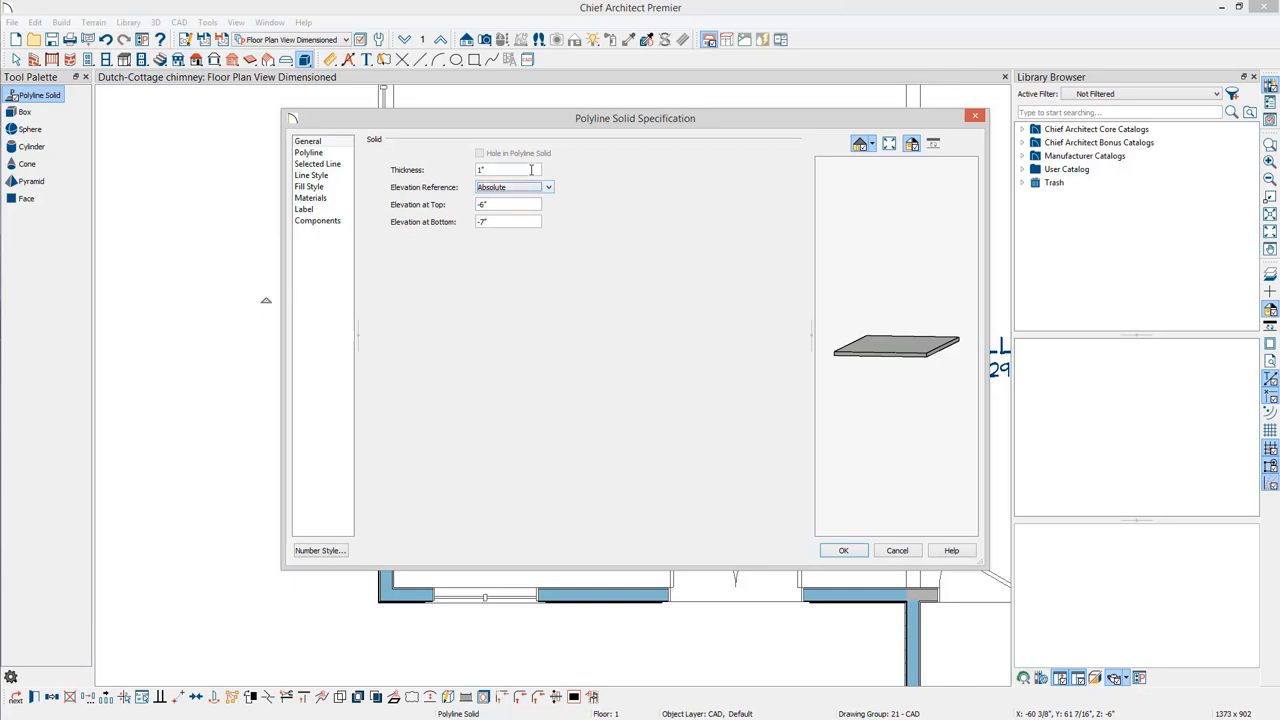
triple_click(508, 168)
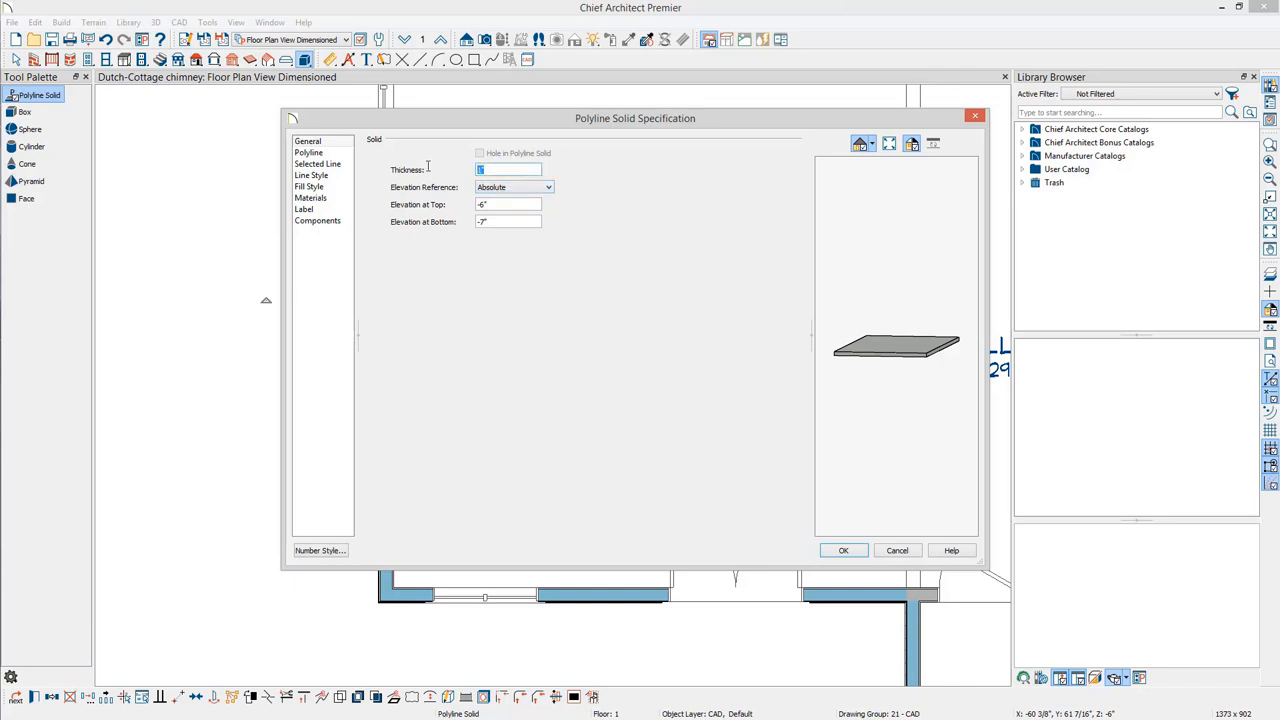
text(22)
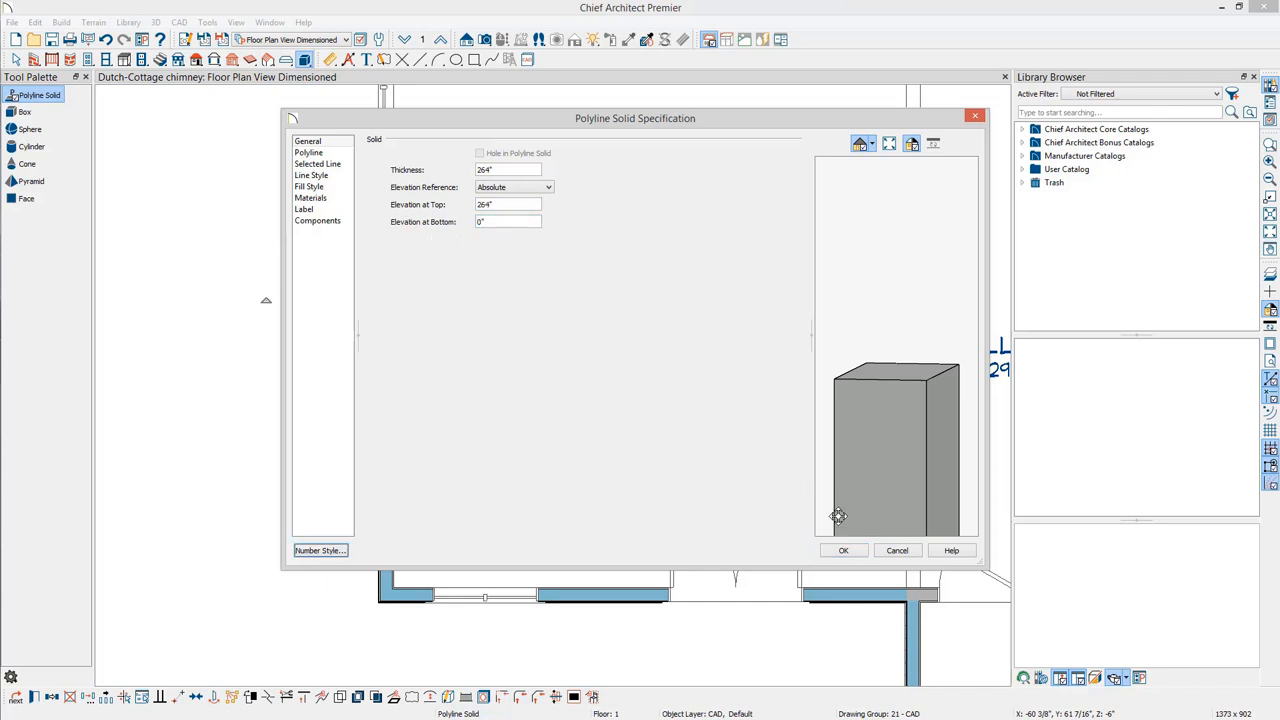
click(844, 550)
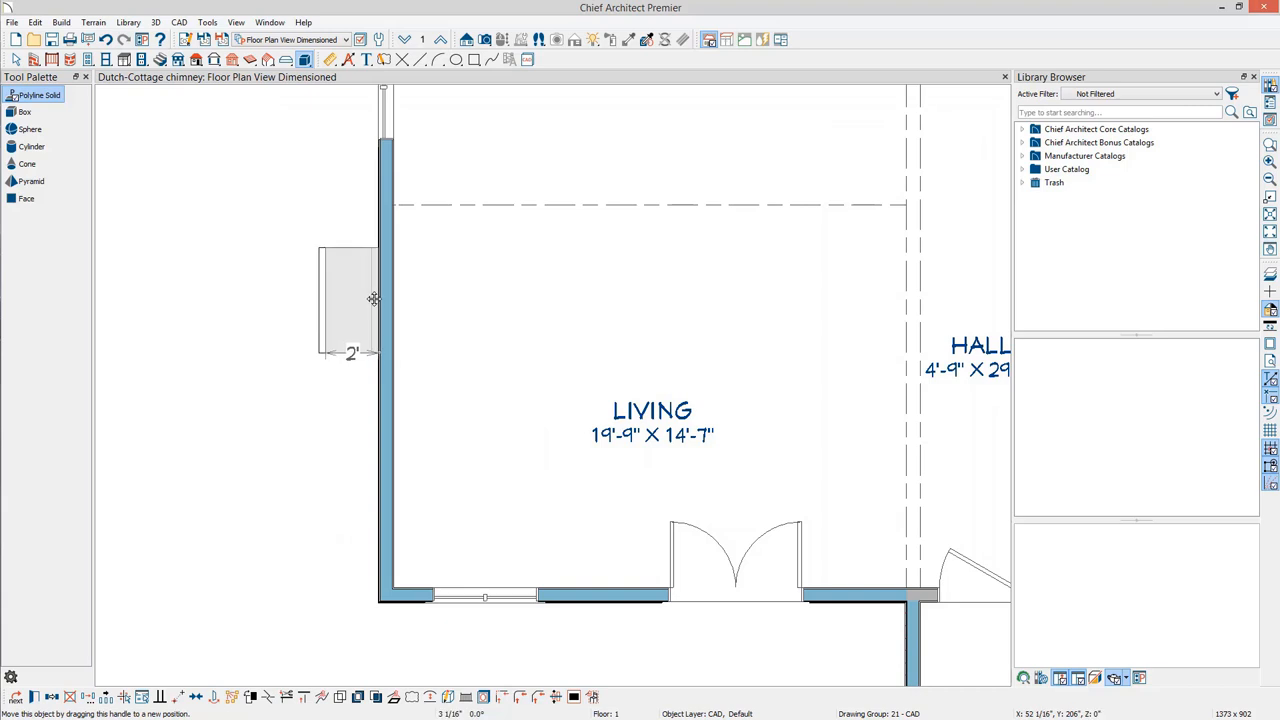
click(348, 300)
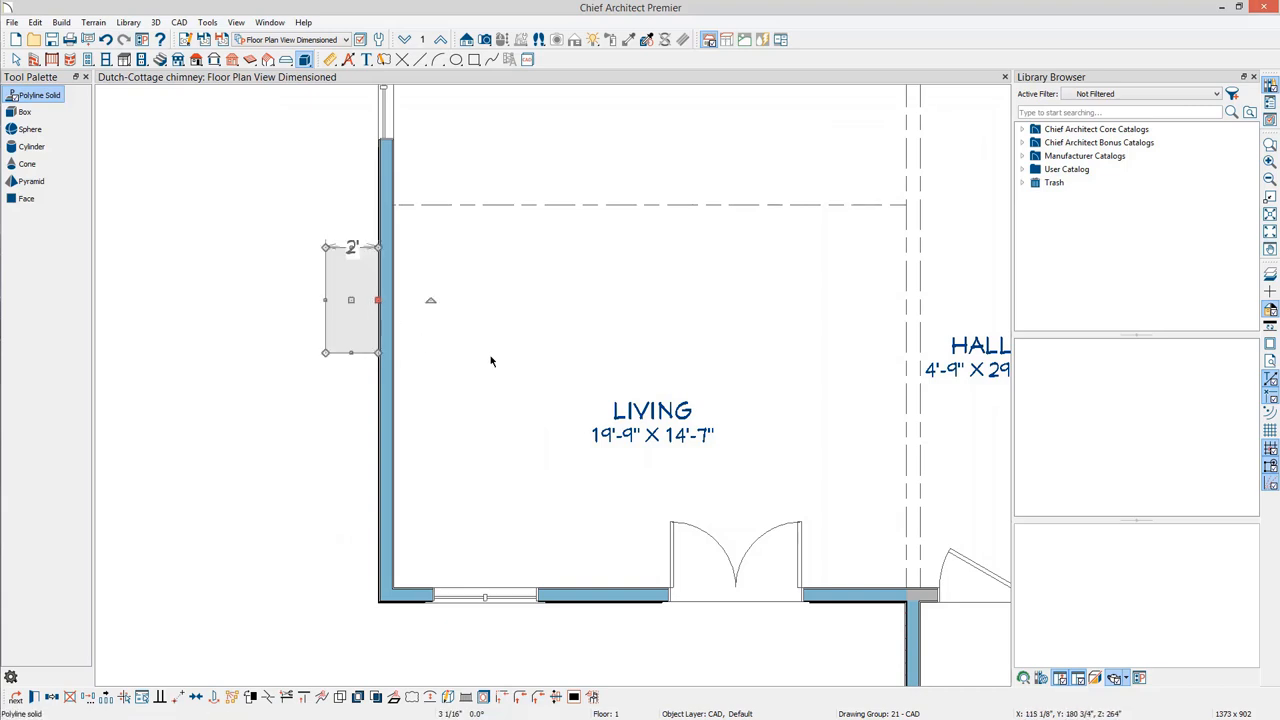
mouse_move(488, 364)
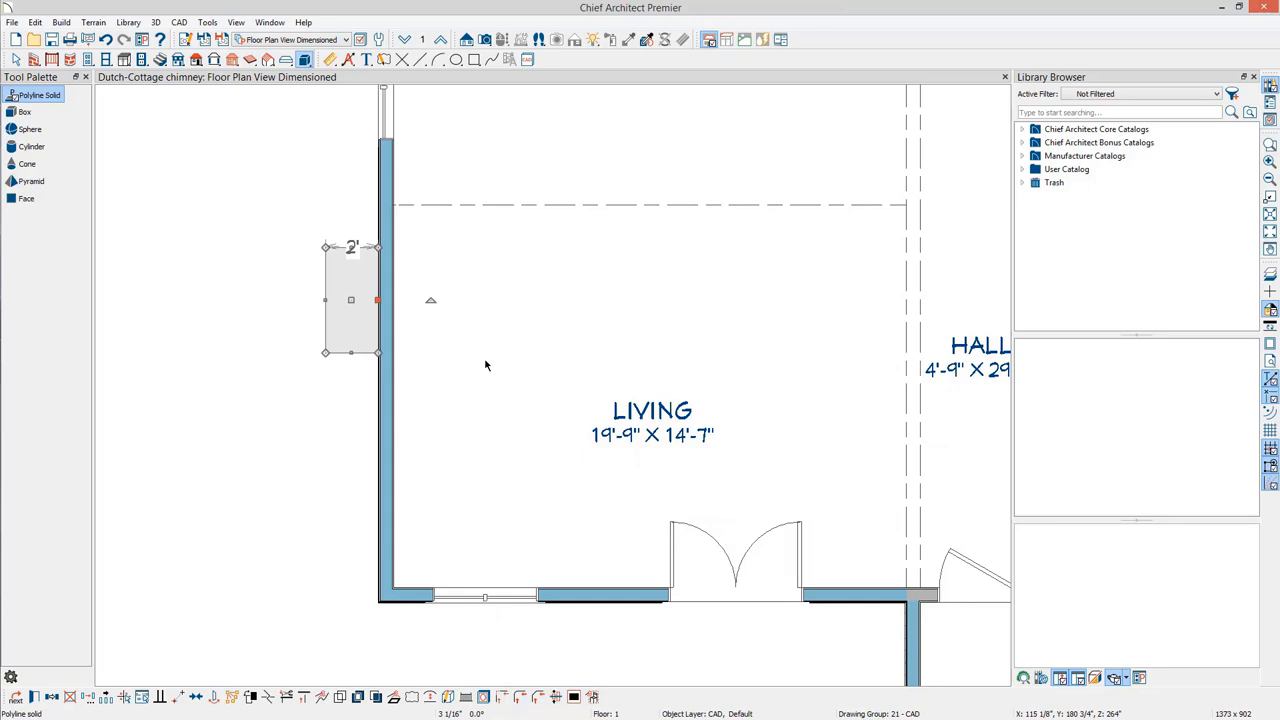
mouse_move(328, 492)
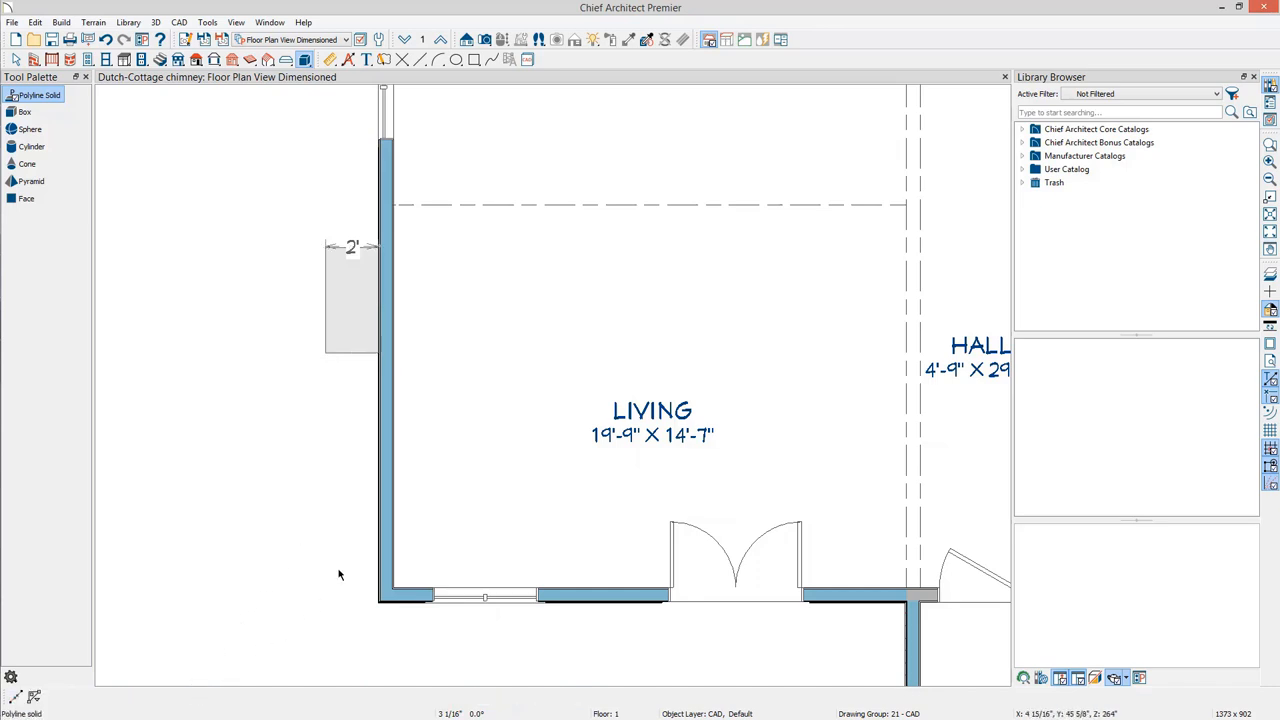
click(352, 396)
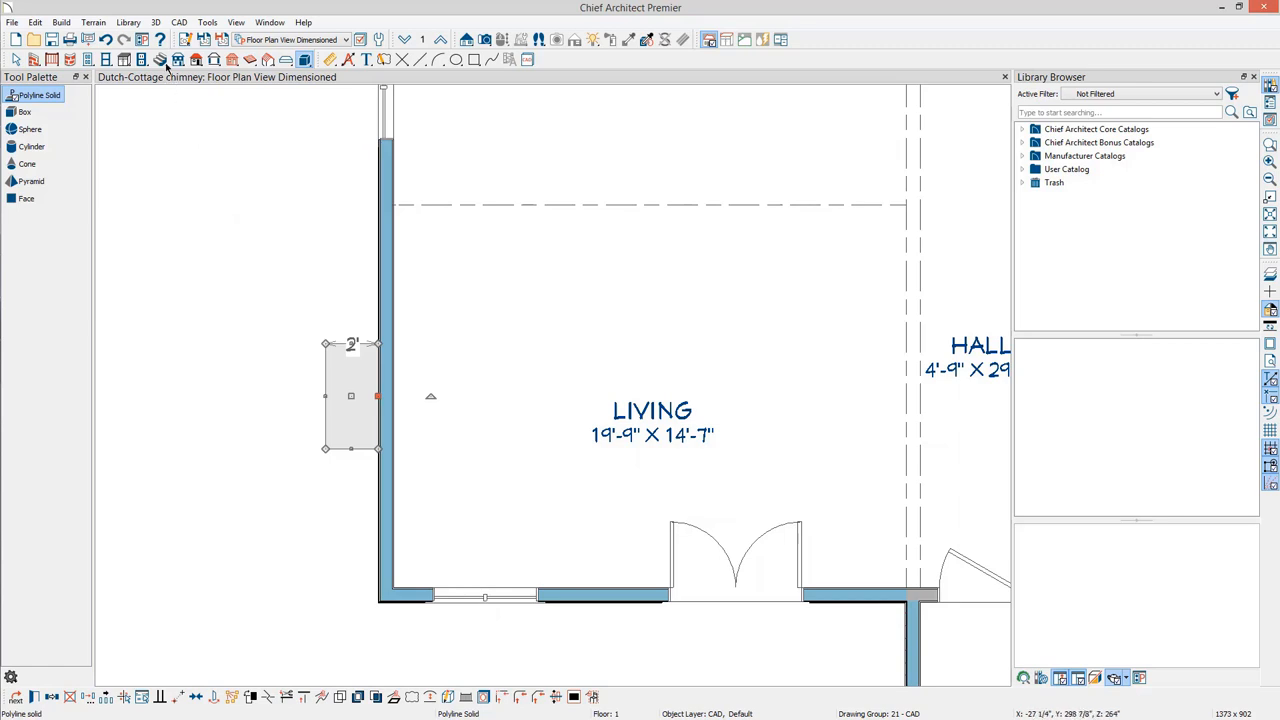
click(156, 22)
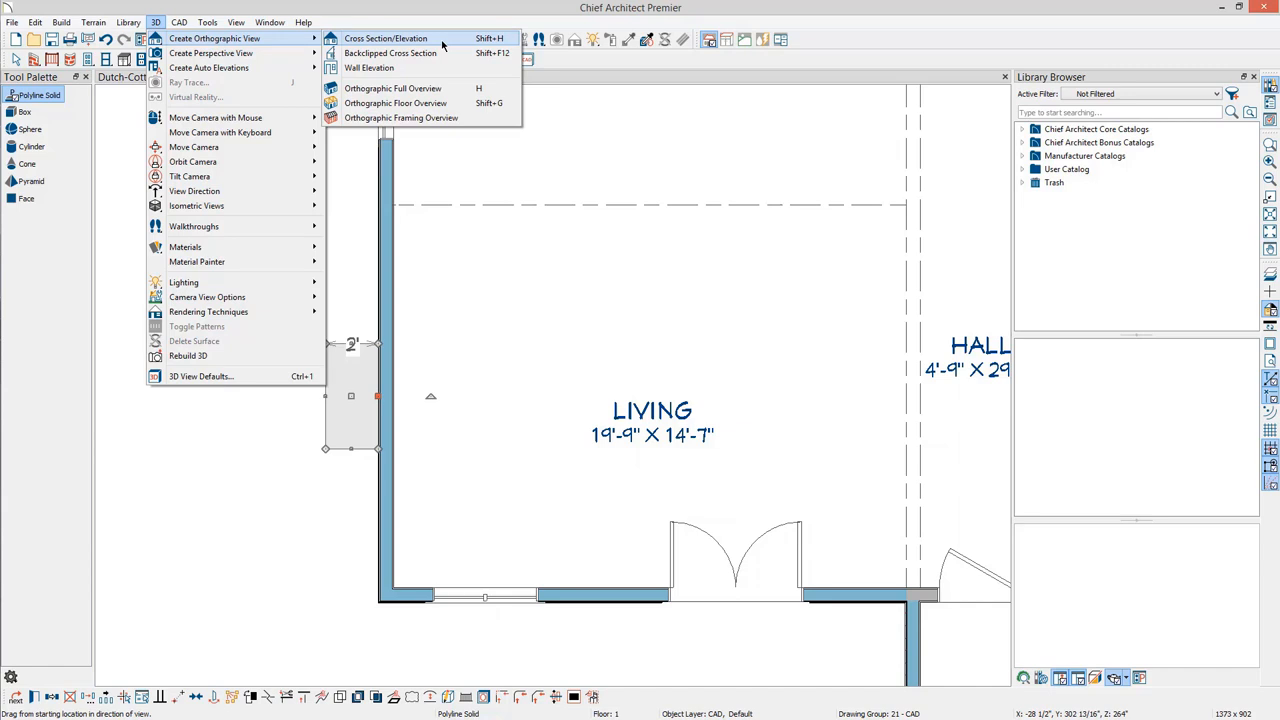
Step: Create a cross-section elevation through the chimney and resize its base against the wall
click(384, 38)
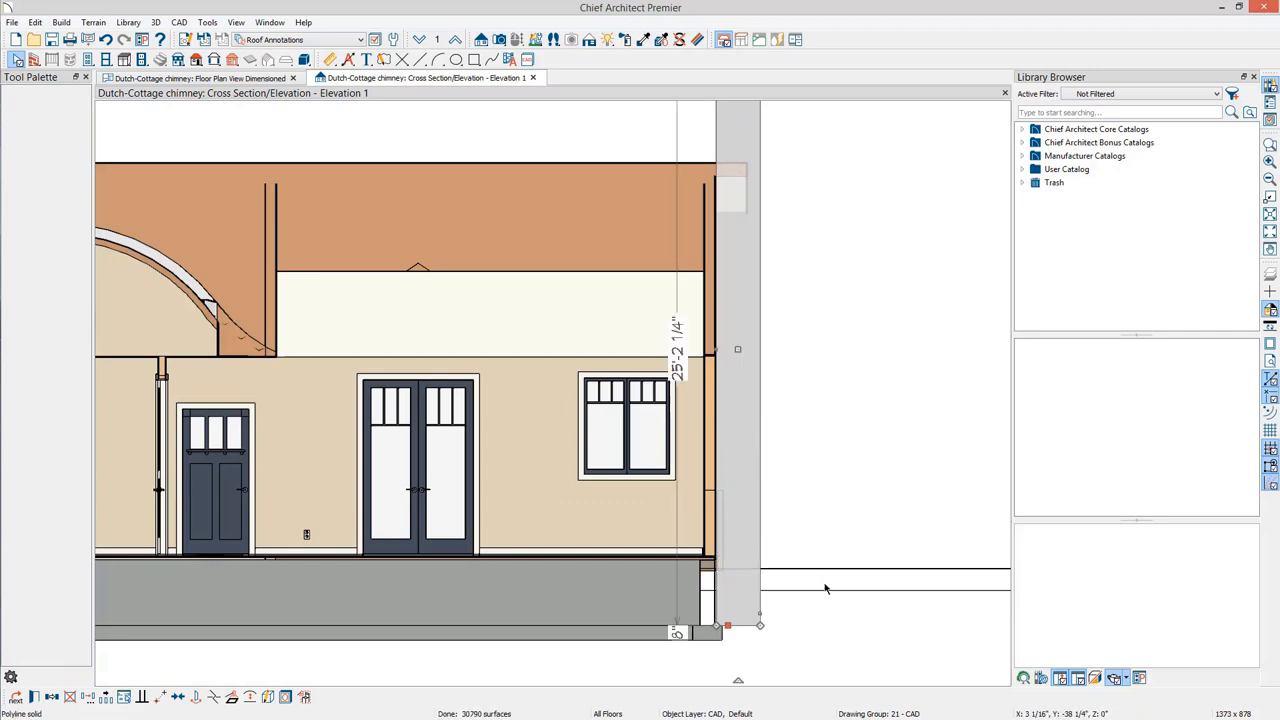
mouse_move(724, 624)
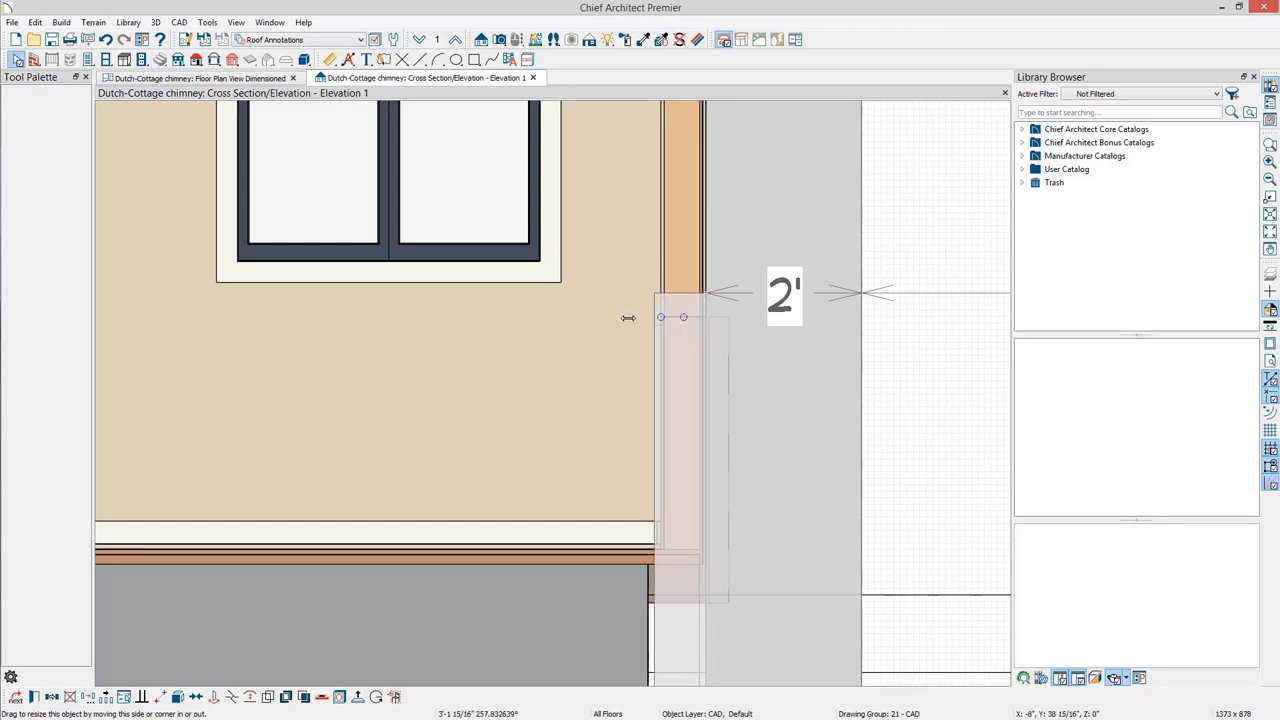
drag(656, 316, 640, 316)
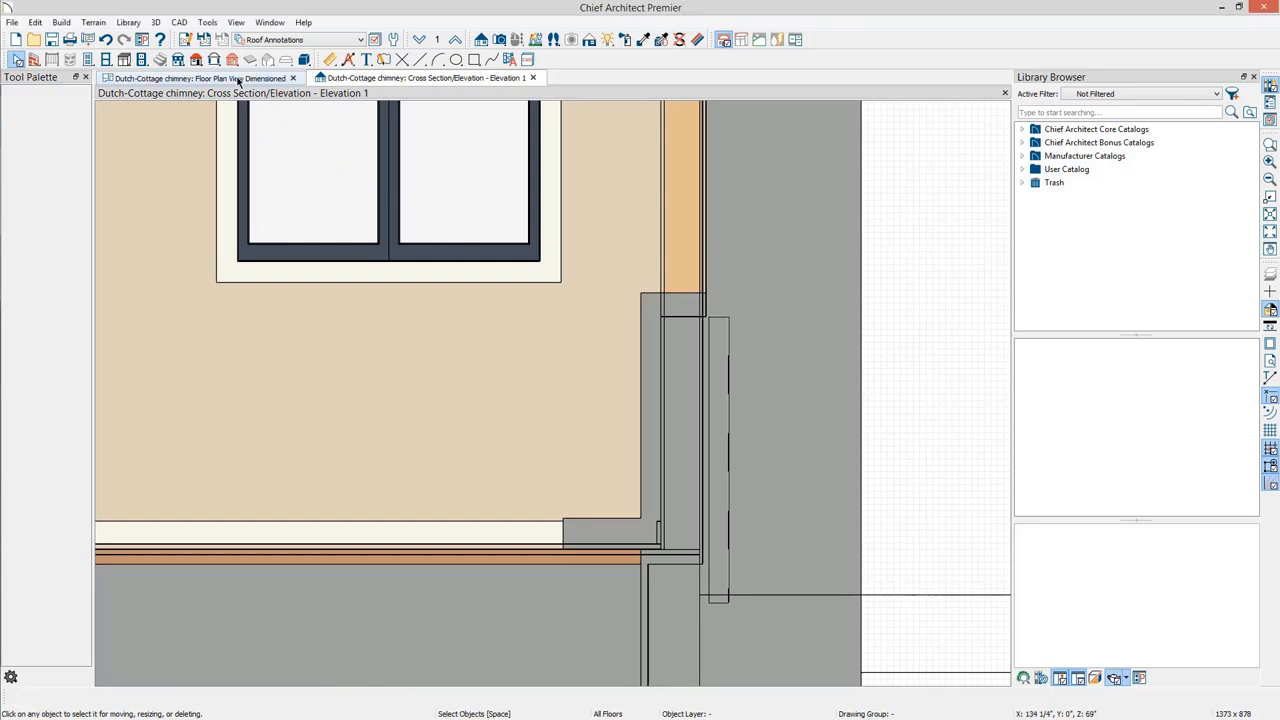
Step: From the floor plan, place a second elevation E2 looking at the chimney from outside
click(198, 78)
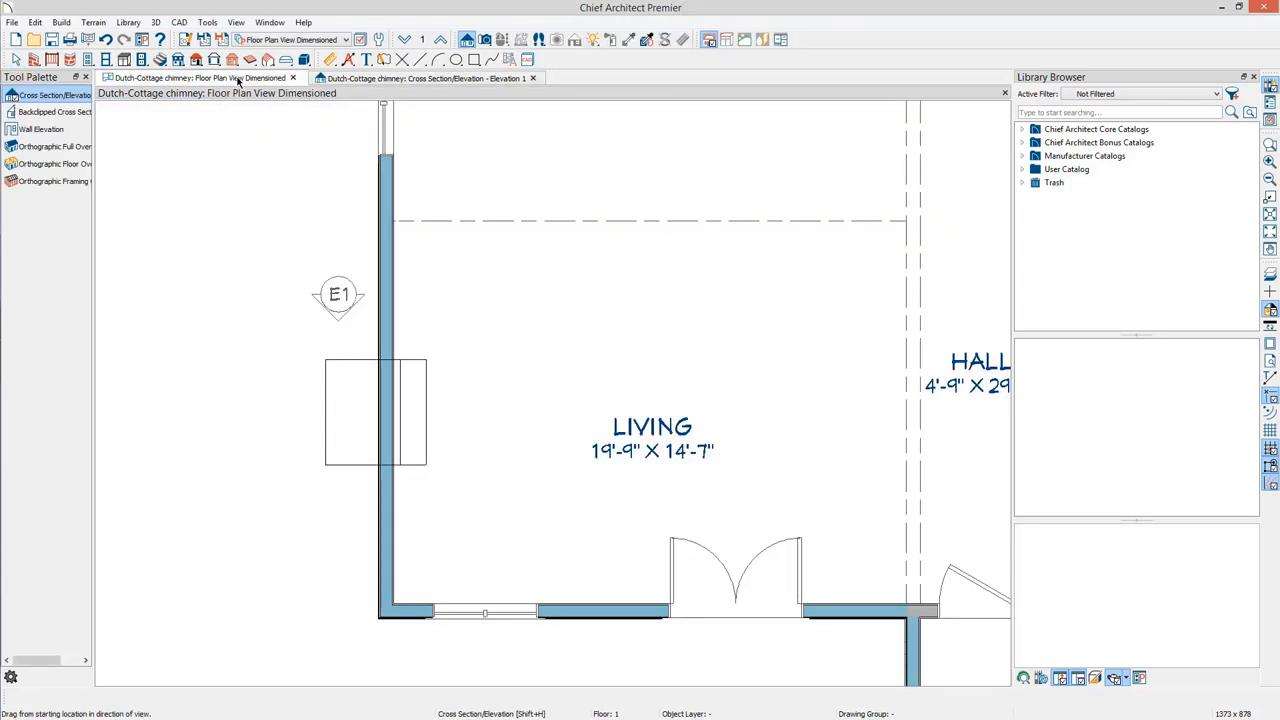
click(154, 22)
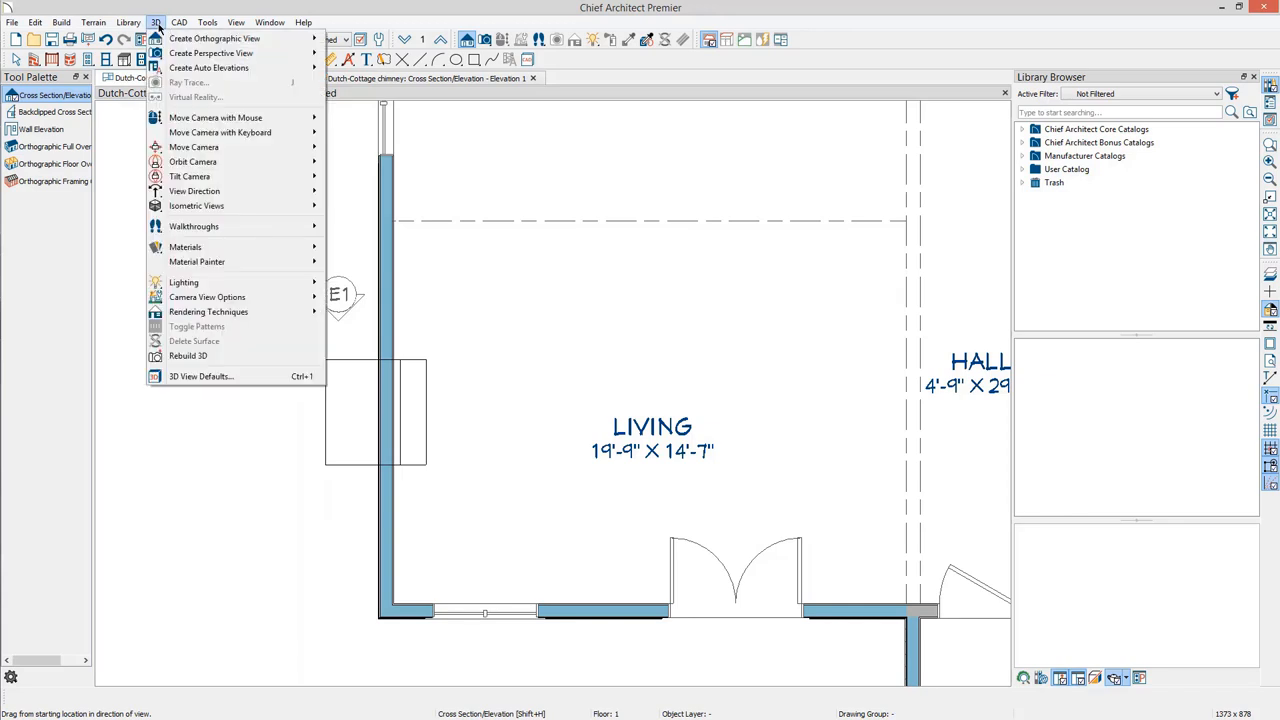
mouse_move(214, 38)
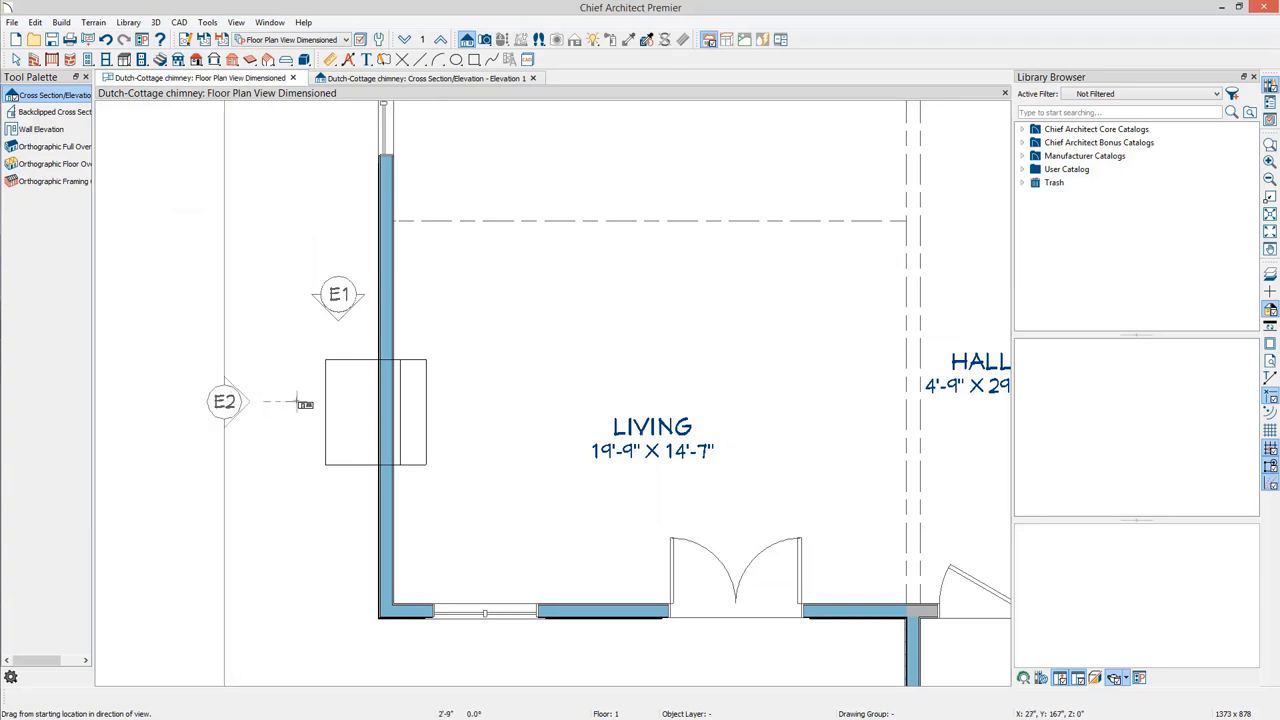
click(224, 400)
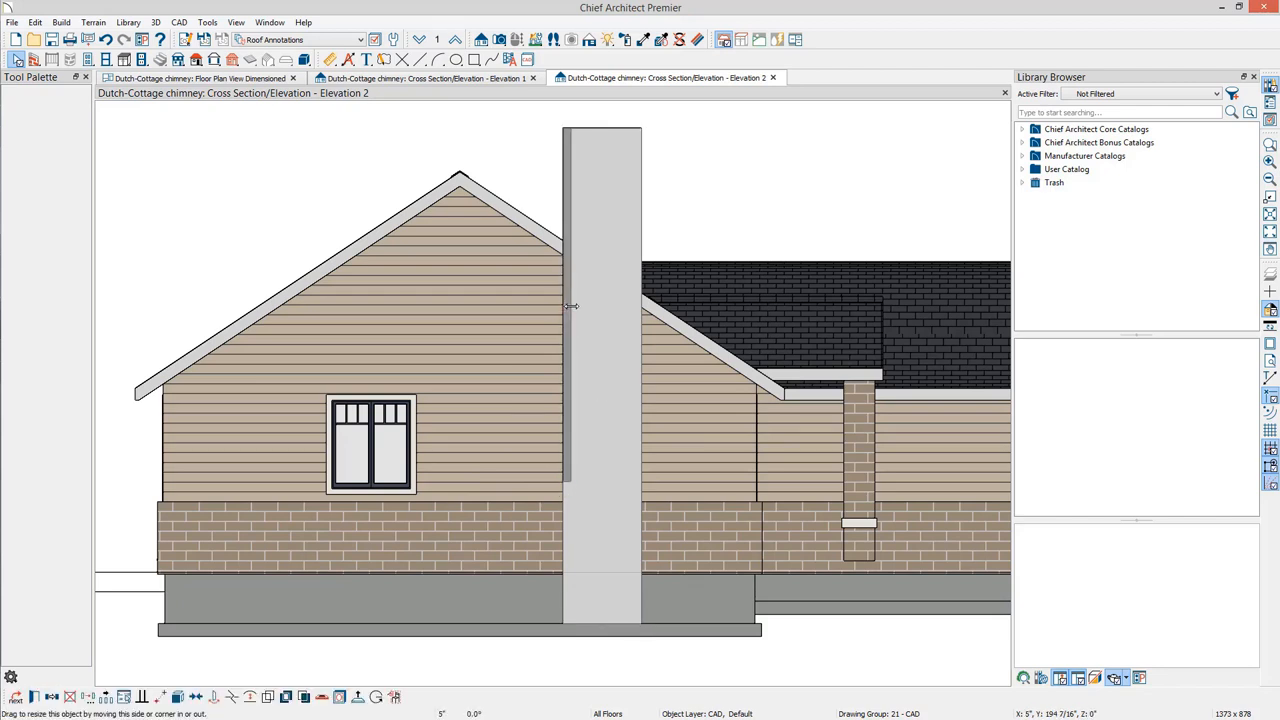
Step: Widen the chimney's lower section below the stack in Elevation 2, then return to the floor plan
click(600, 300)
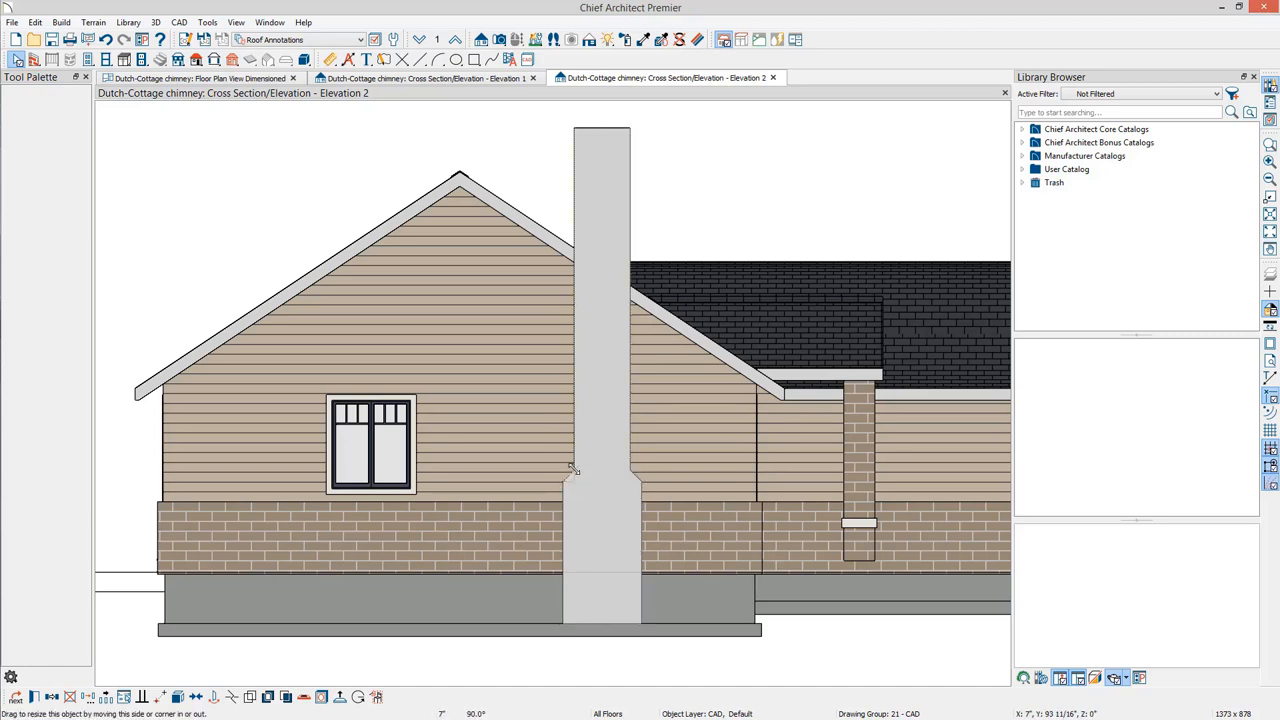
click(600, 400)
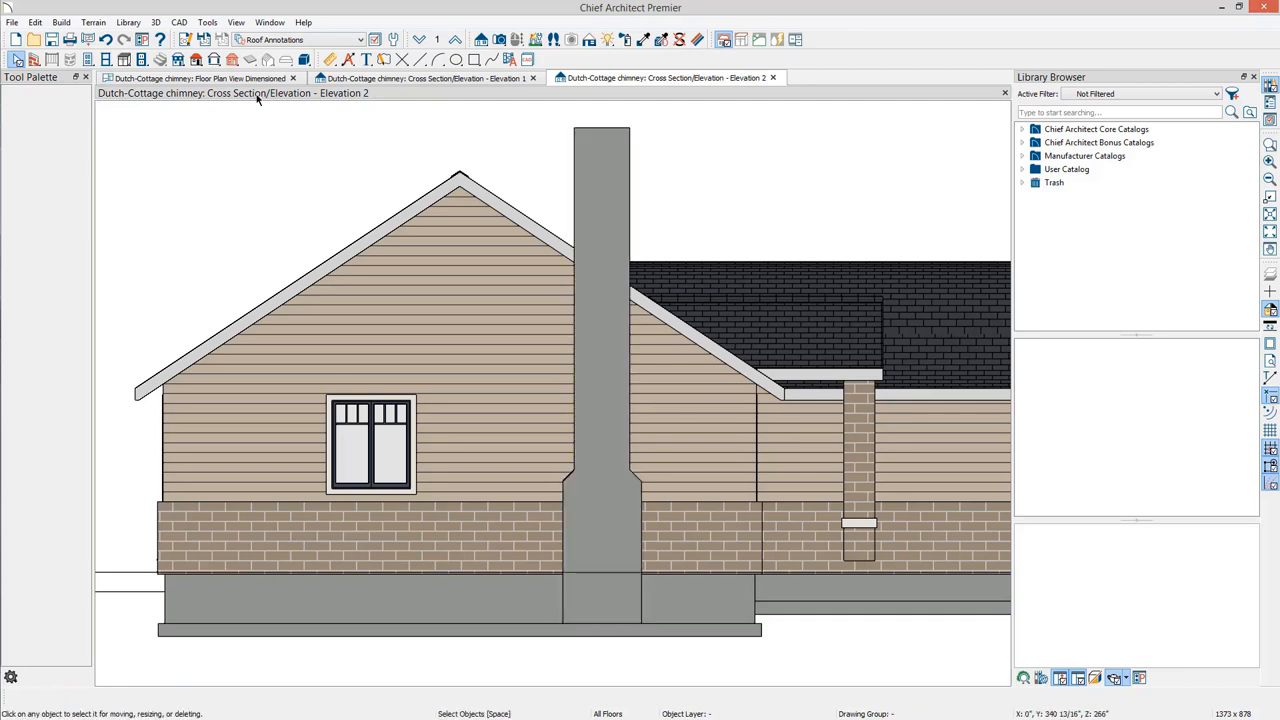
click(196, 78)
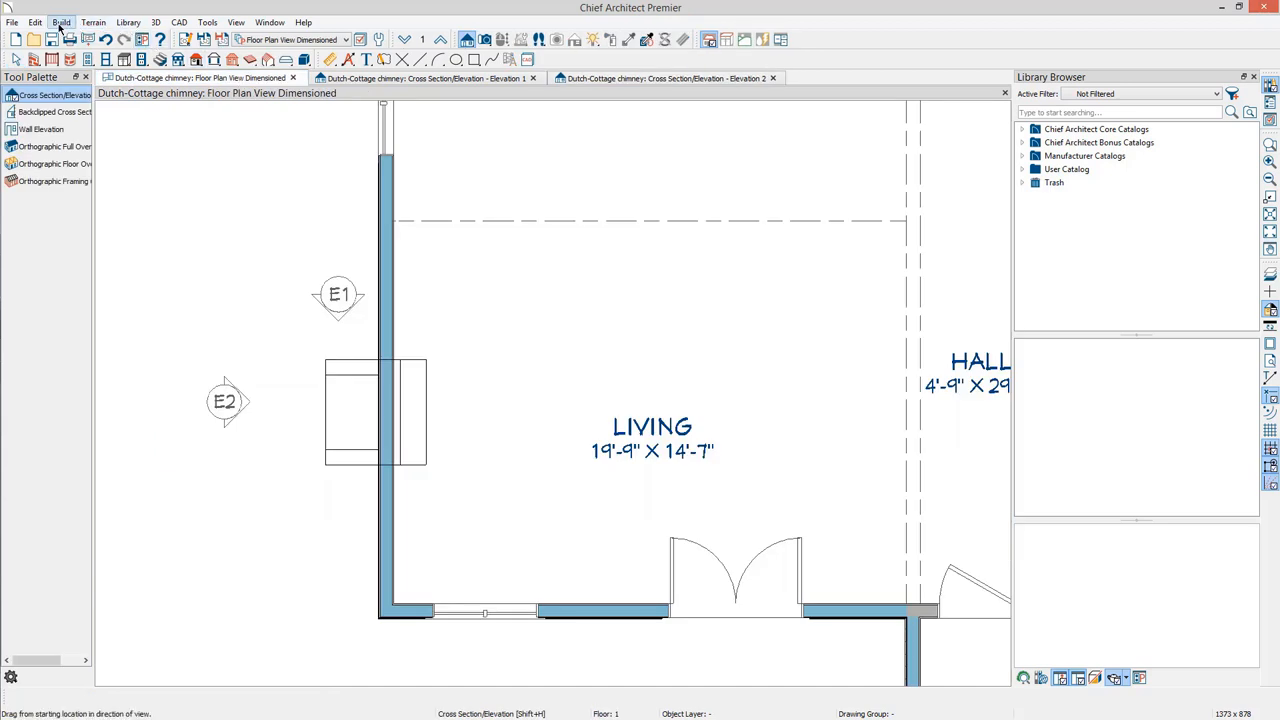
Step: Draw a 3D box in the living room beside the chimney and select it for editing
click(60, 22)
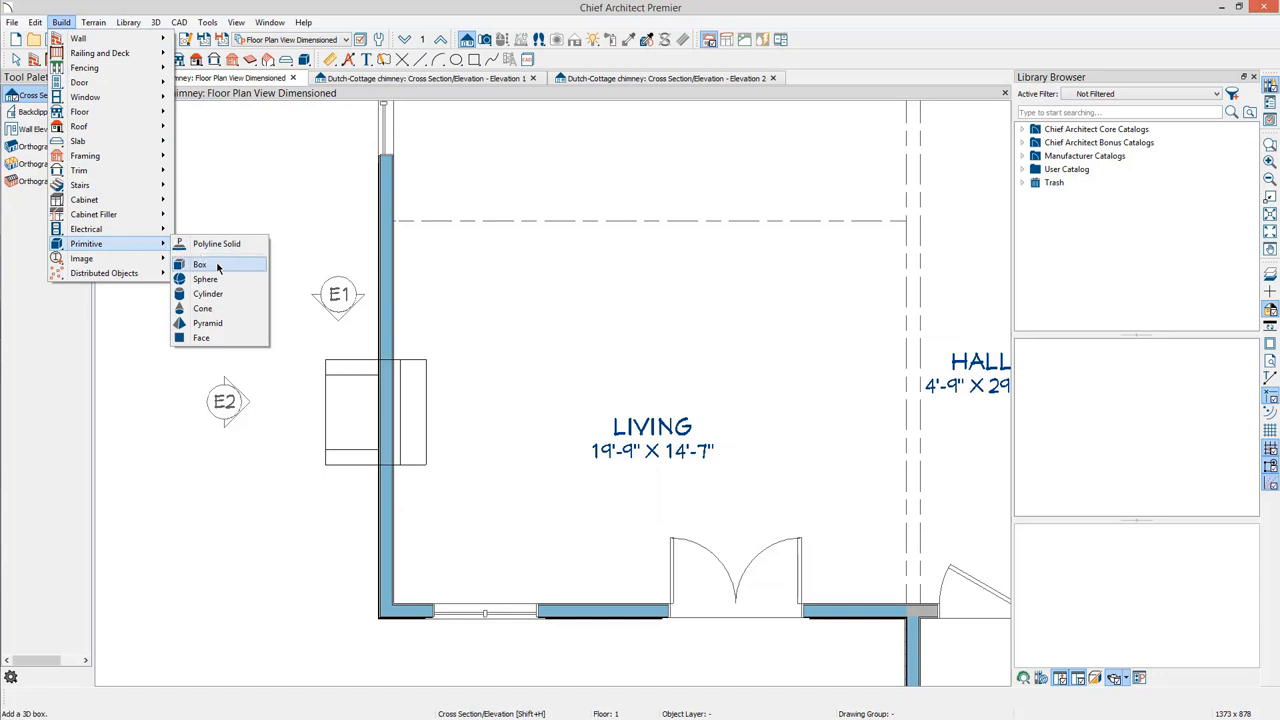
click(200, 264)
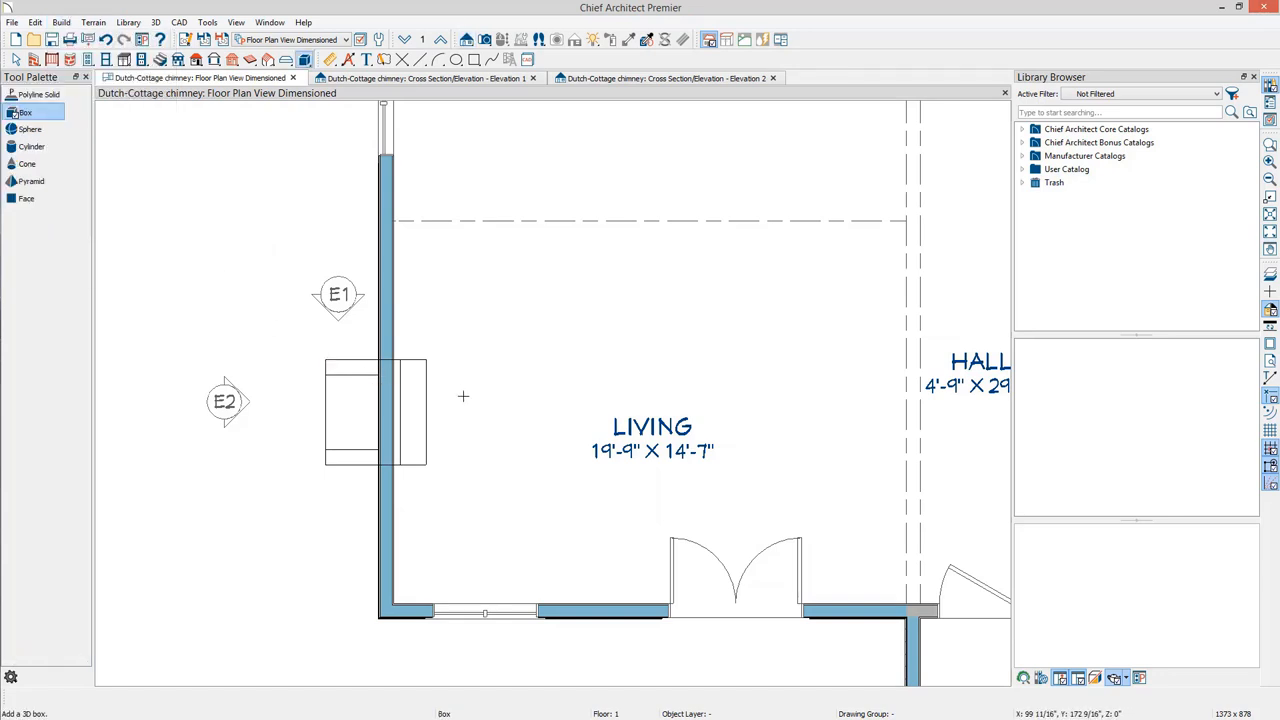
drag(464, 396, 552, 442)
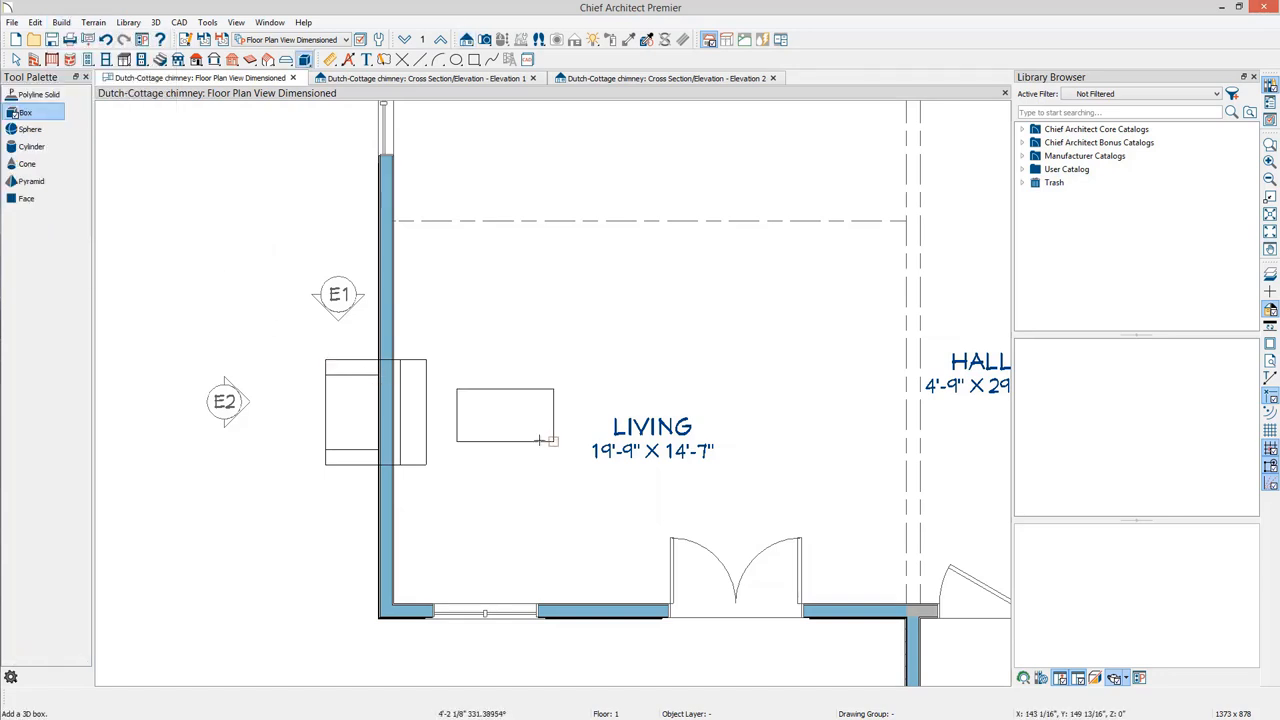
click(504, 414)
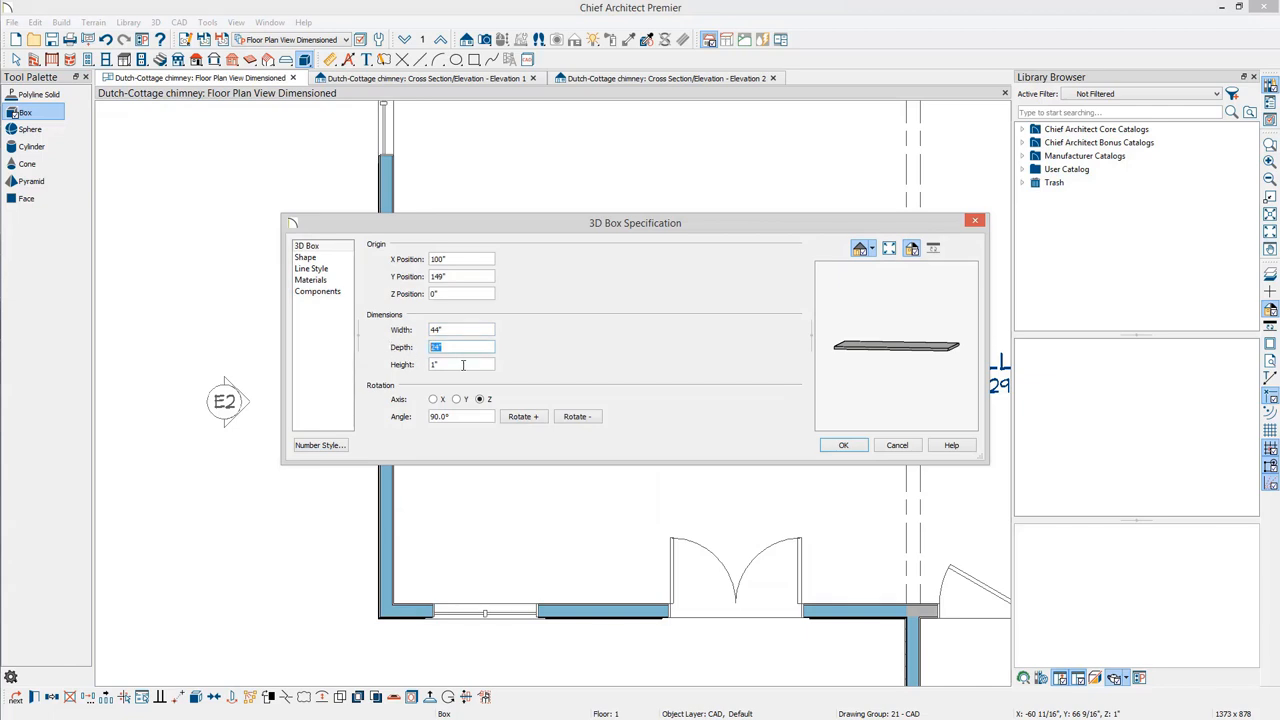
Step: Set the box height to 24" and confirm the 44" x 24" x 24" dimensions
text(24)
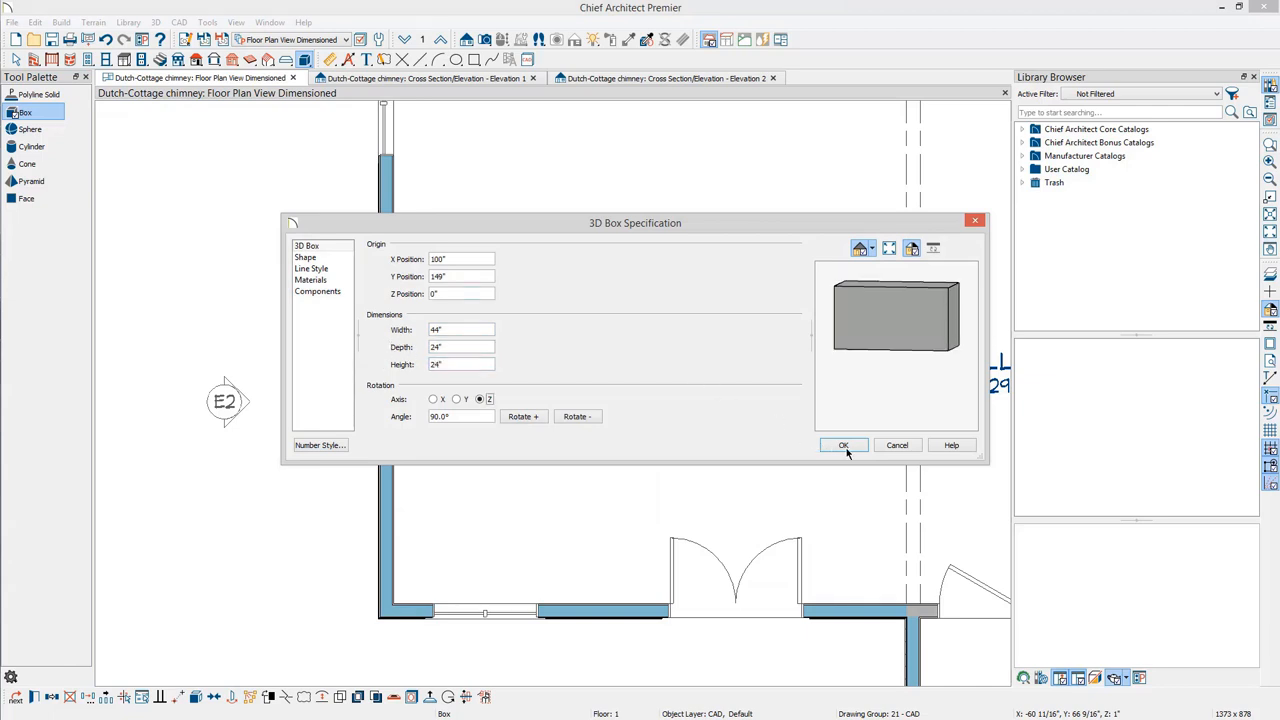
click(844, 444)
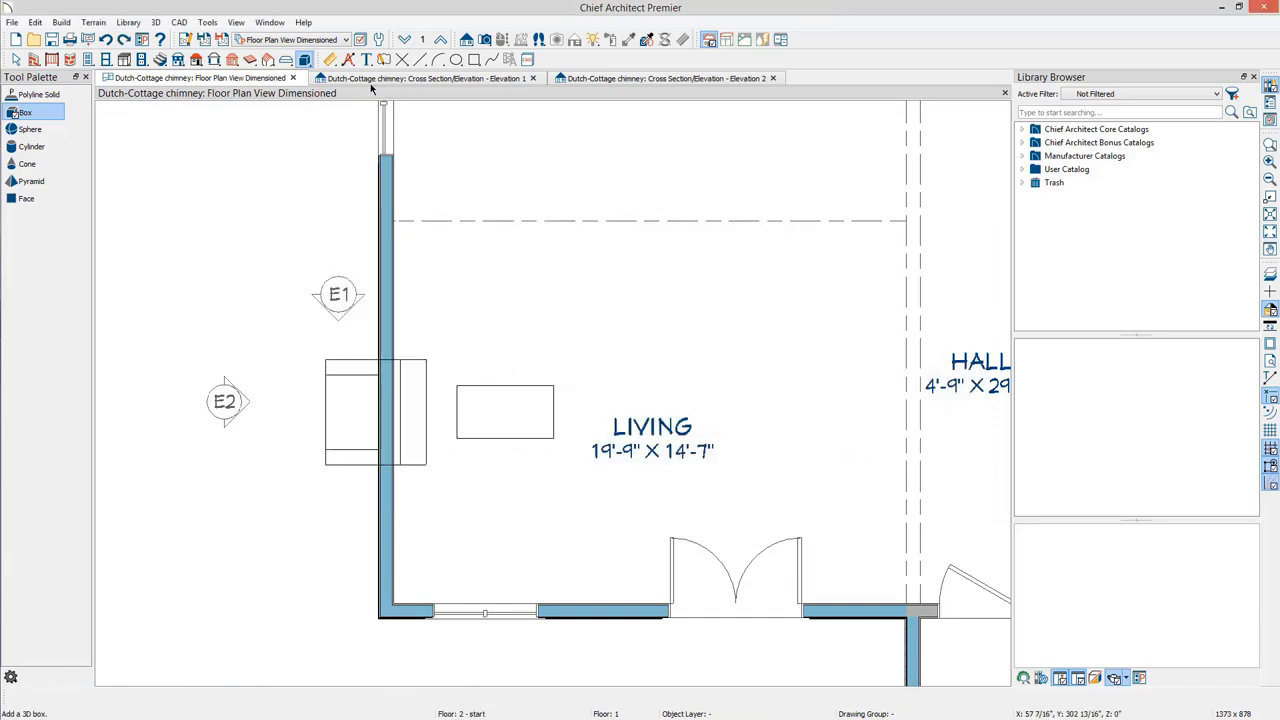
Step: In Elevation 1, move the box onto the chimney base and stretch it into a clipped-corner block
click(424, 78)
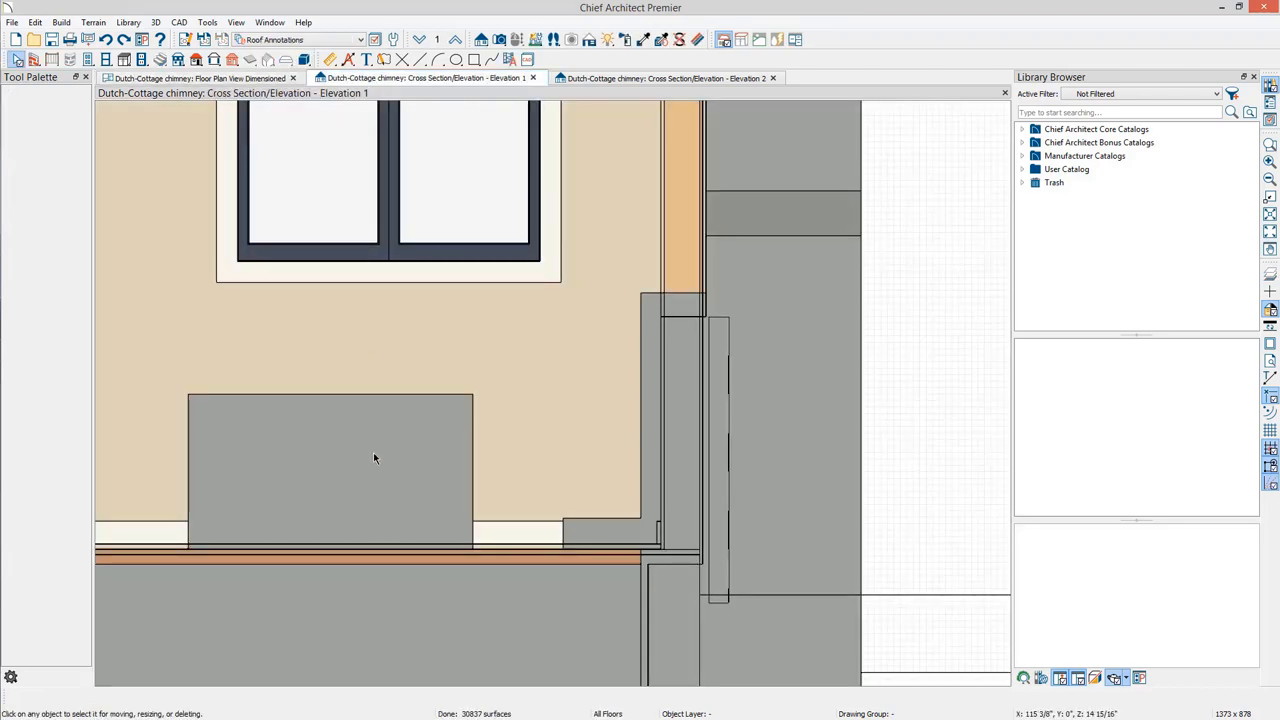
click(330, 470)
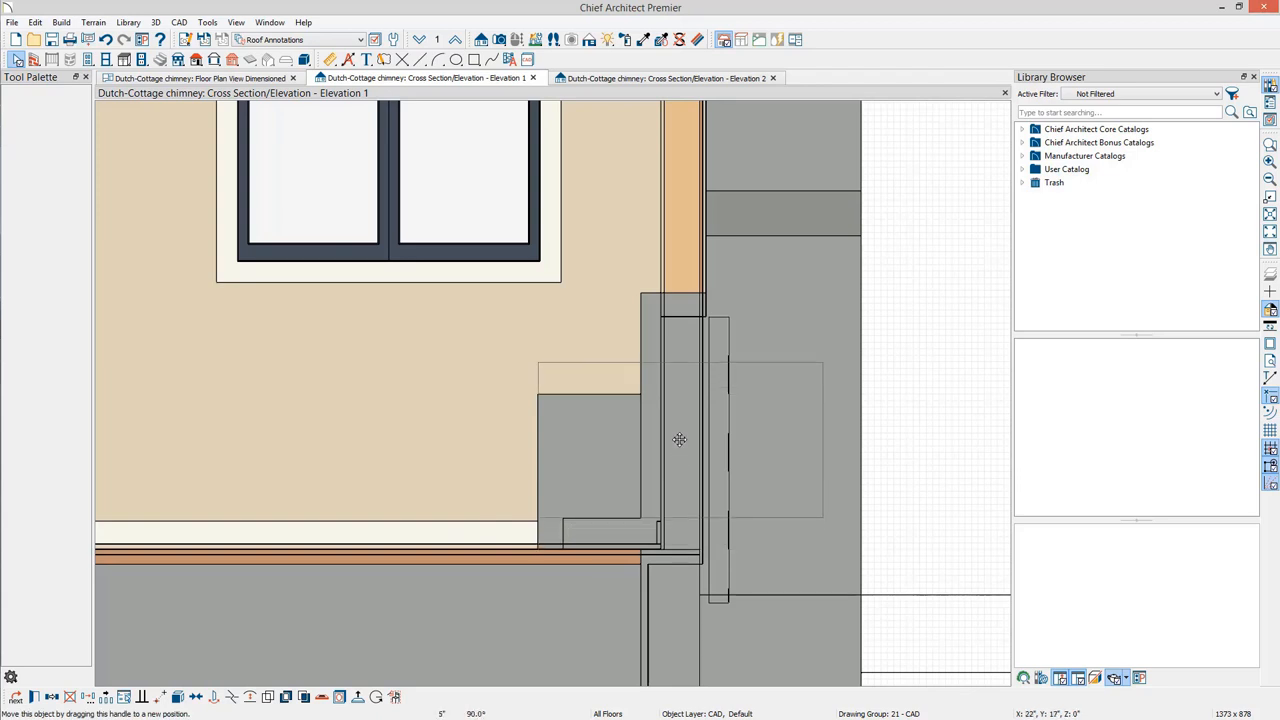
click(680, 440)
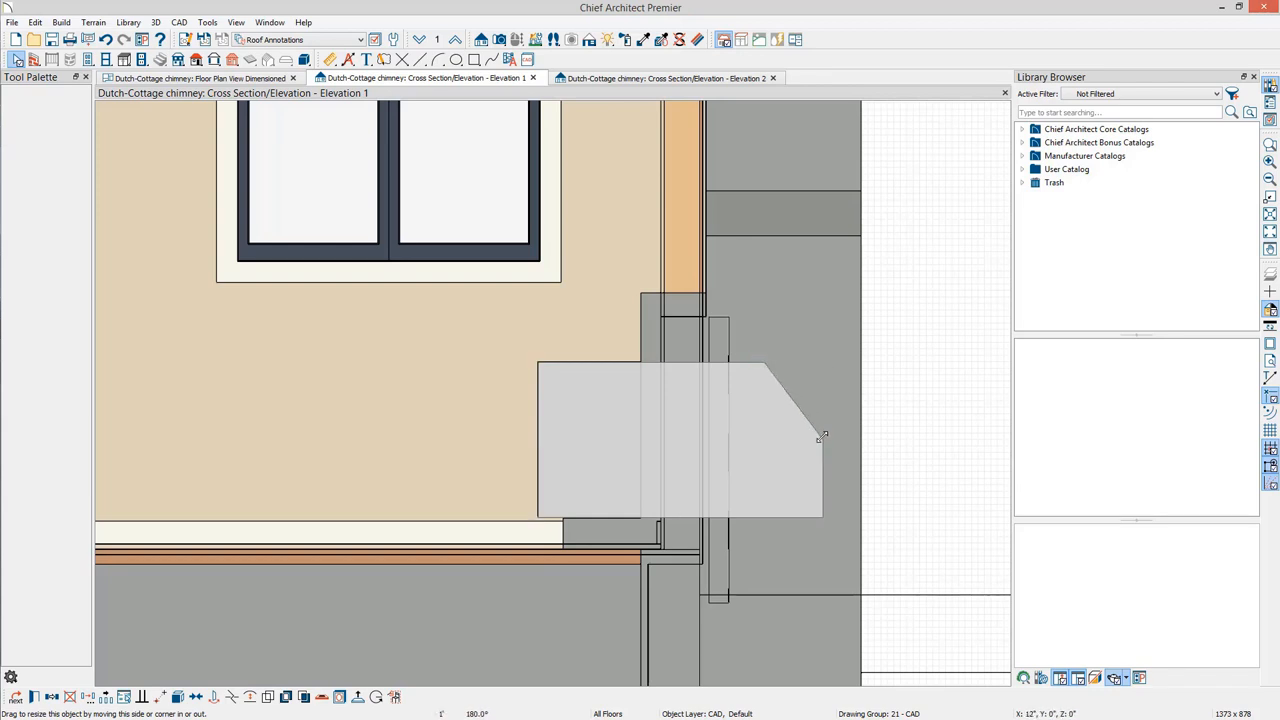
click(680, 440)
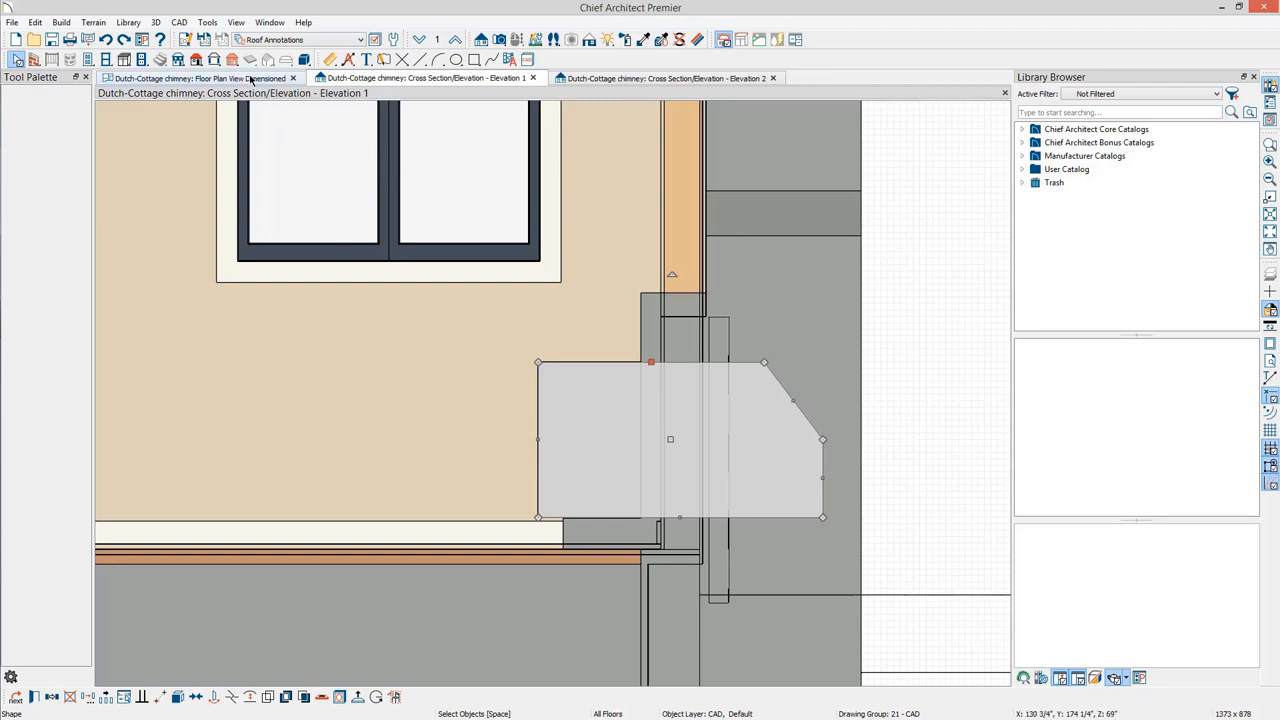
Step: Open a full camera view of the living room and select the fireplace block for the firebox cut
click(156, 22)
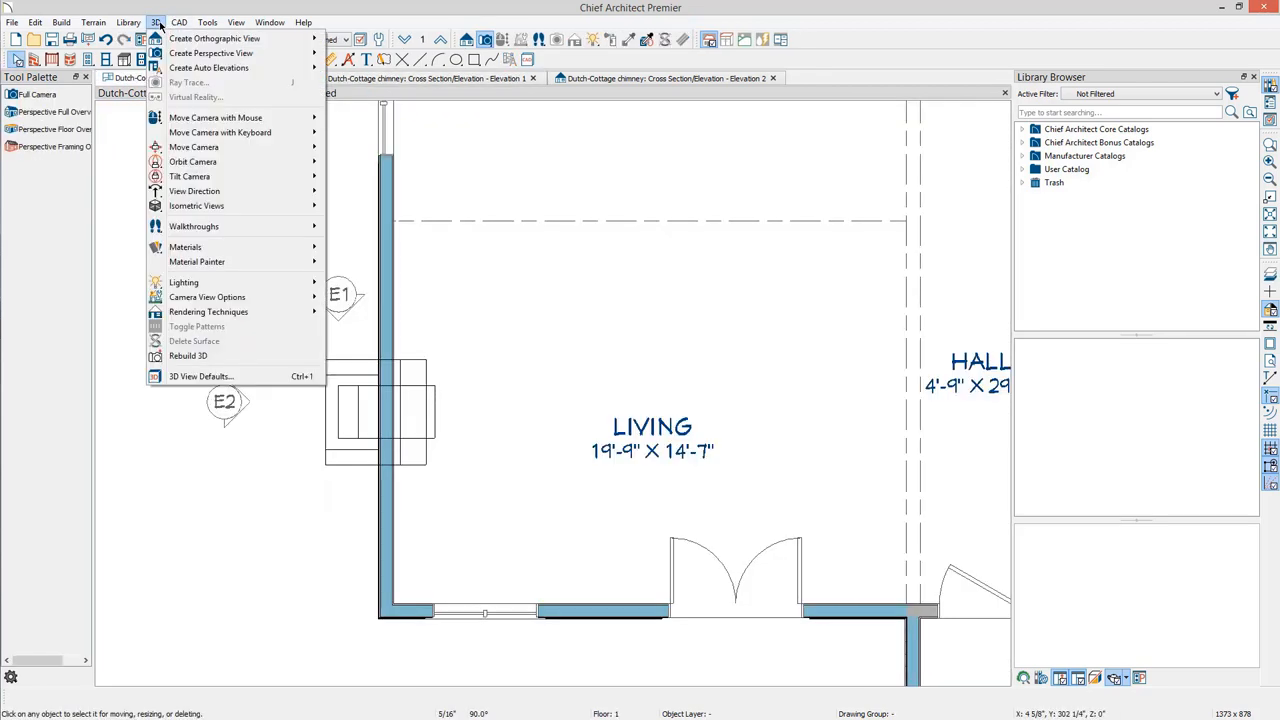
mouse_move(210, 52)
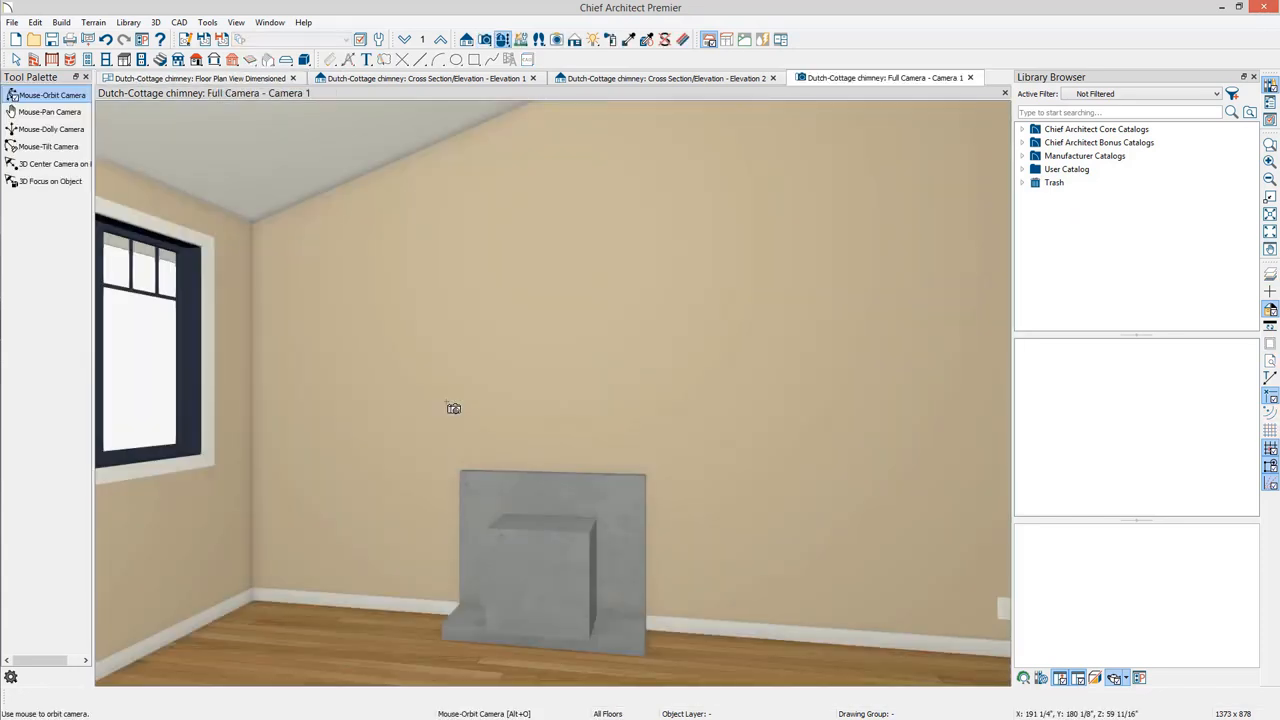
mouse_move(500, 420)
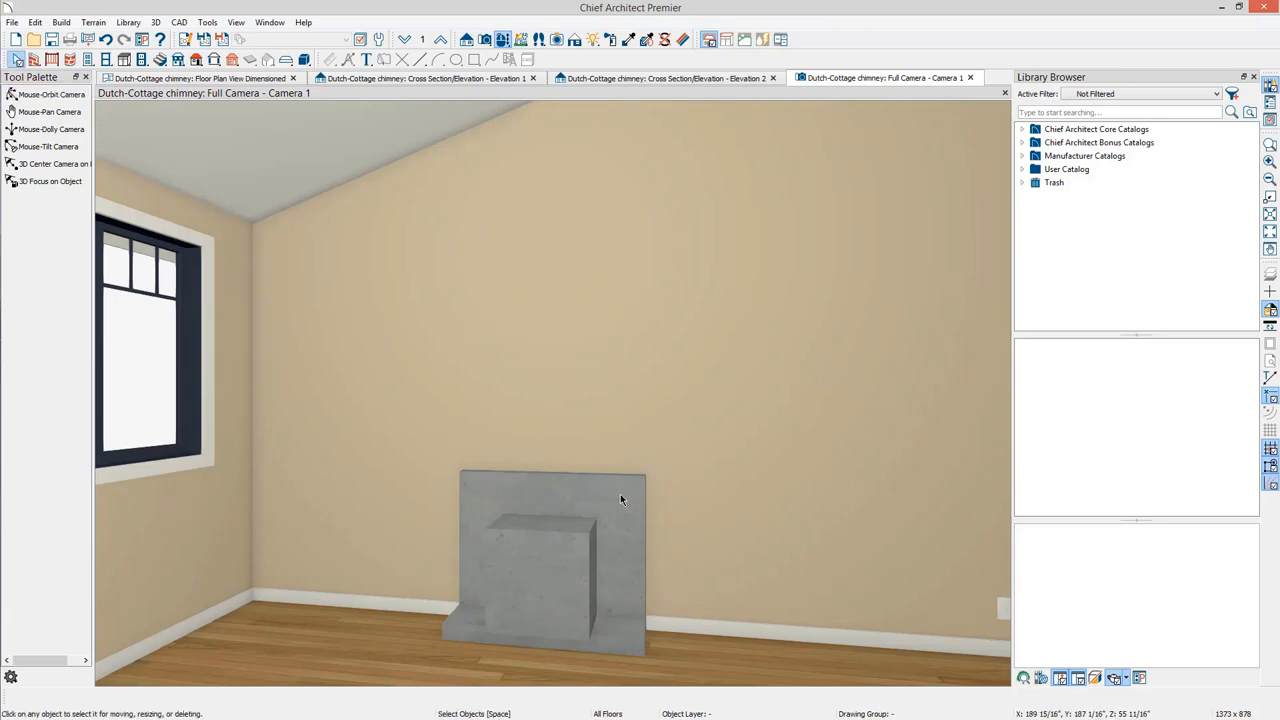
click(548, 540)
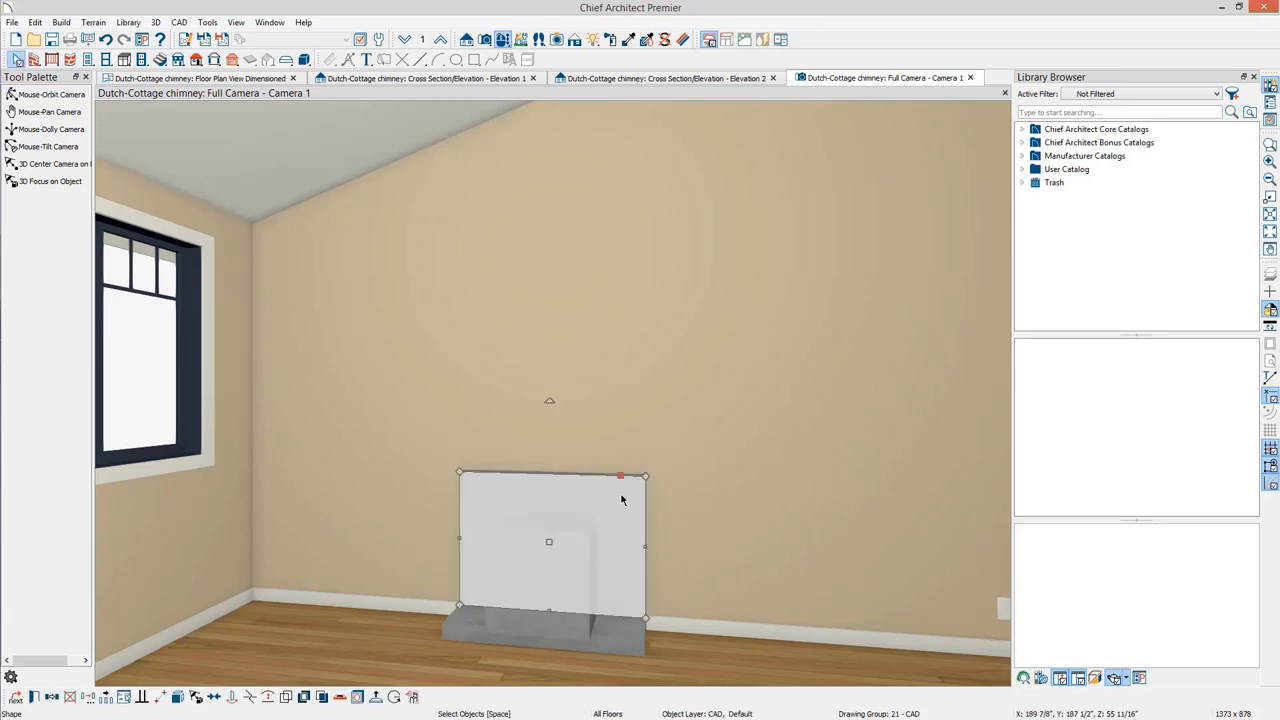
mouse_move(532, 554)
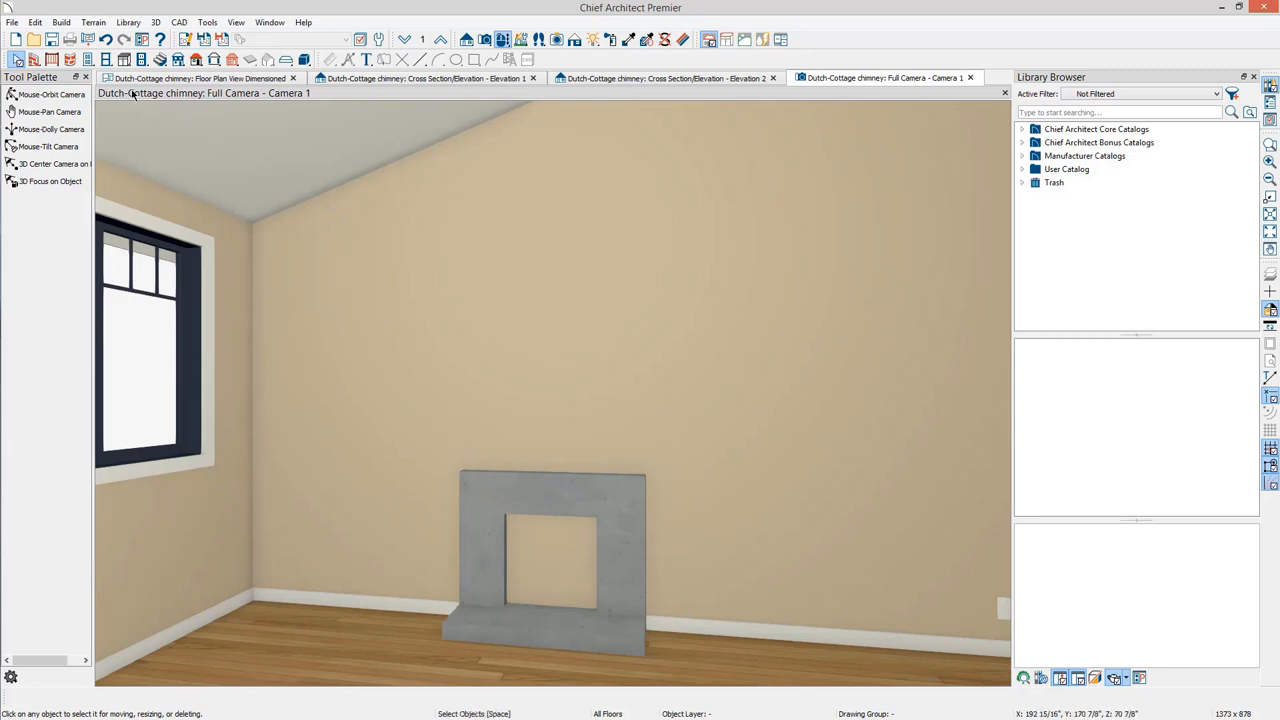
Step: Place a wall pass-through over the fireplace and open its settings
click(60, 22)
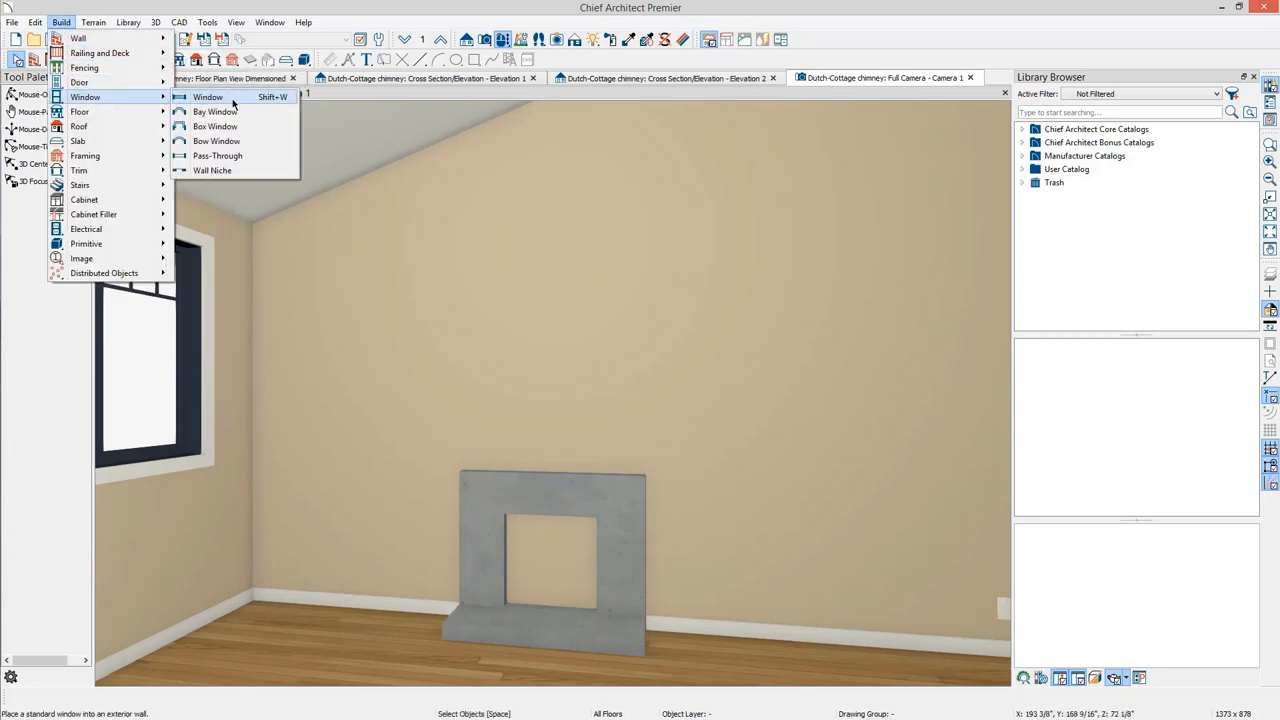
click(216, 156)
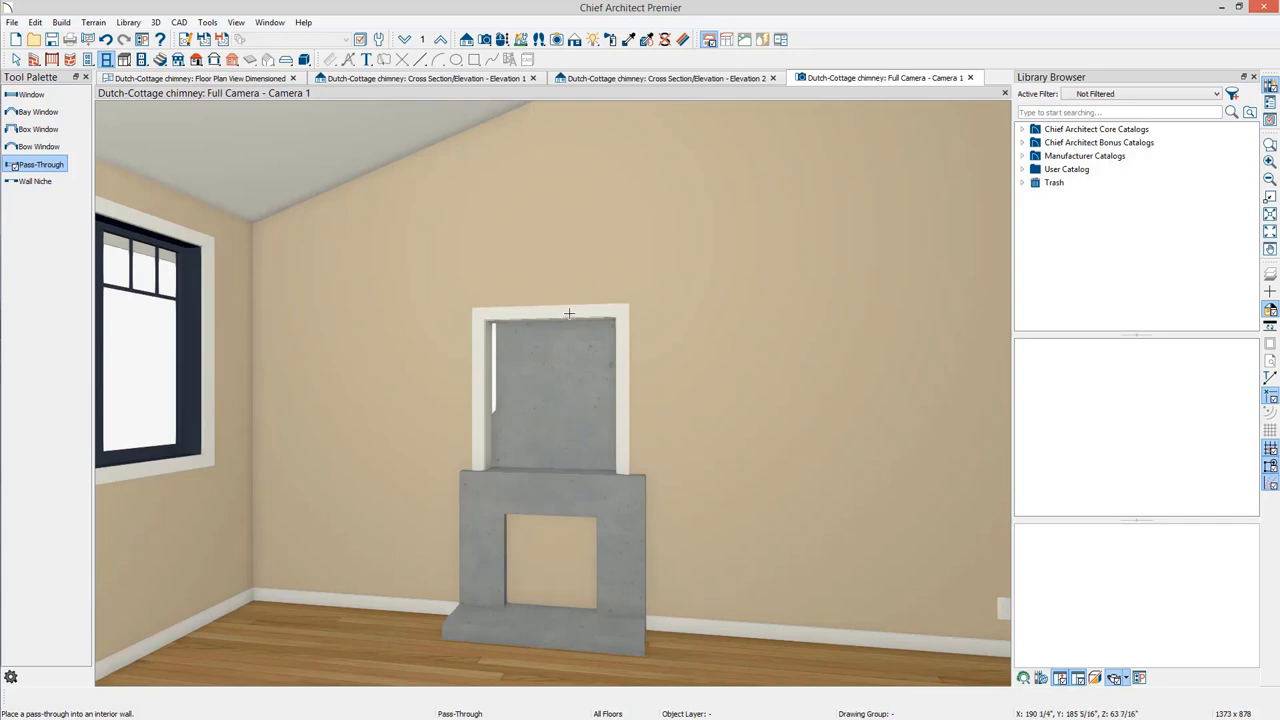
click(548, 400)
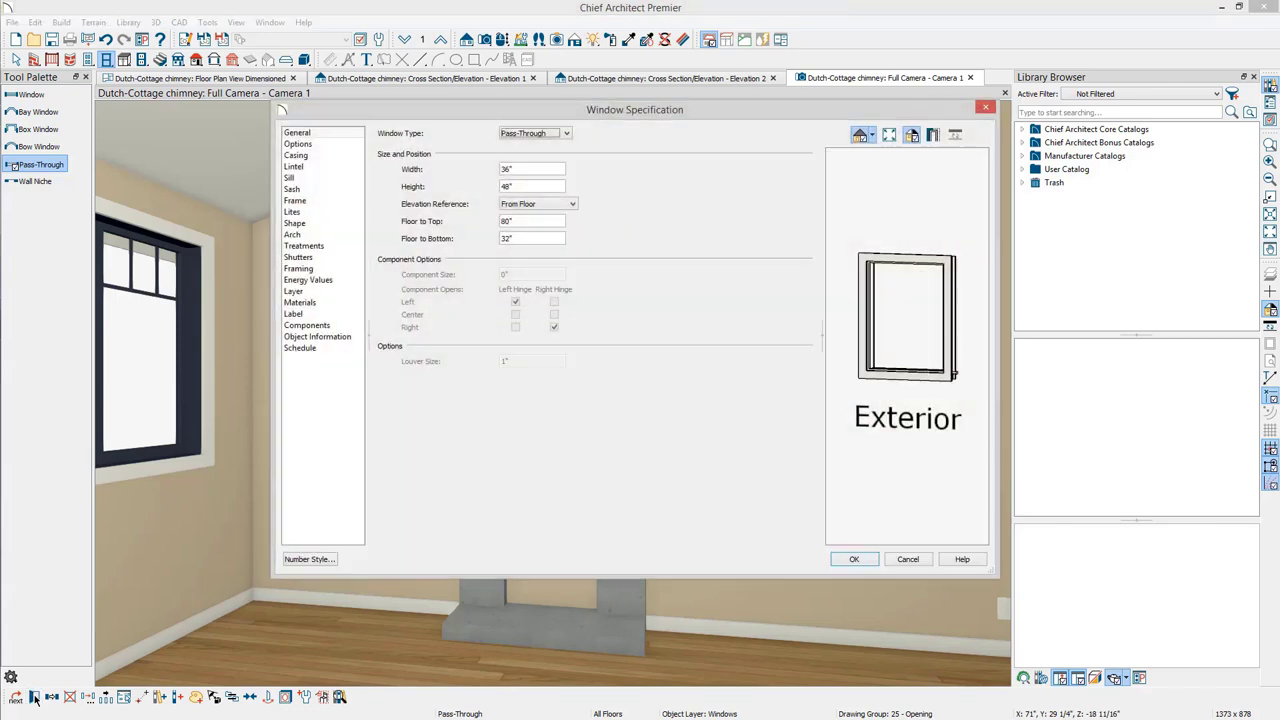
mouse_move(628, 352)
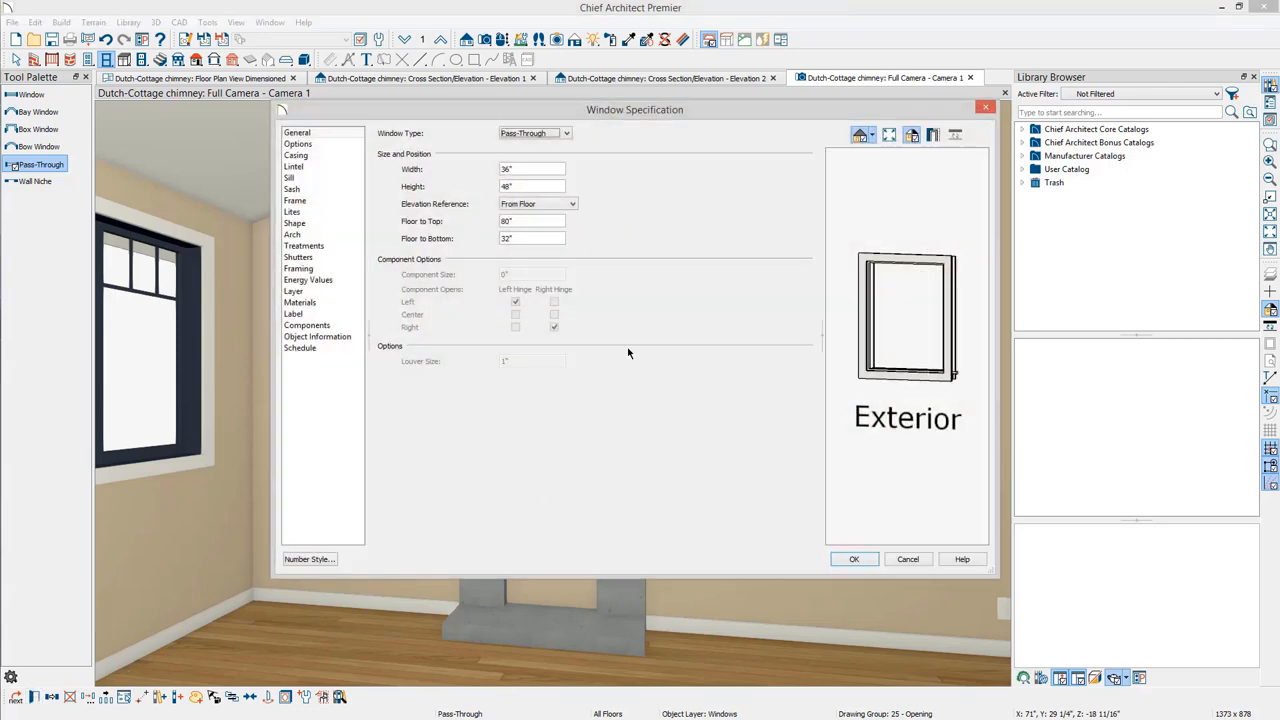
Step: Set the pass-through width to 48 and apply it around the firebox
triple_click(532, 168)
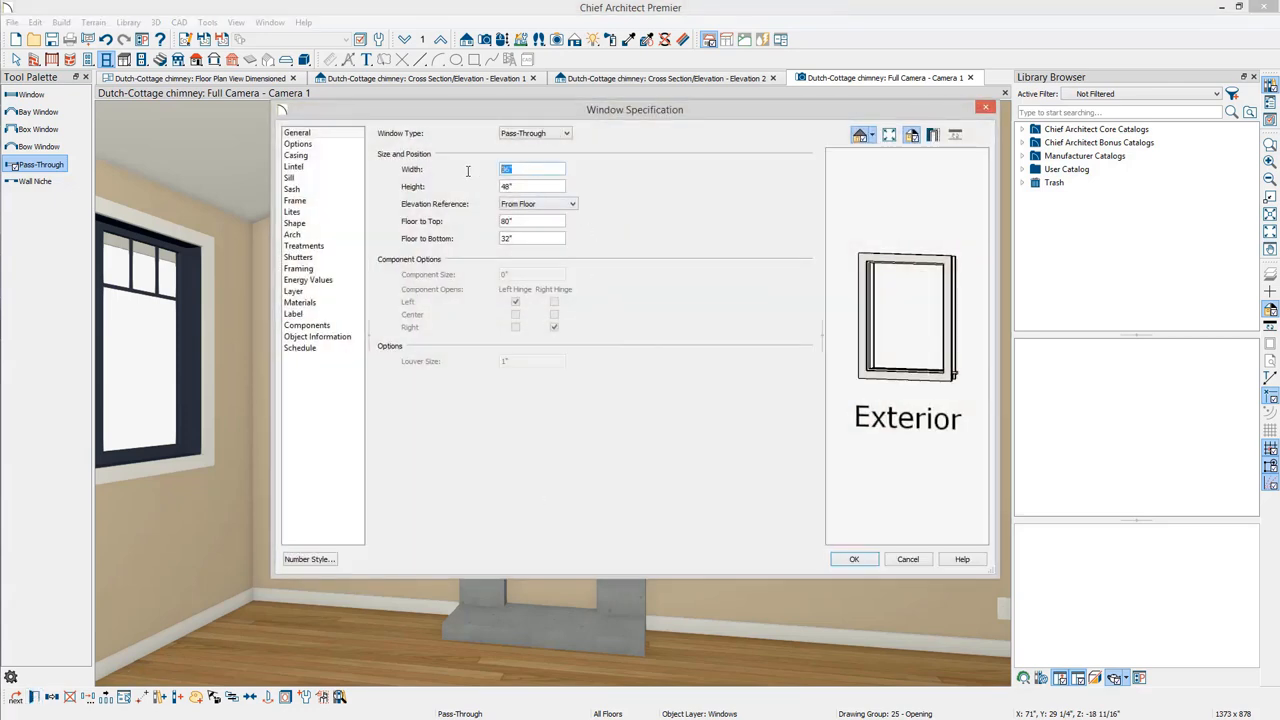
text(48")
click(532, 238)
text(0)
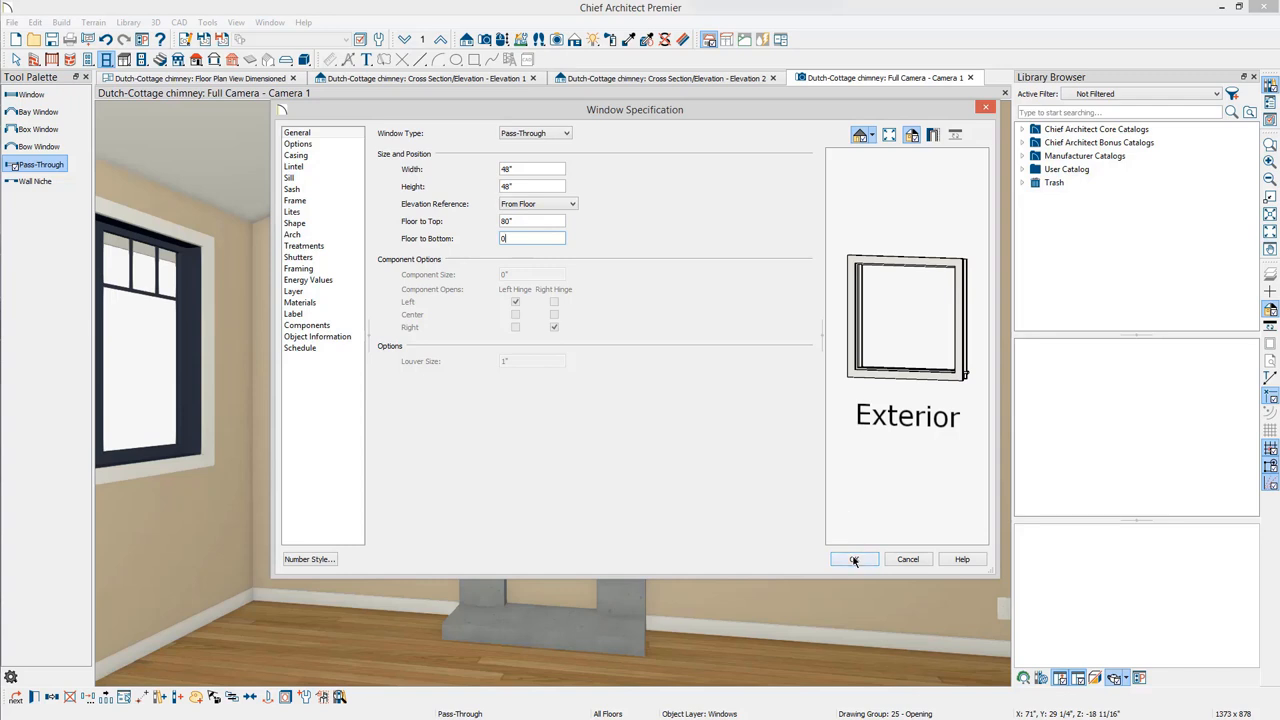
click(854, 560)
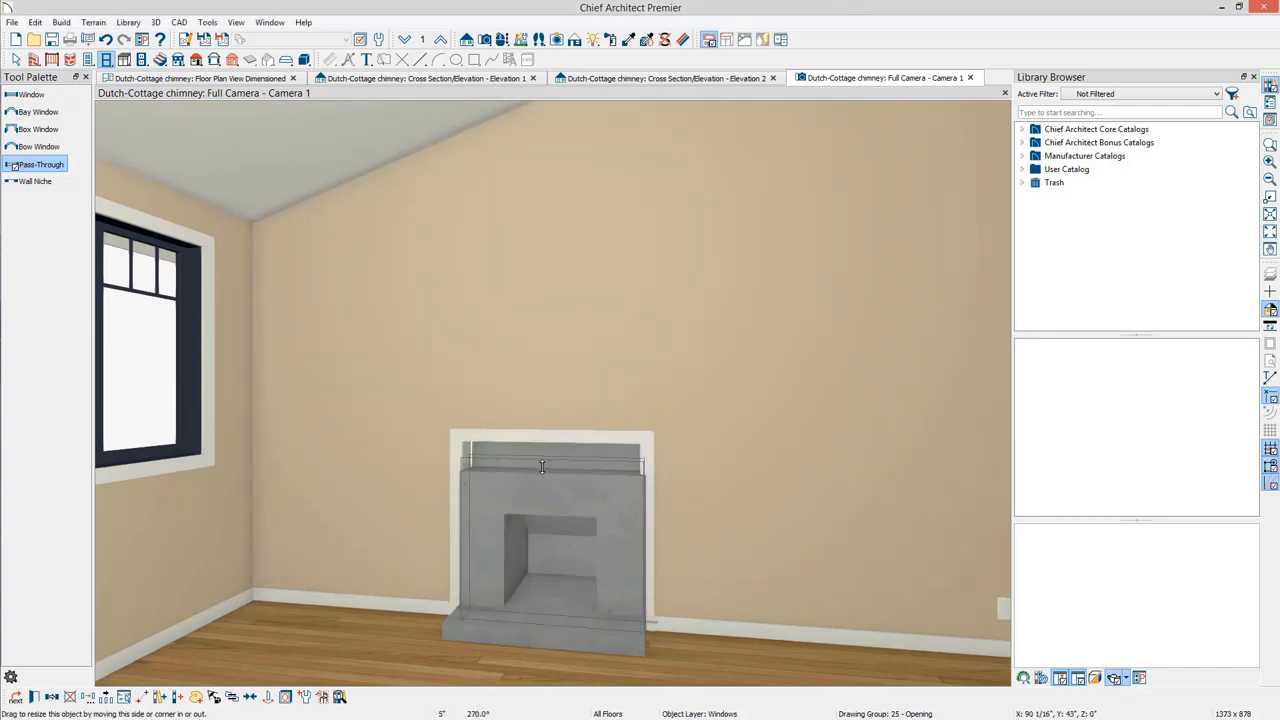
Step: In the pass-through's Window Specification, turn off the interior and exterior casing
click(548, 468)
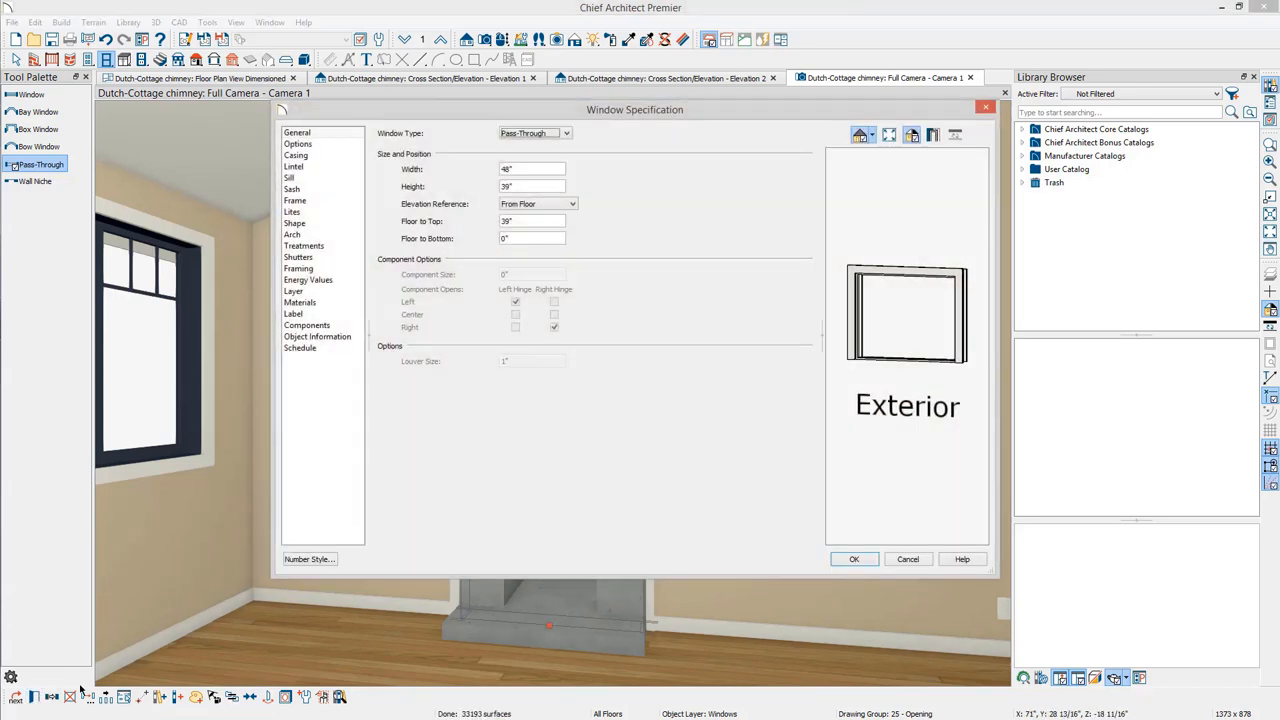
click(296, 156)
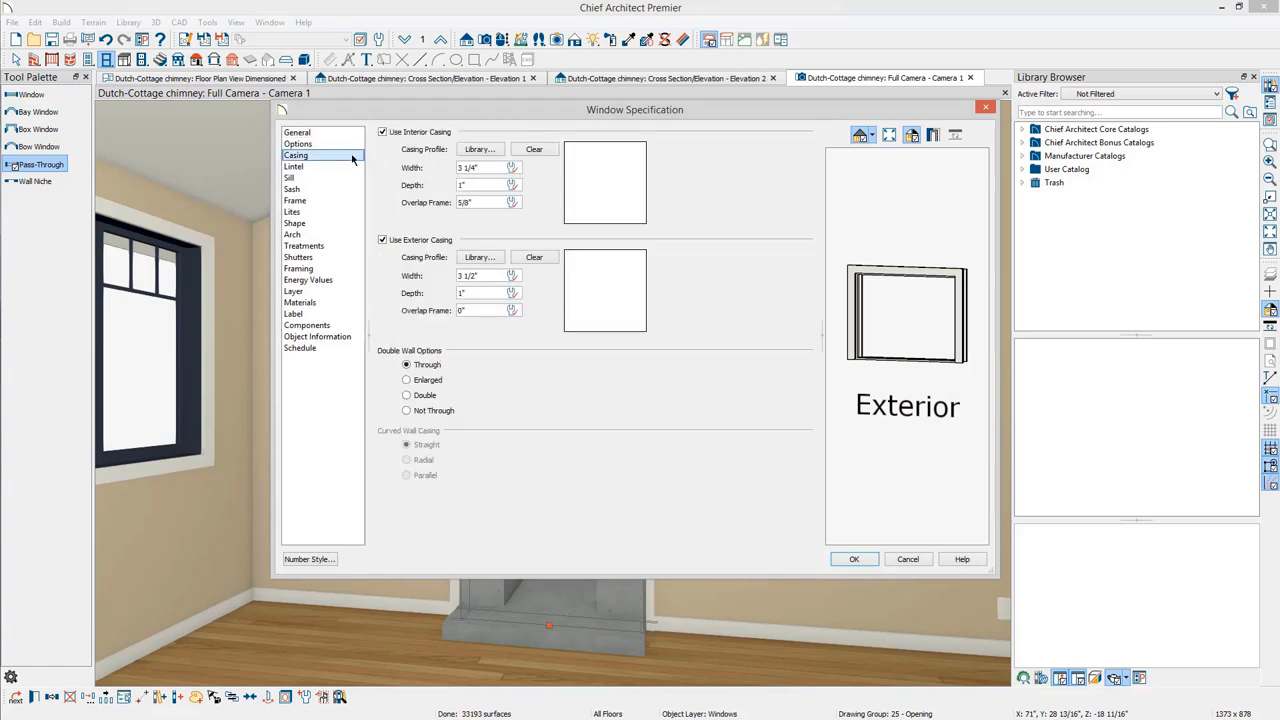
click(382, 132)
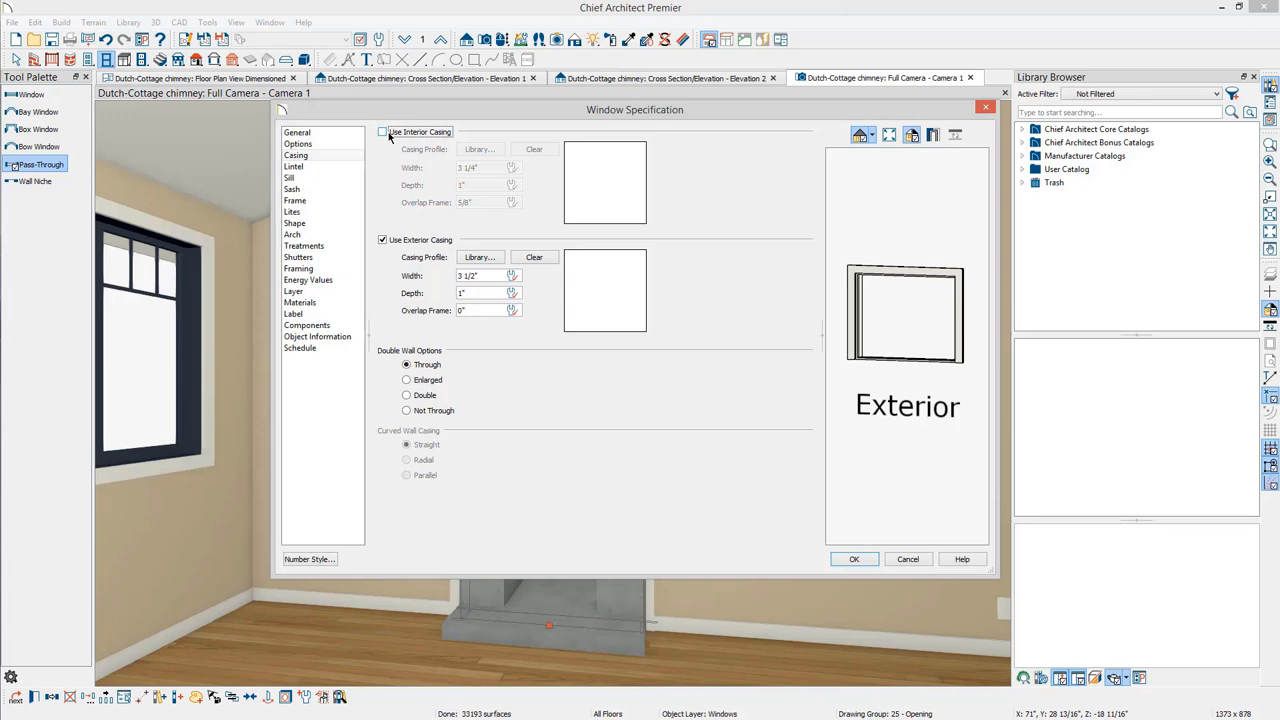
click(382, 132)
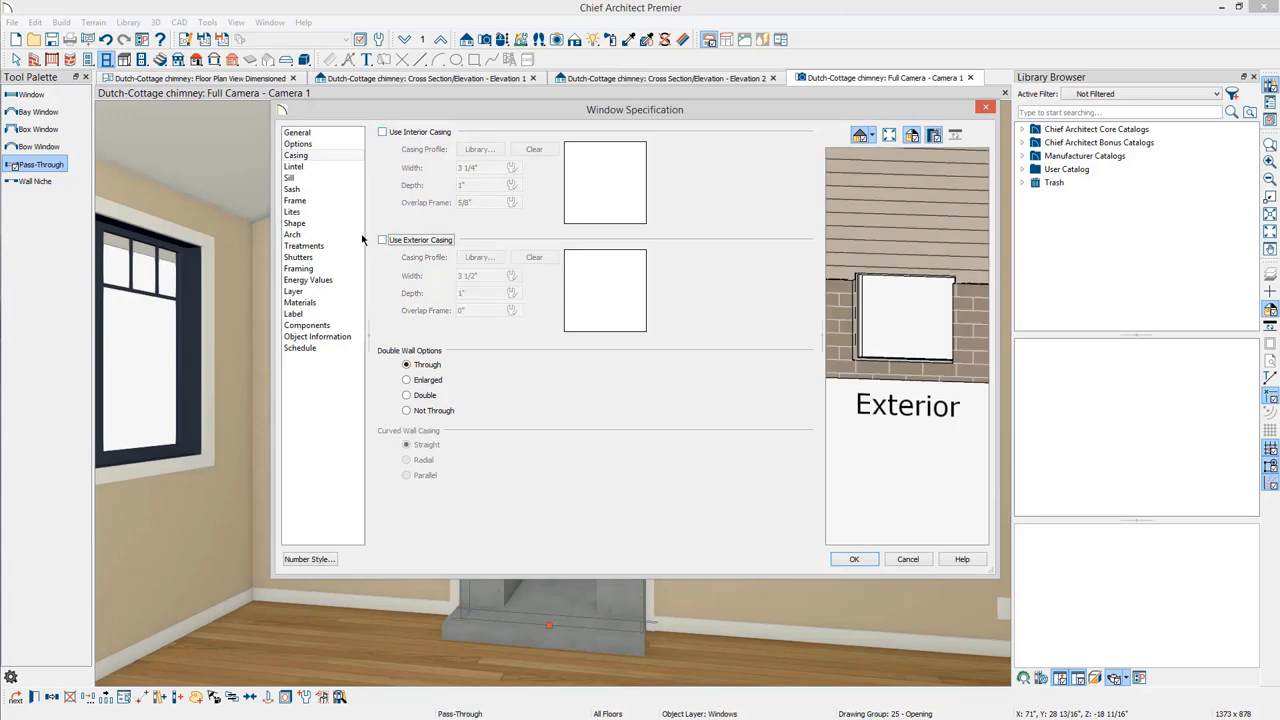
Step: Remove the interior sill and the frame, leaving a plain firebox opening
click(290, 176)
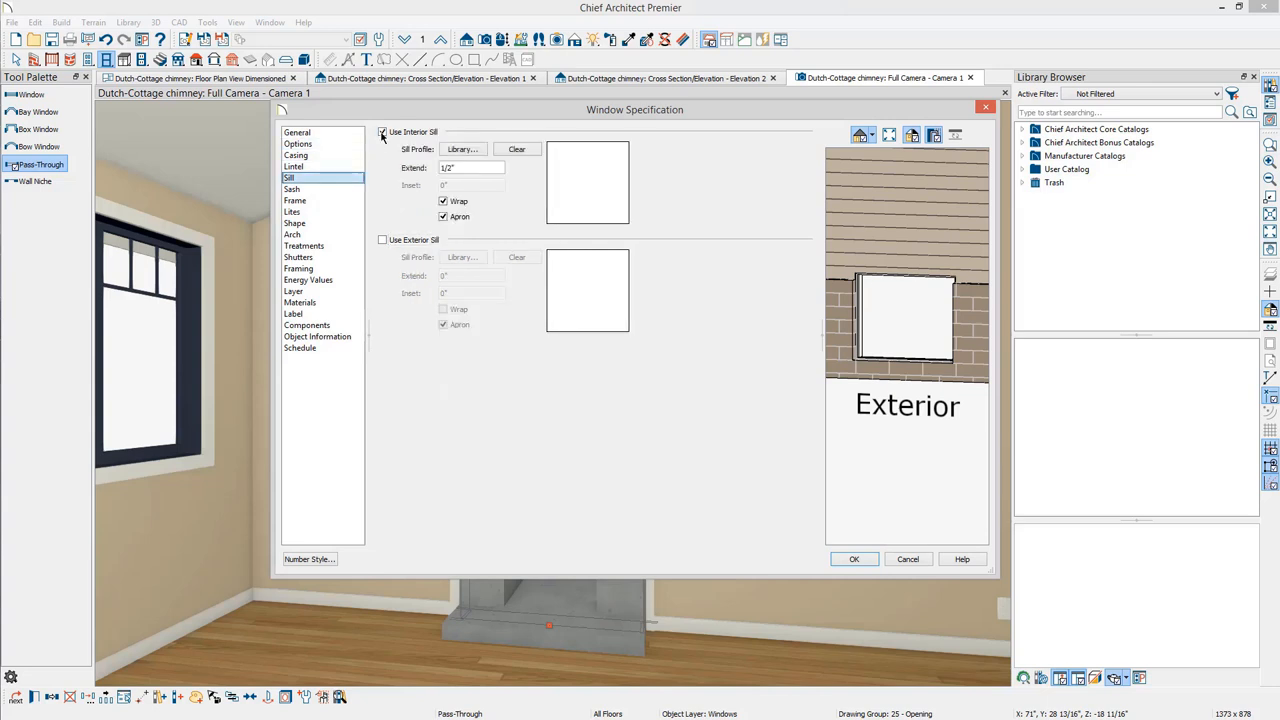
click(384, 132)
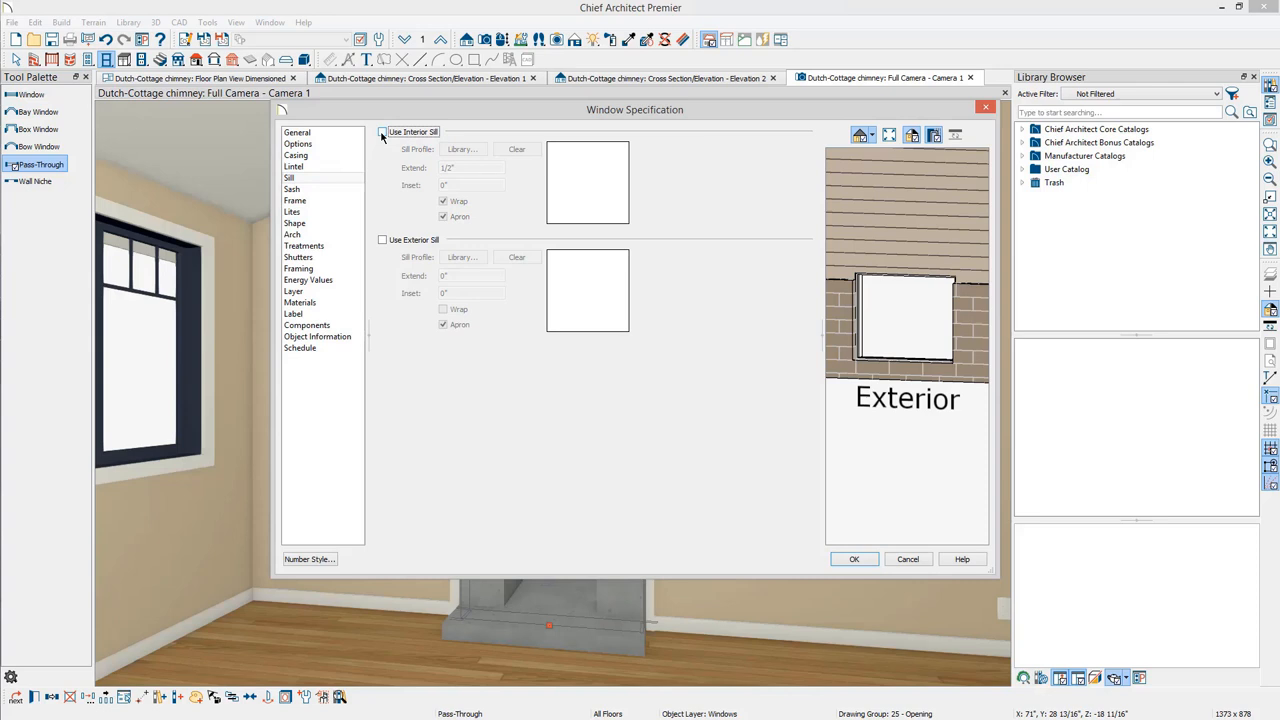
click(296, 200)
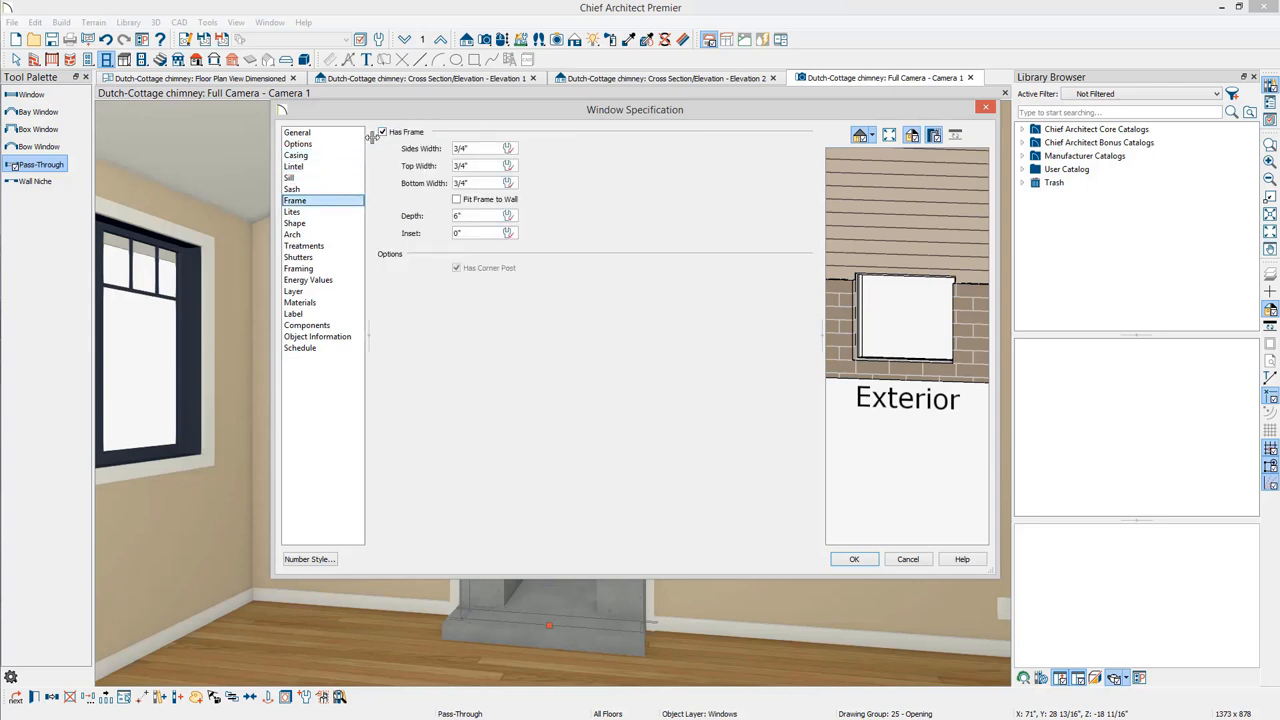
click(382, 132)
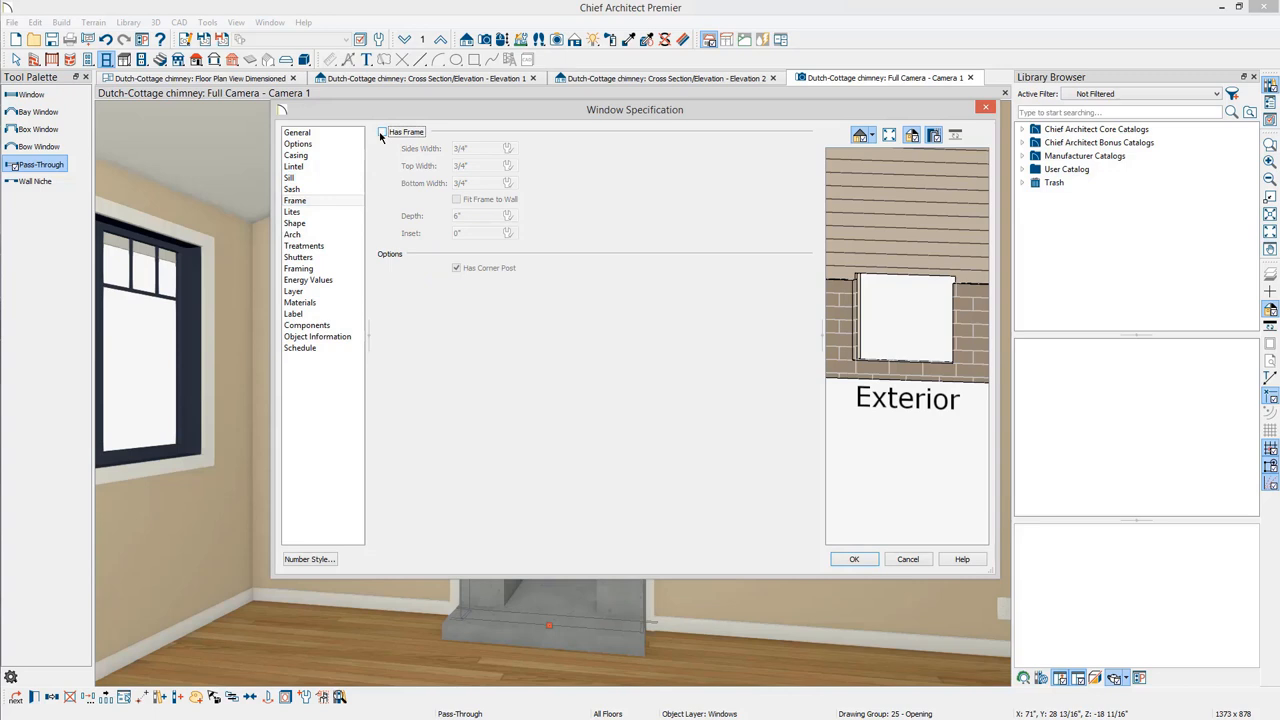
click(382, 132)
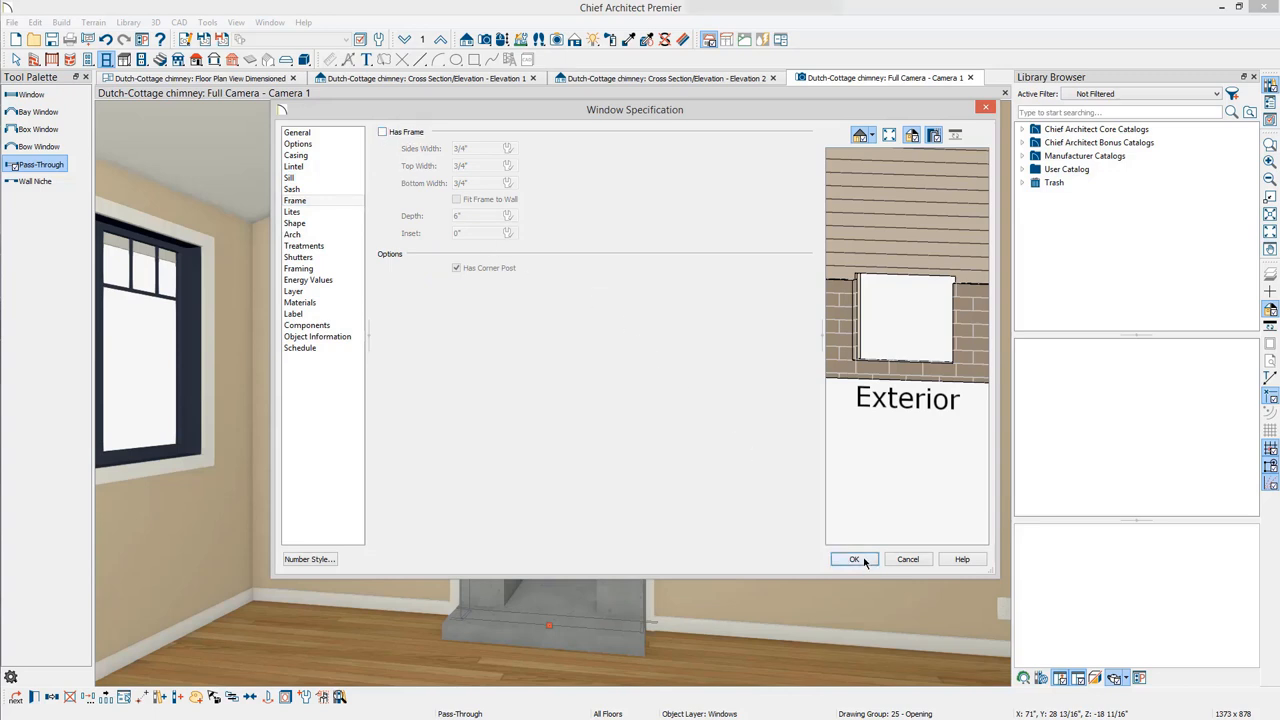
click(852, 560)
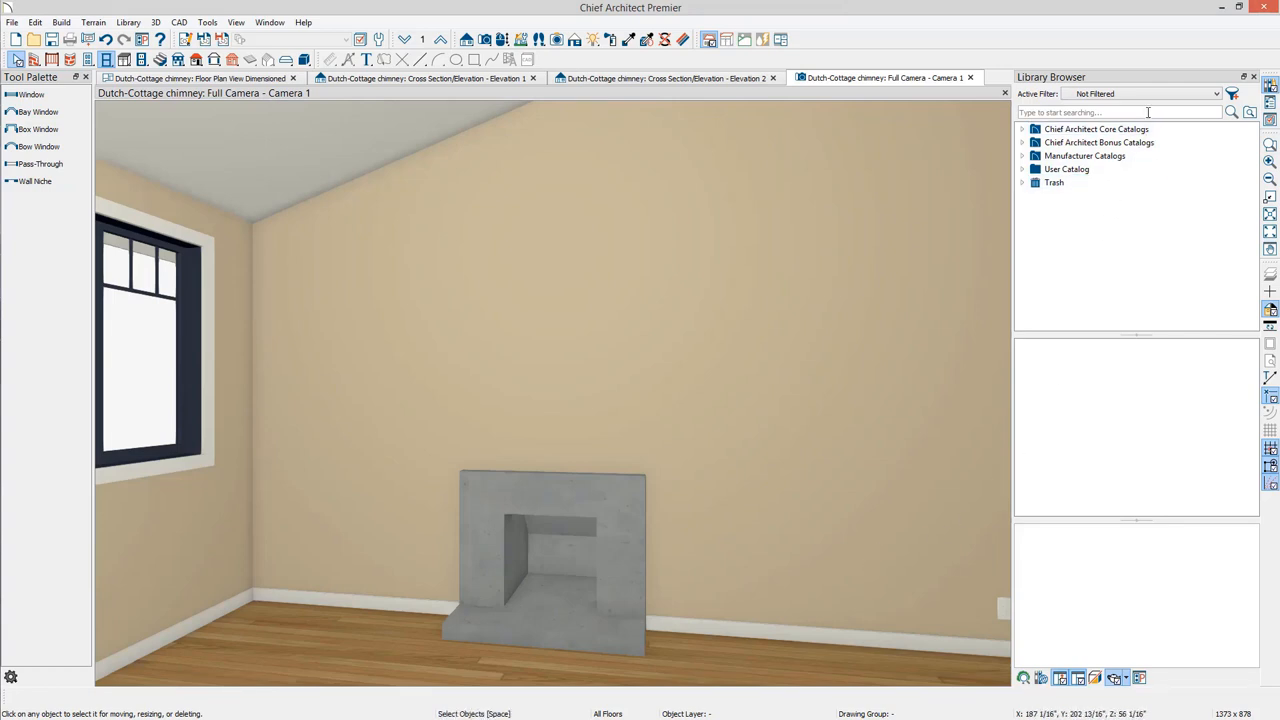
Step: Find the Curved Mantel Surround in the library and place it around the firebox
click(238, 22)
text(mantel)
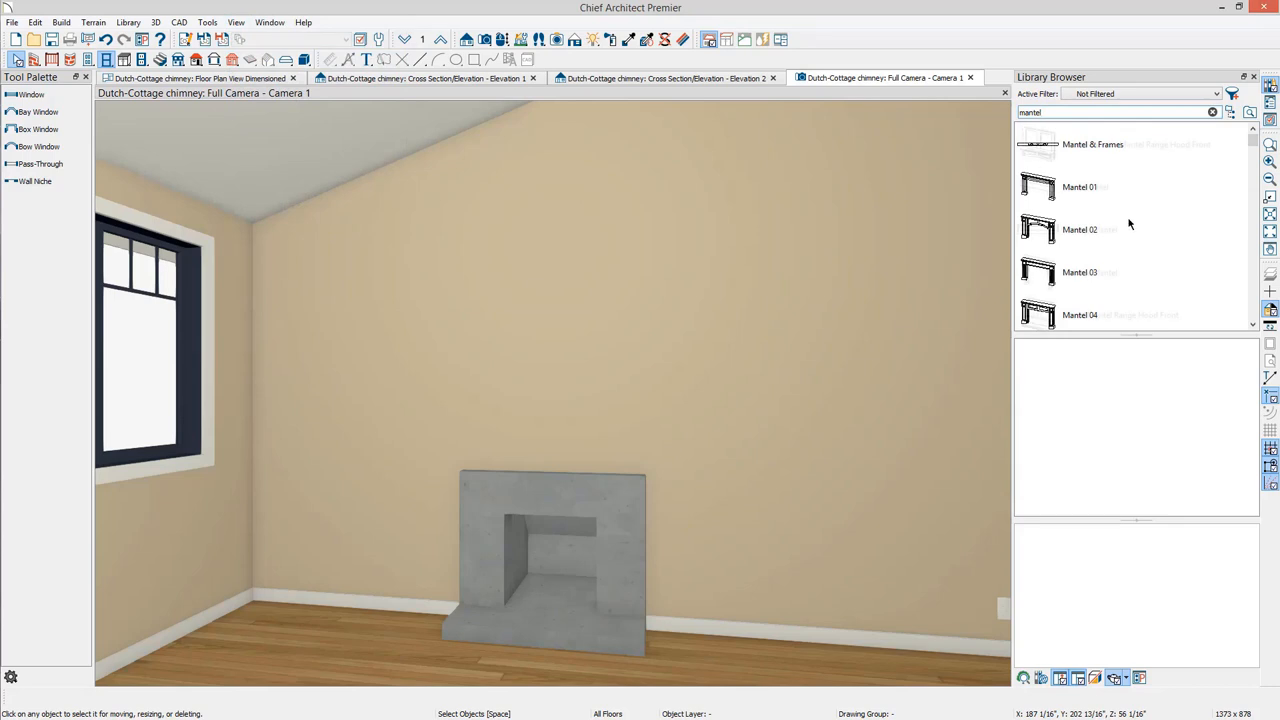
scroll(down, 3)
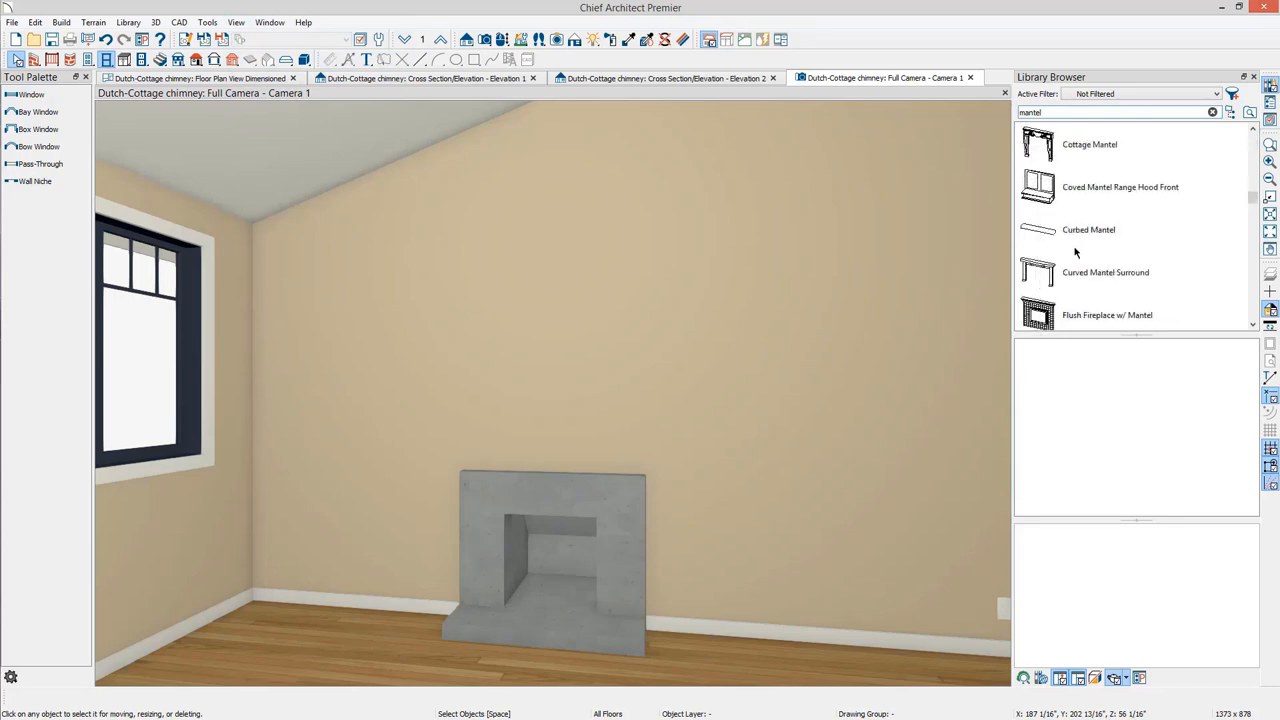
click(1104, 272)
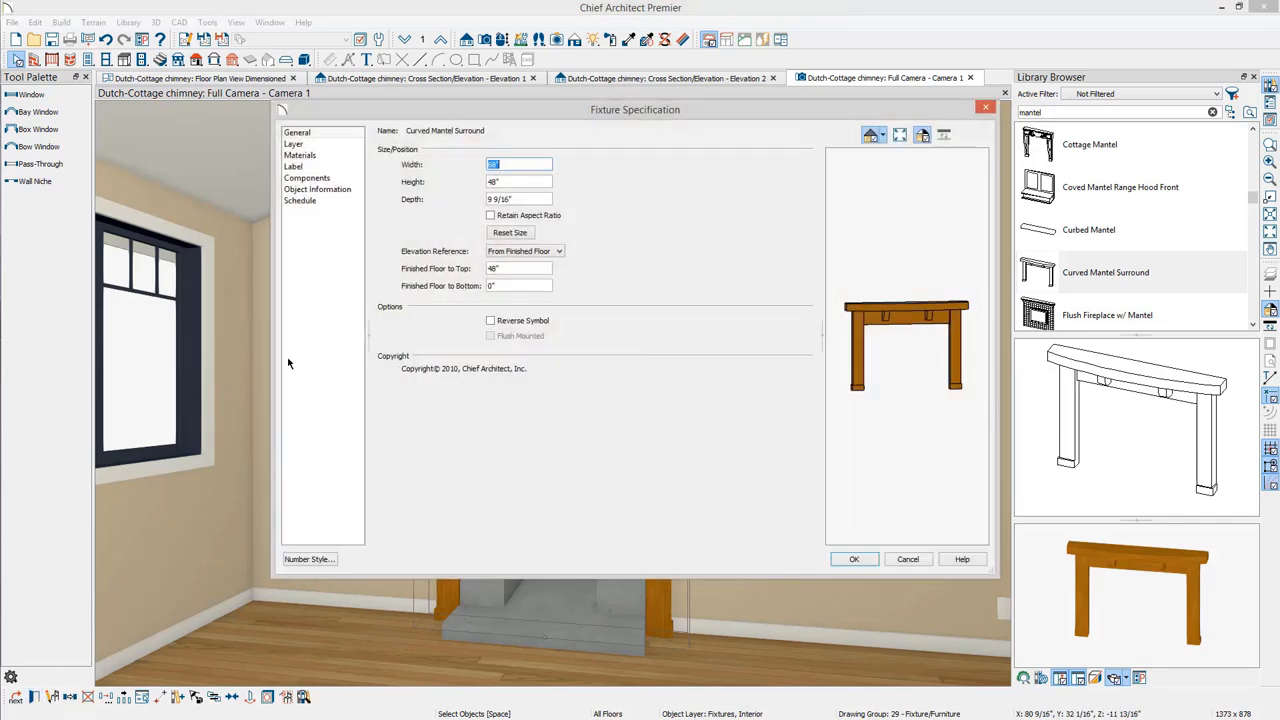
Step: Change the mantle material from oak to Color - Bone and confirm
click(300, 156)
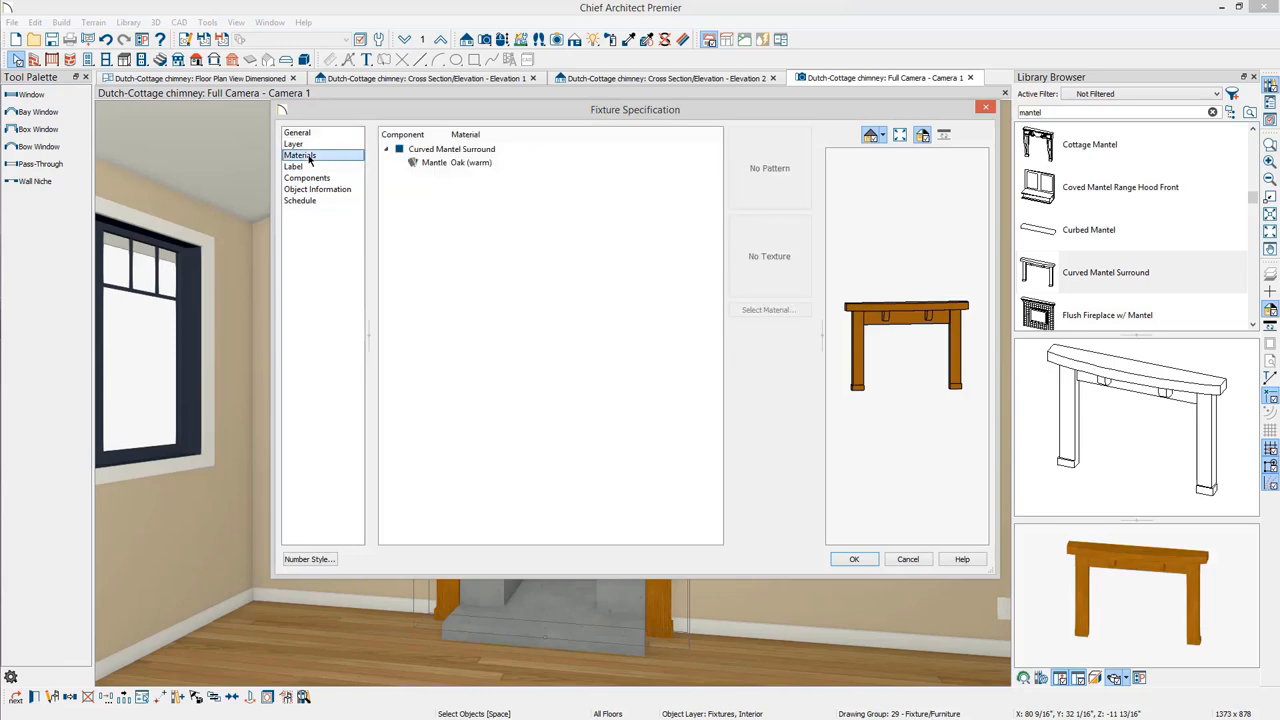
click(456, 162)
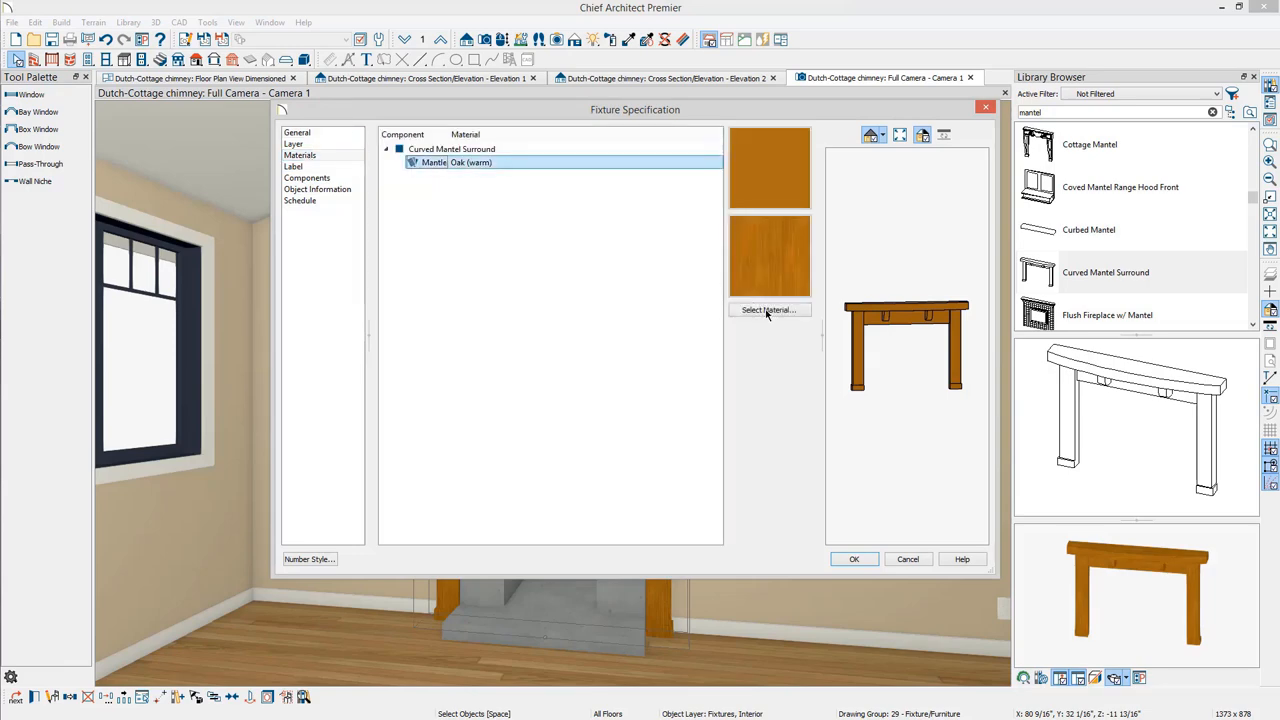
click(768, 310)
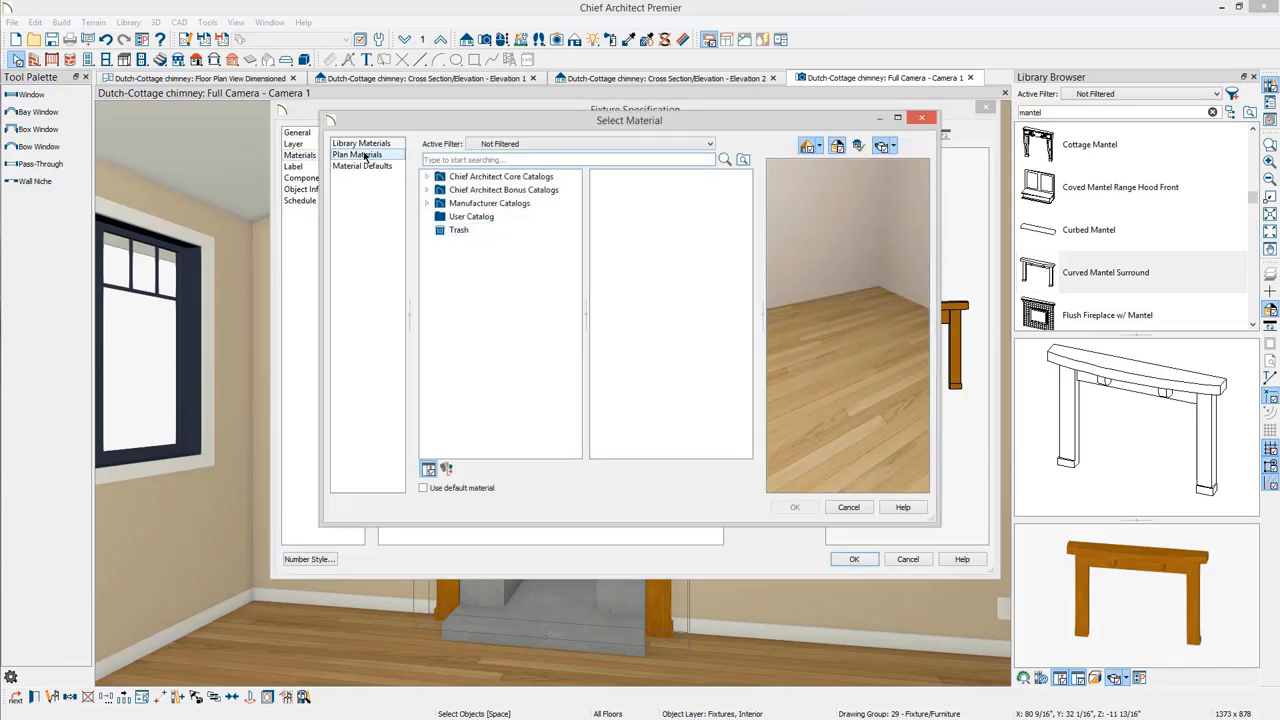
click(358, 154)
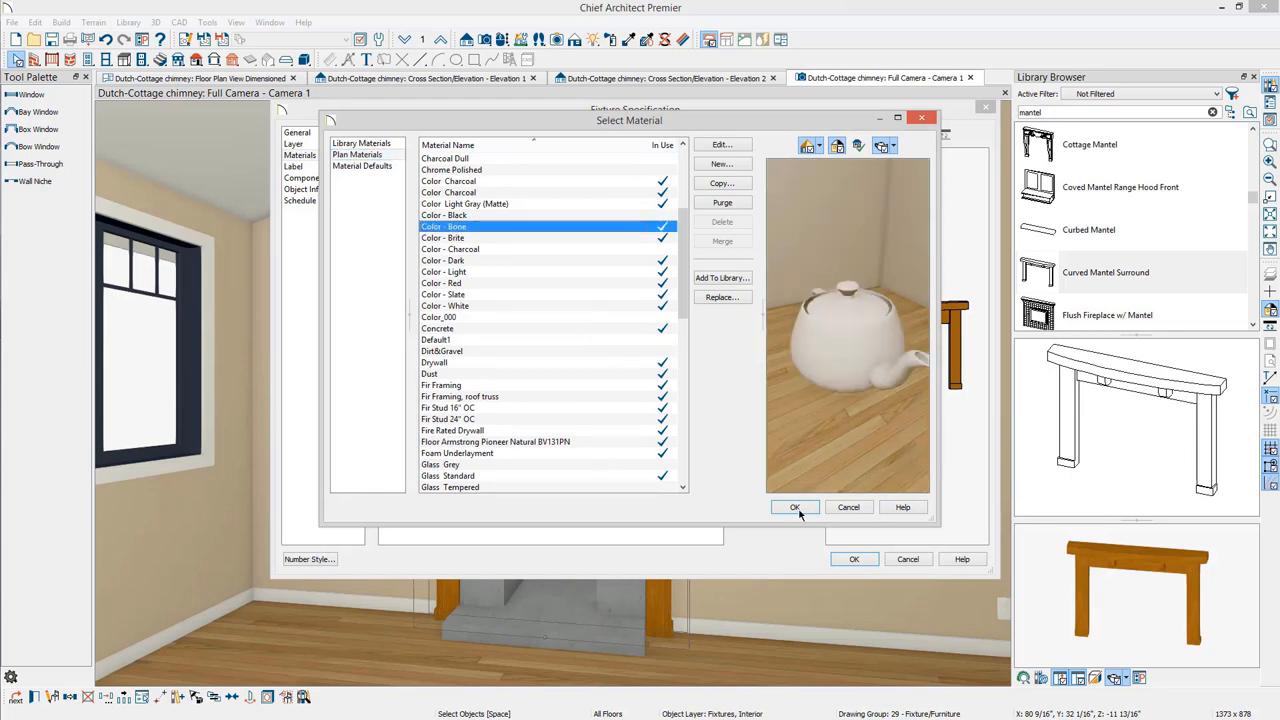
click(796, 508)
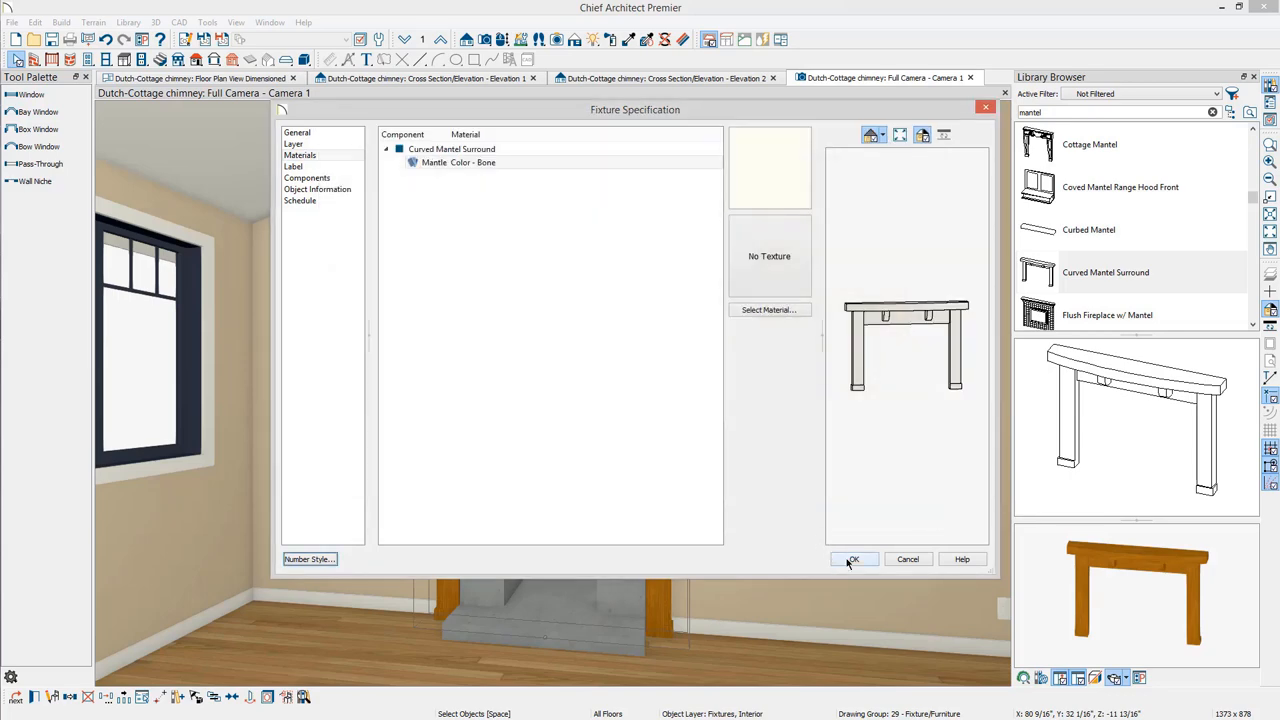
click(852, 560)
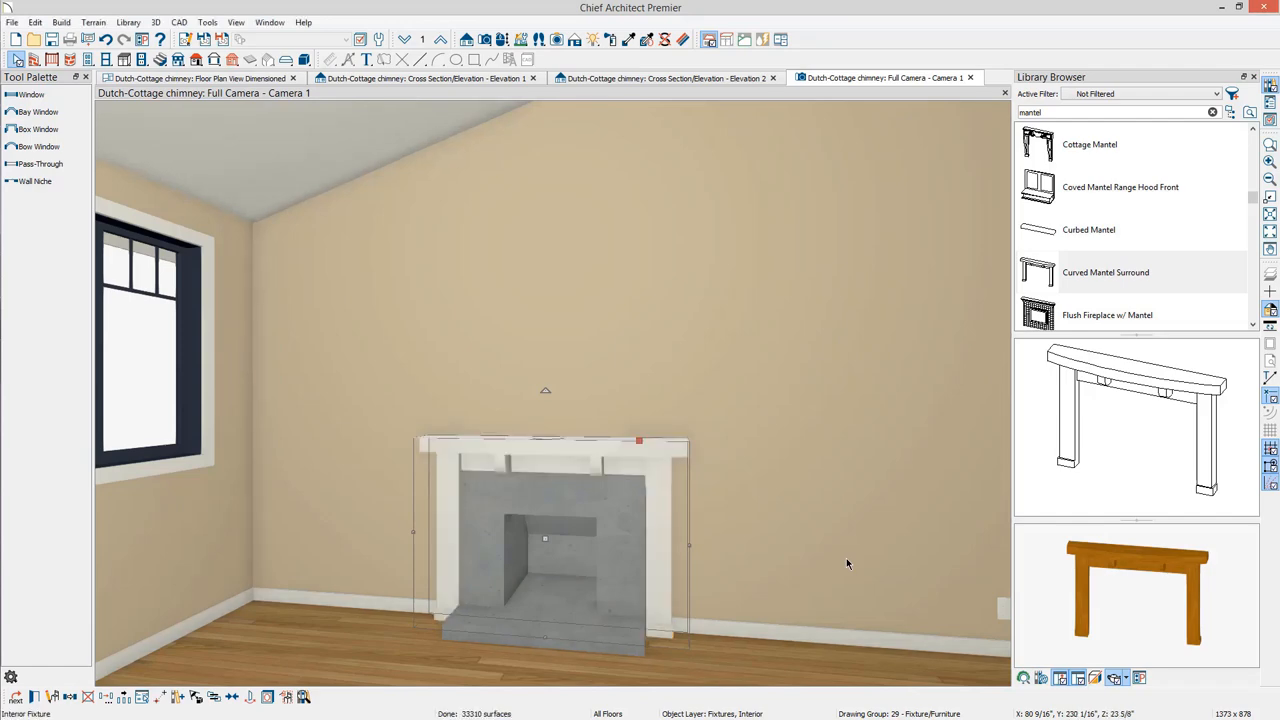
Step: Create an exterior full camera view showing the brick chimney above the roof
click(262, 128)
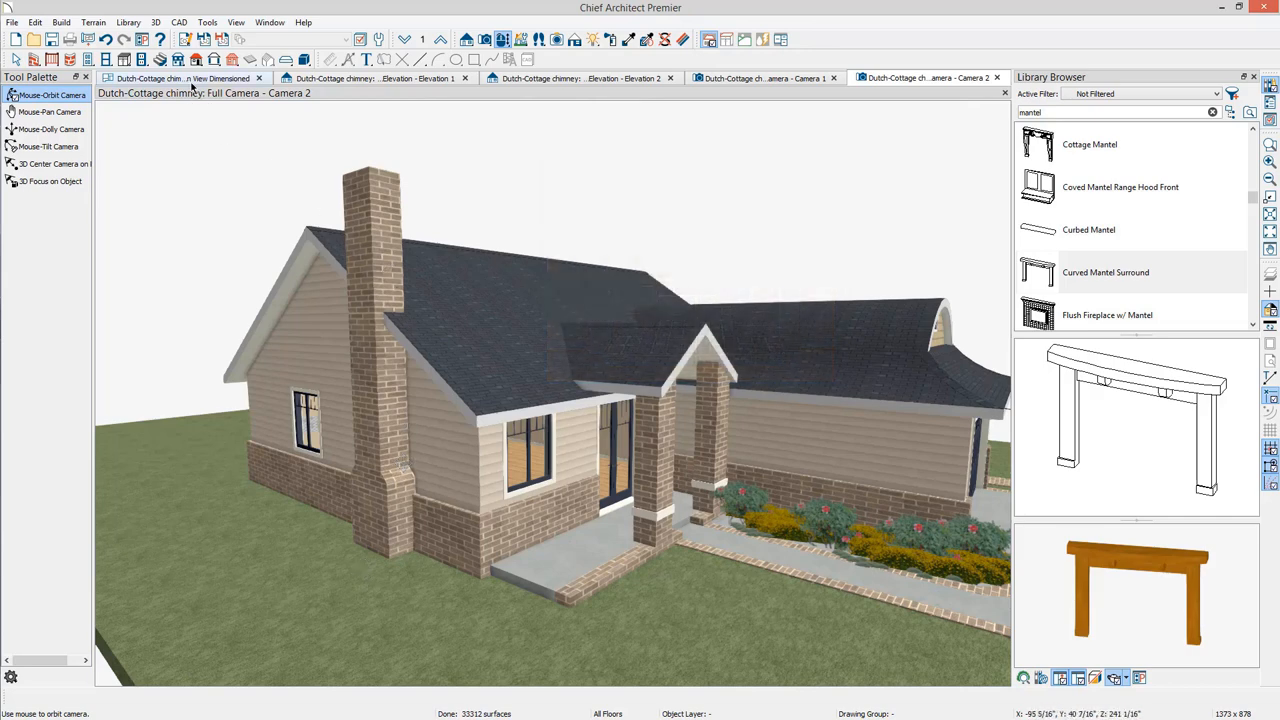
Step: Place a Chimney Cap (1 flue) from the library onto the chimney in the floor plan and open its settings
click(180, 78)
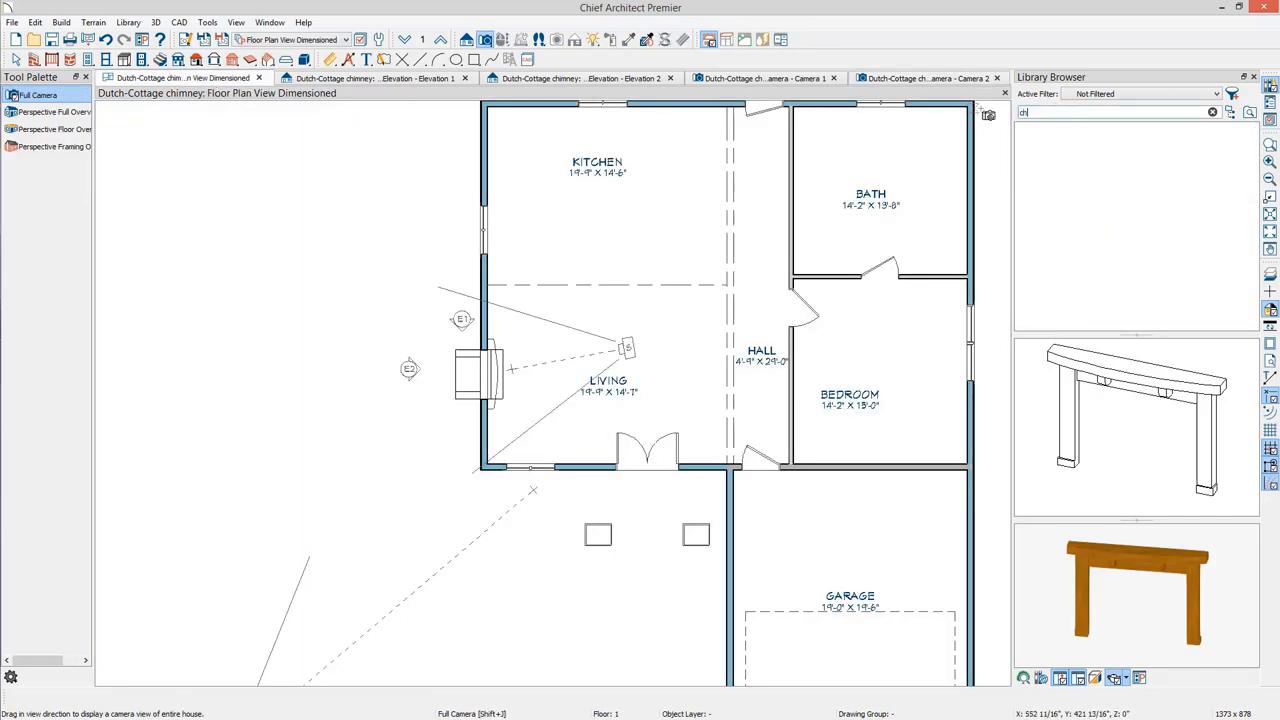
text(chimney cap)
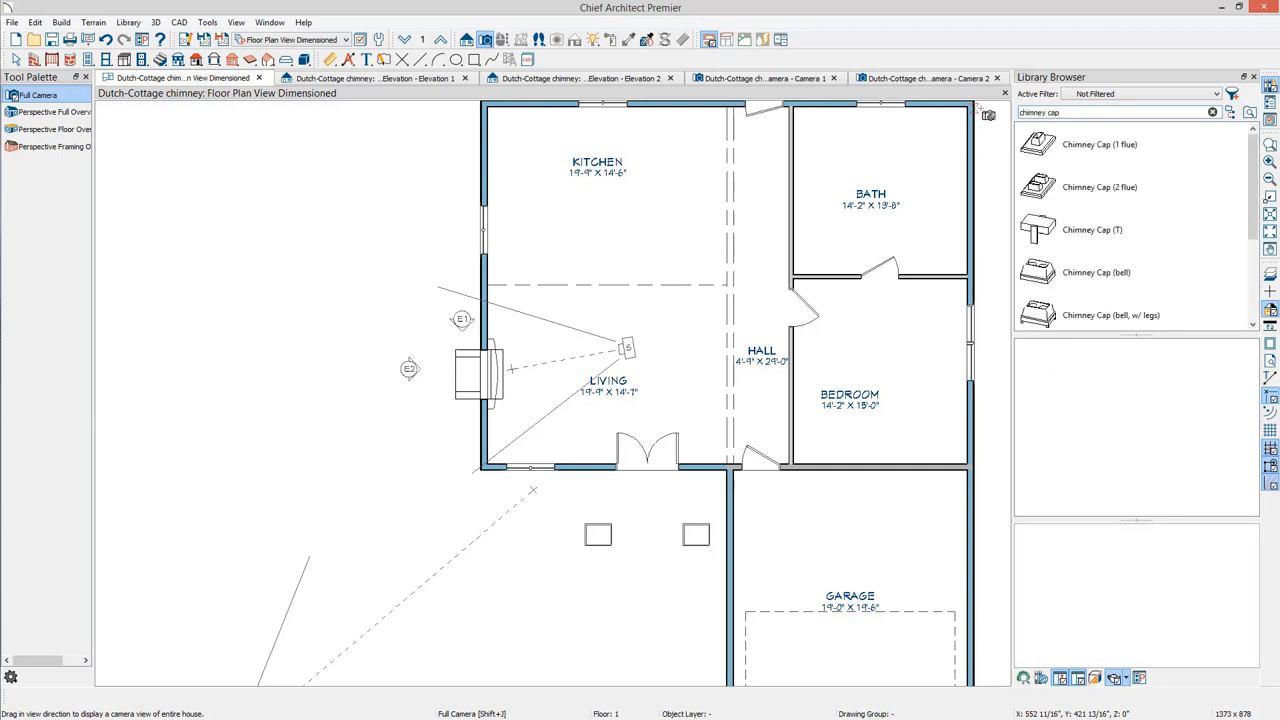
click(1098, 144)
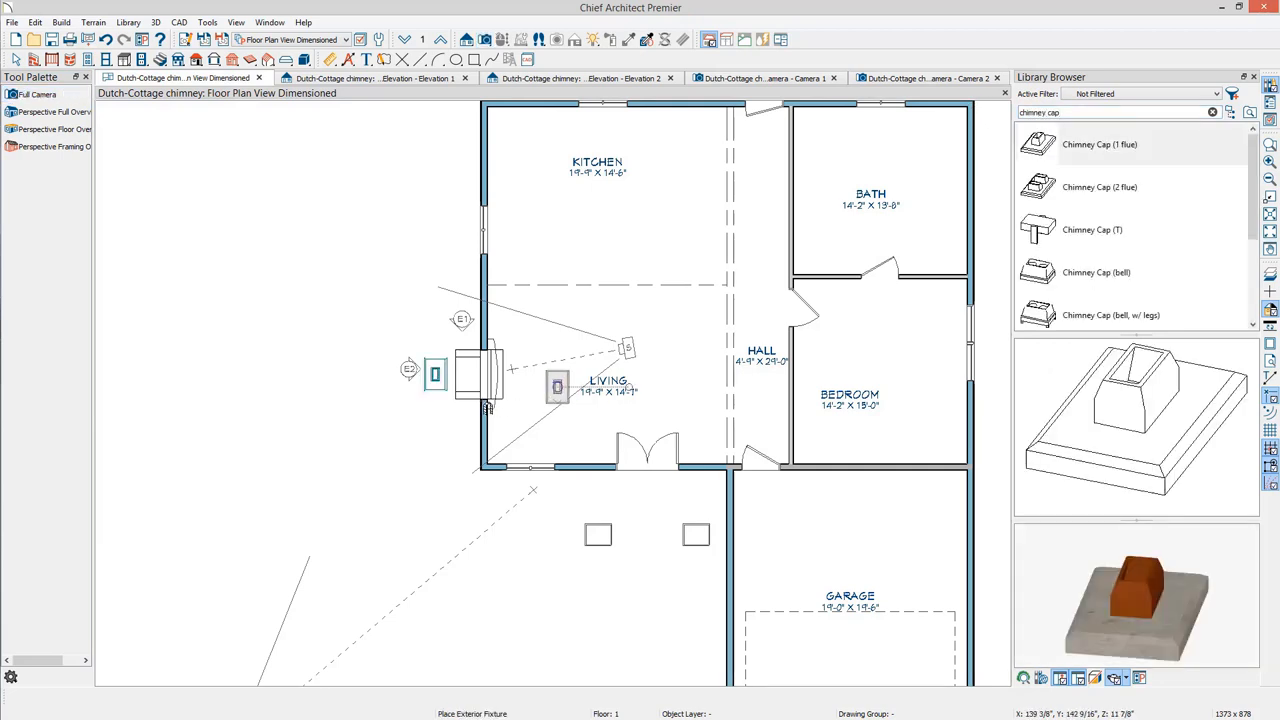
click(434, 376)
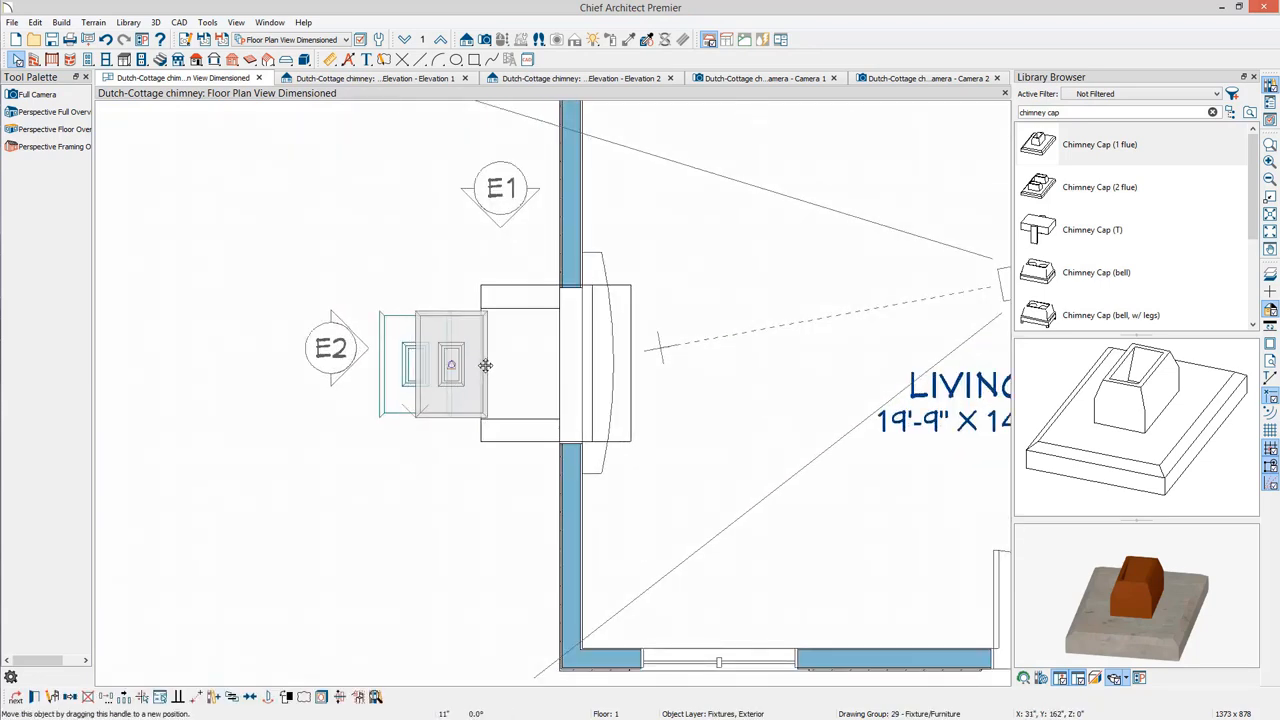
drag(450, 364, 522, 364)
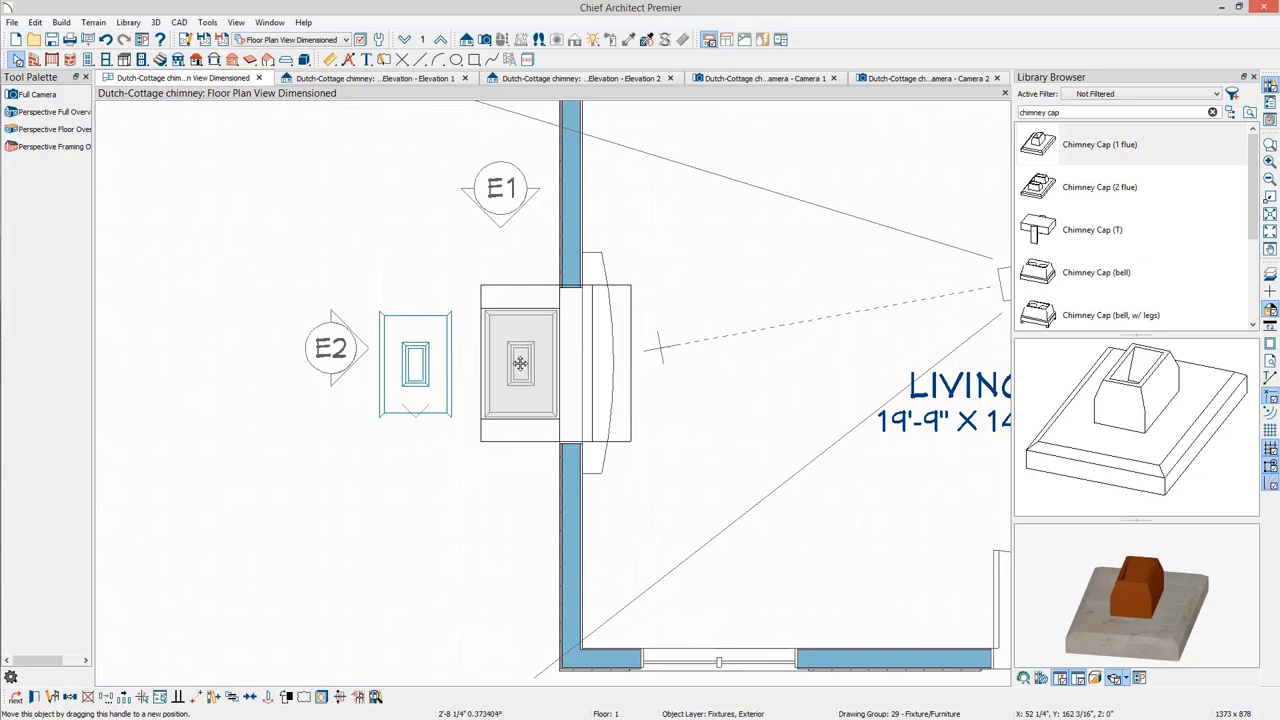
double_click(520, 364)
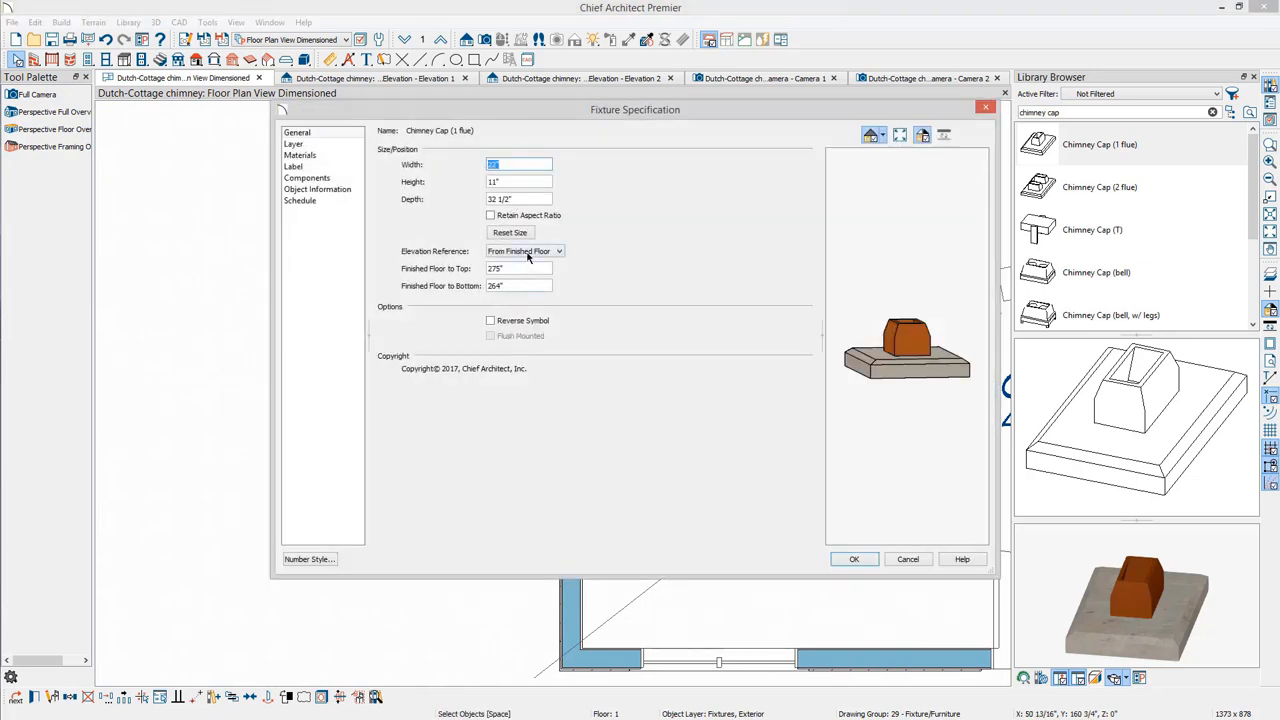
Step: Set the cap's elevation reference to Absolute with a bottom elevation of 22
click(524, 252)
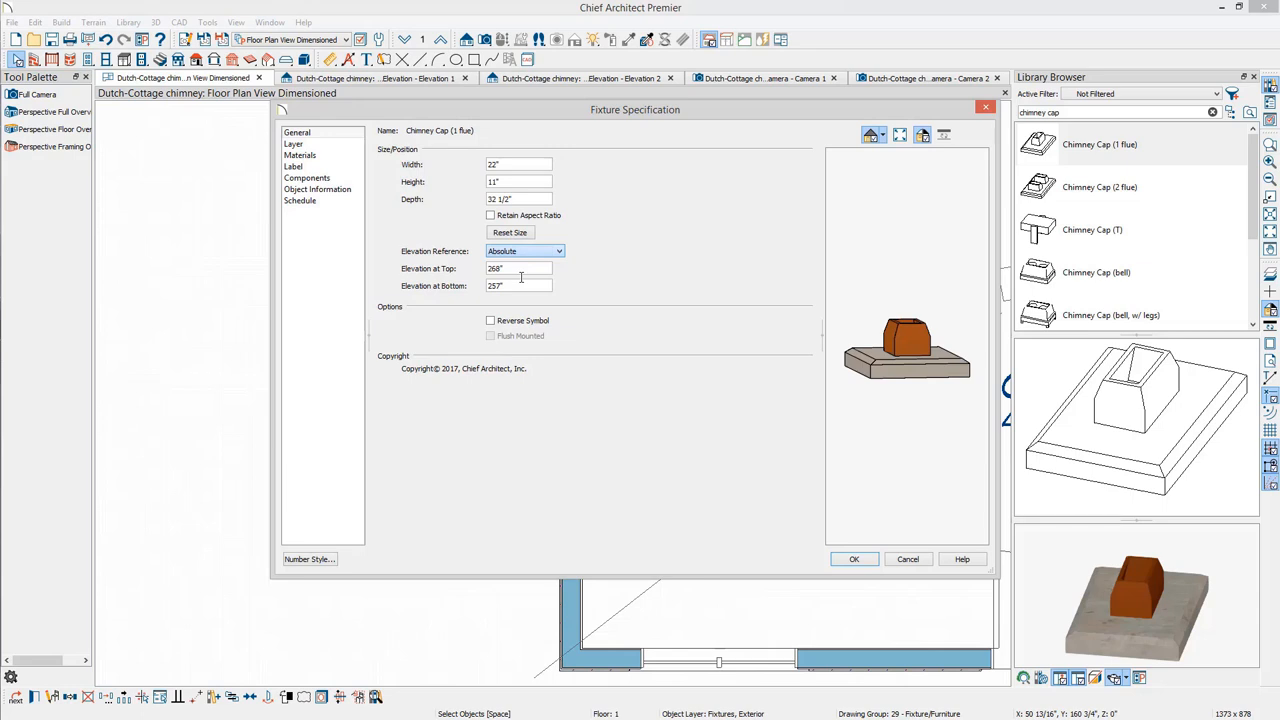
triple_click(520, 284)
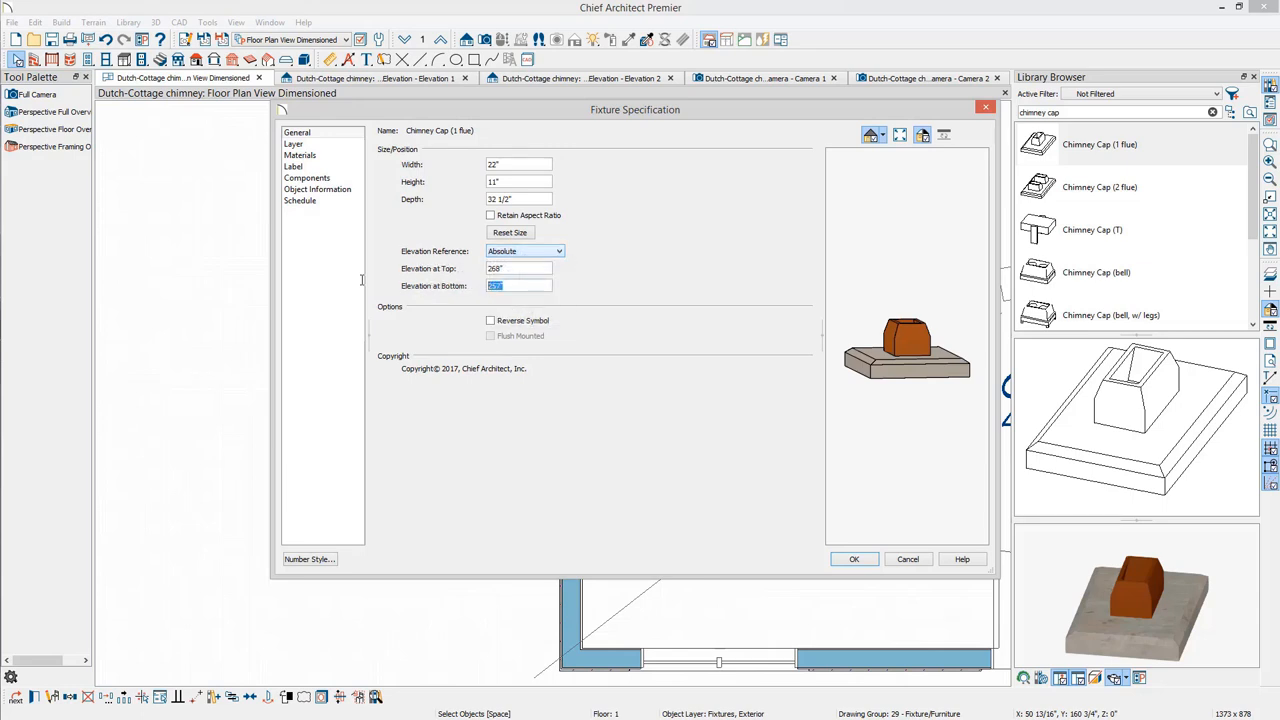
text(22')
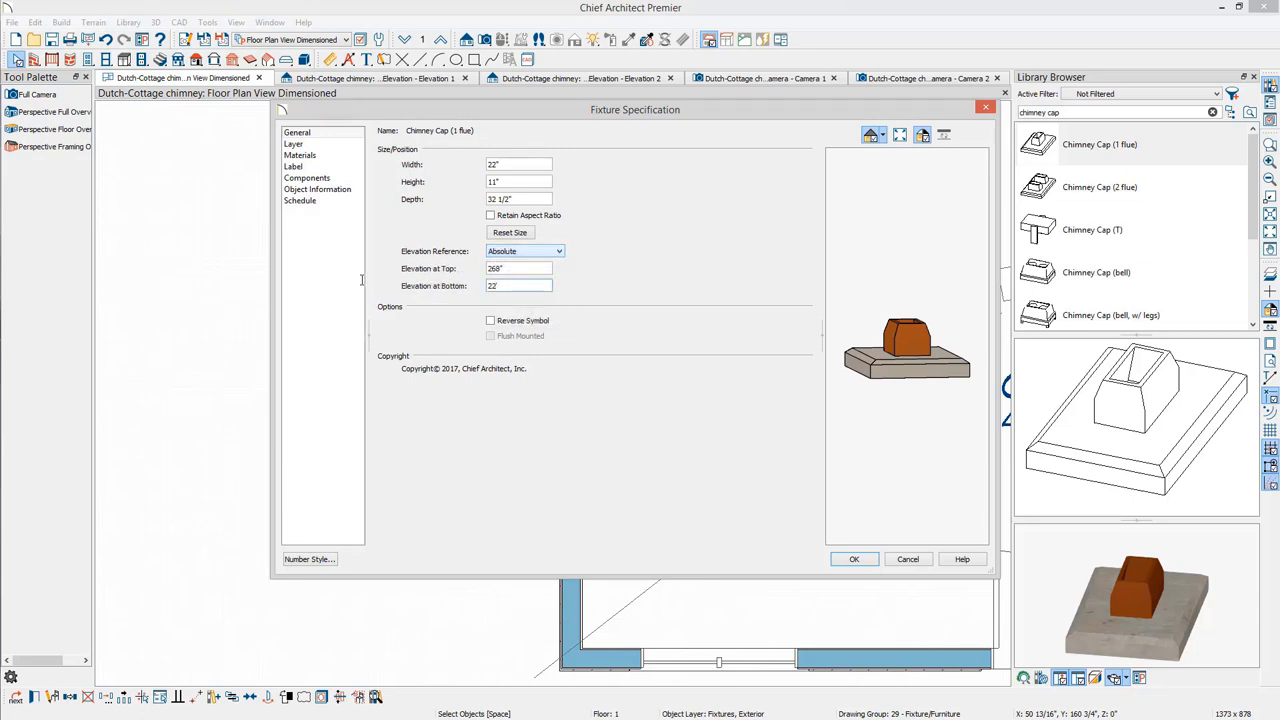